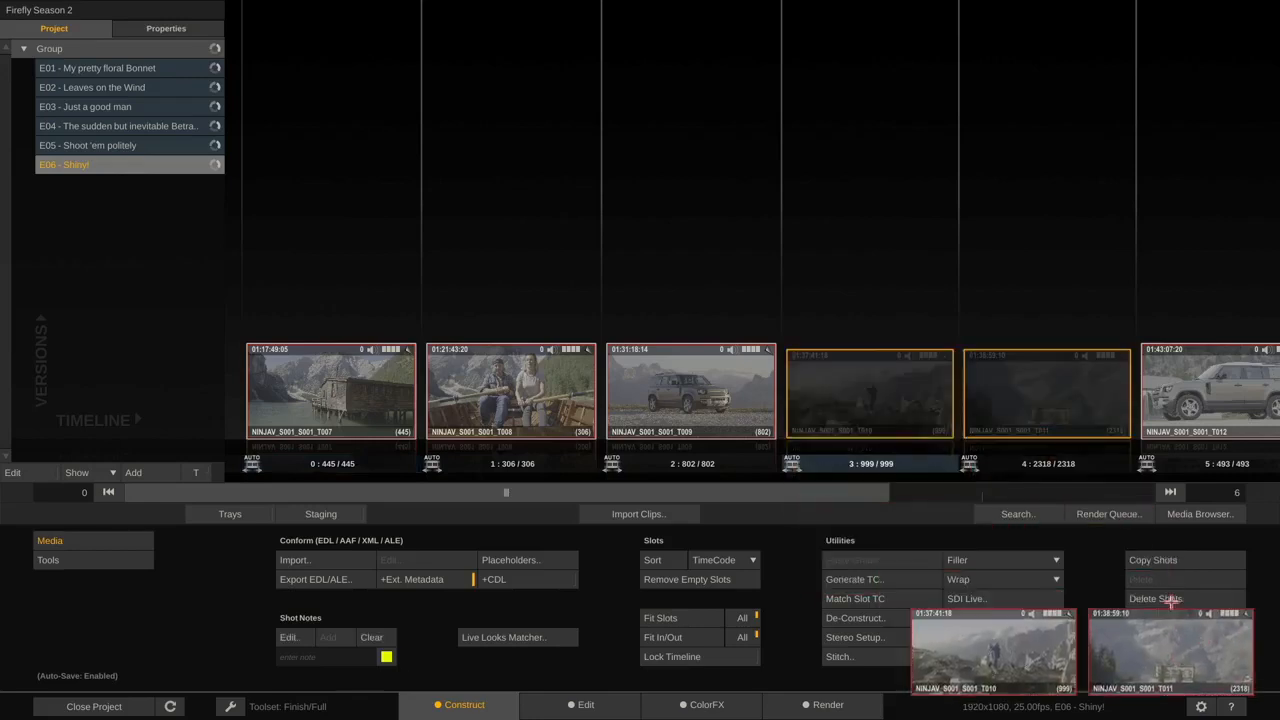
Remove the empty timeline slots, select the vehicle shot and move to the ColorFX page
left_click(1152, 600)
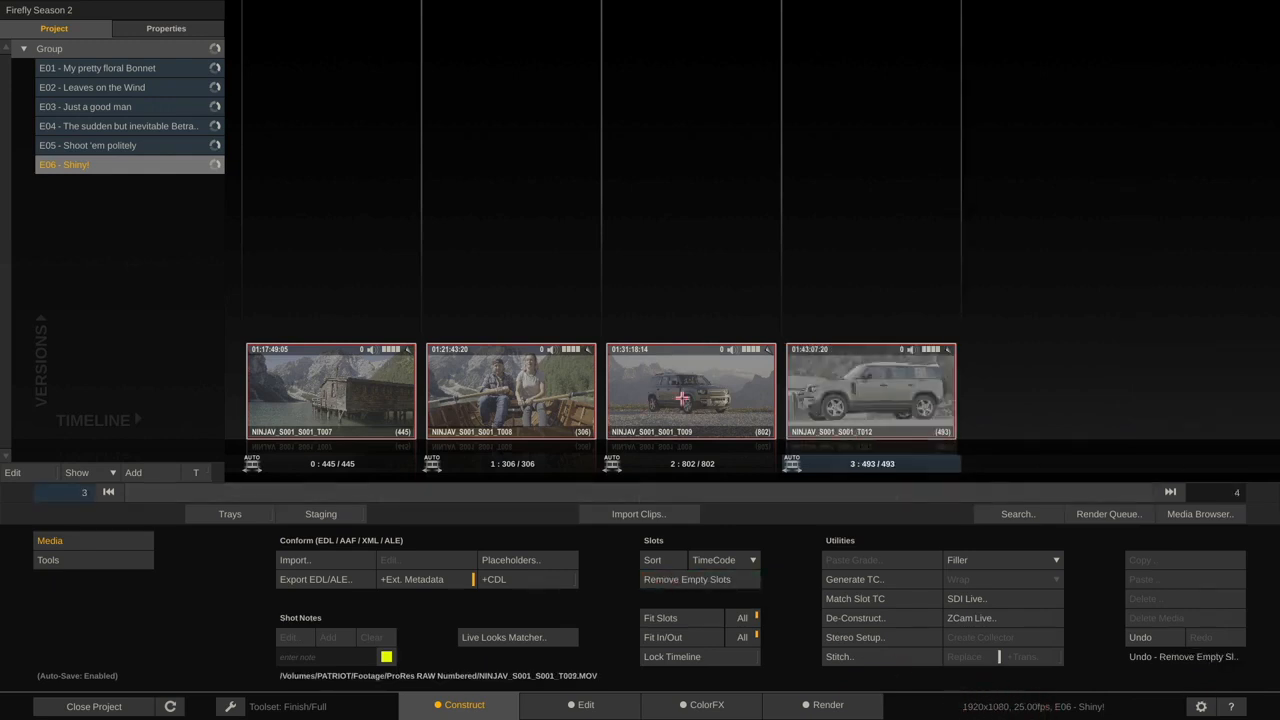
left_click(690, 392)
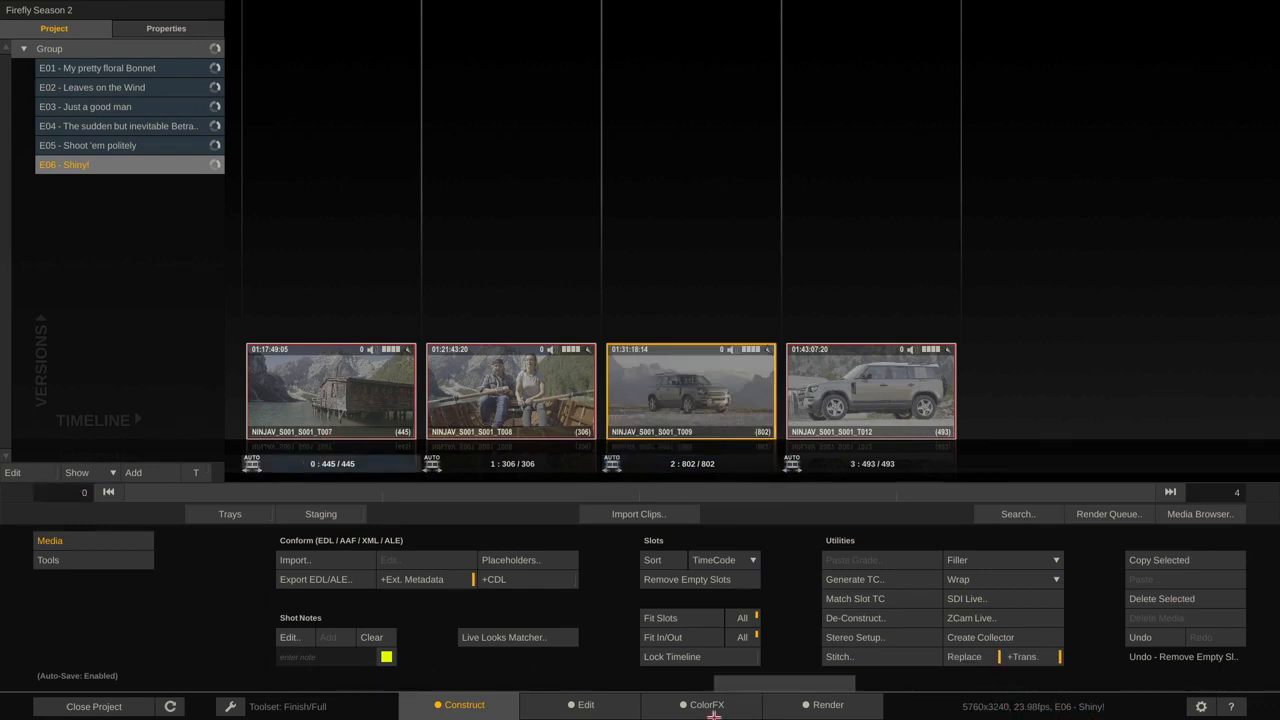
left_click(704, 704)
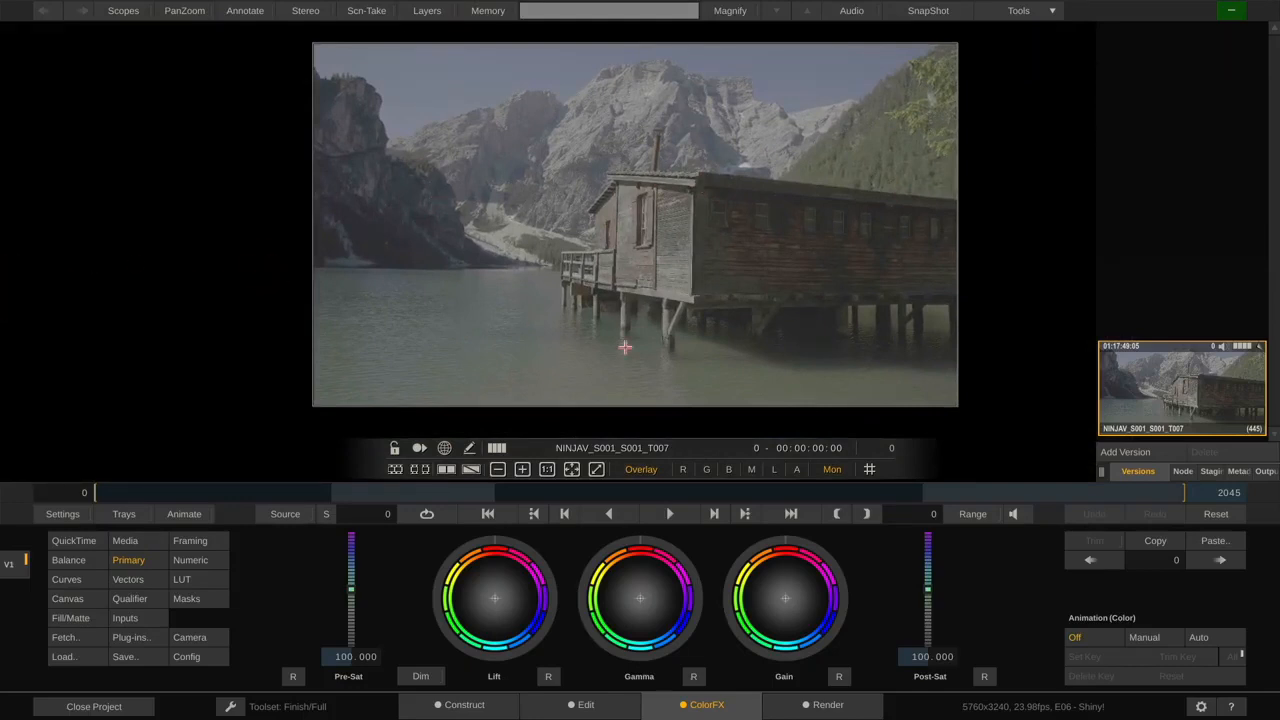
mouse_move(320, 430)
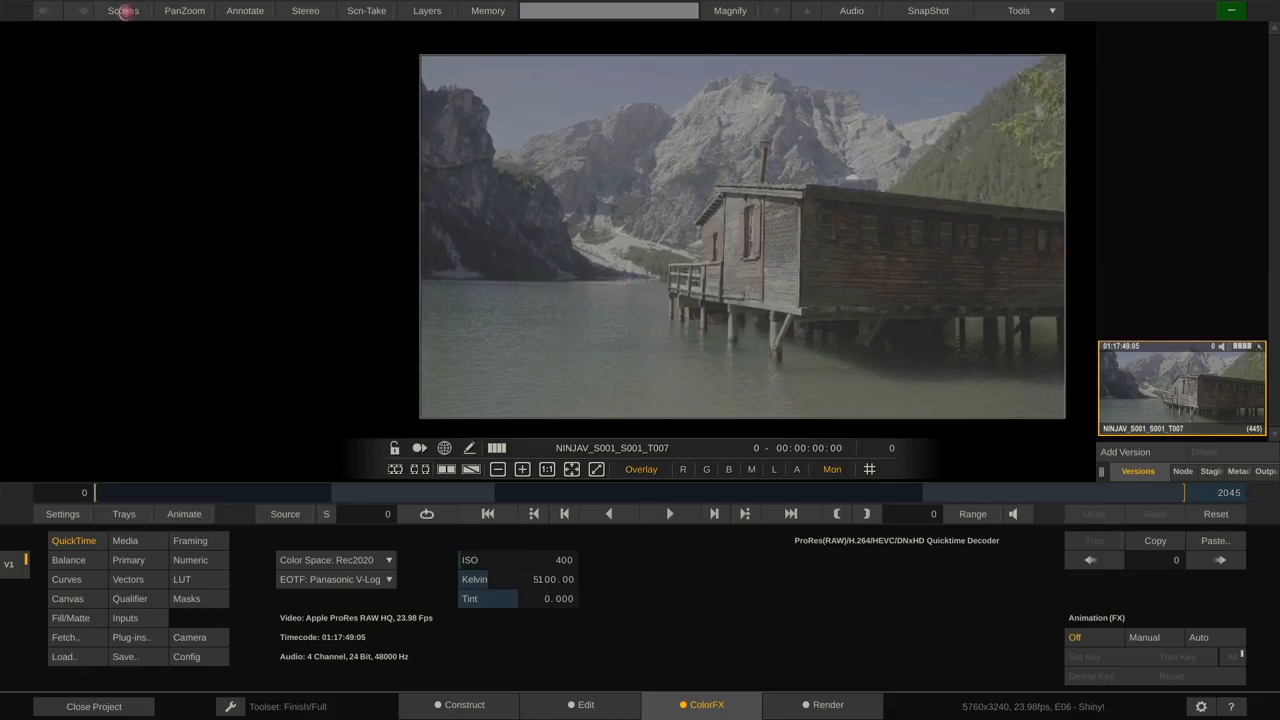
Show the RGB parade scope over the viewer beside the ProRes RAW source settings
left_click(120, 12)
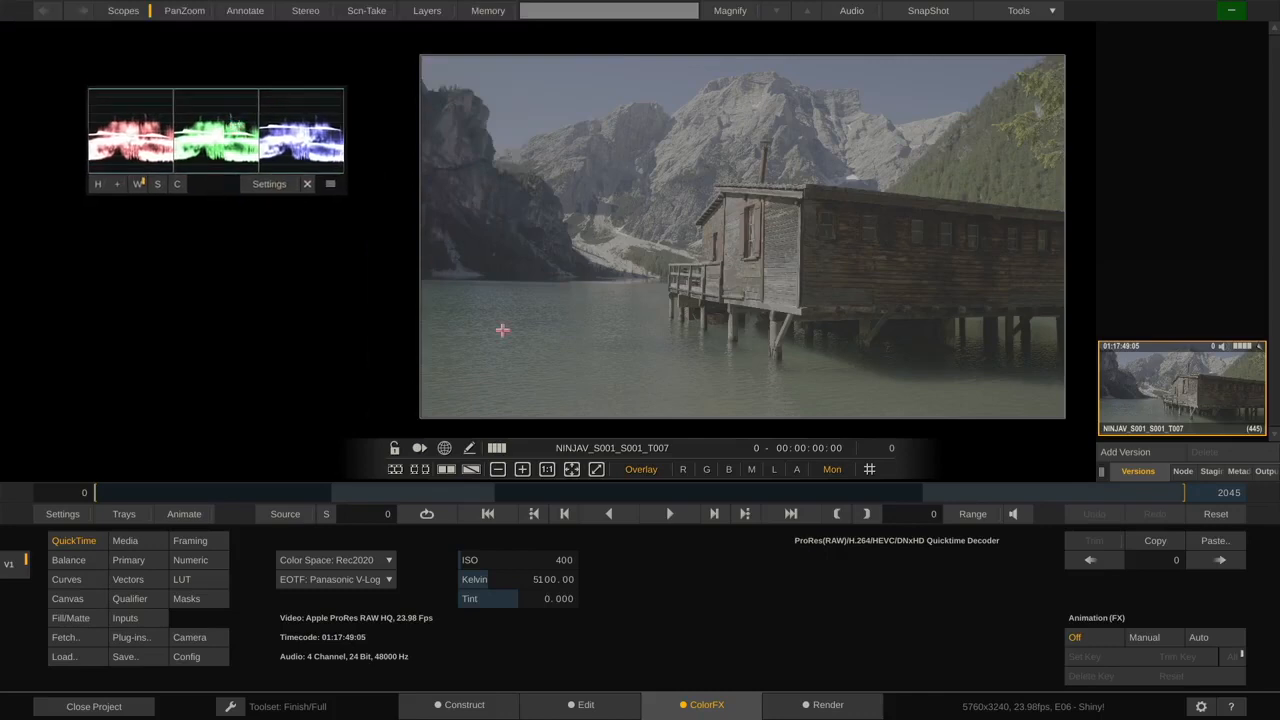
mouse_move(166, 570)
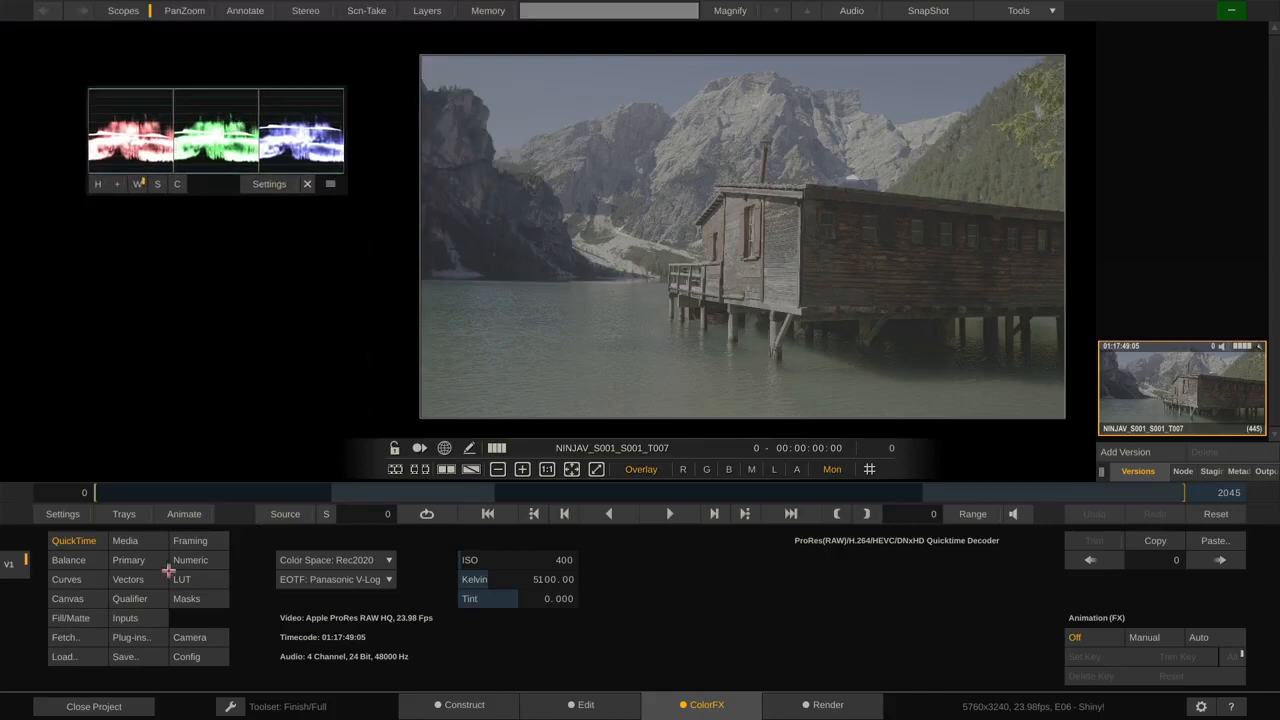
Load the Agressive 709 LUT from the 33 Cube LUTs folder onto the clip
left_click(182, 580)
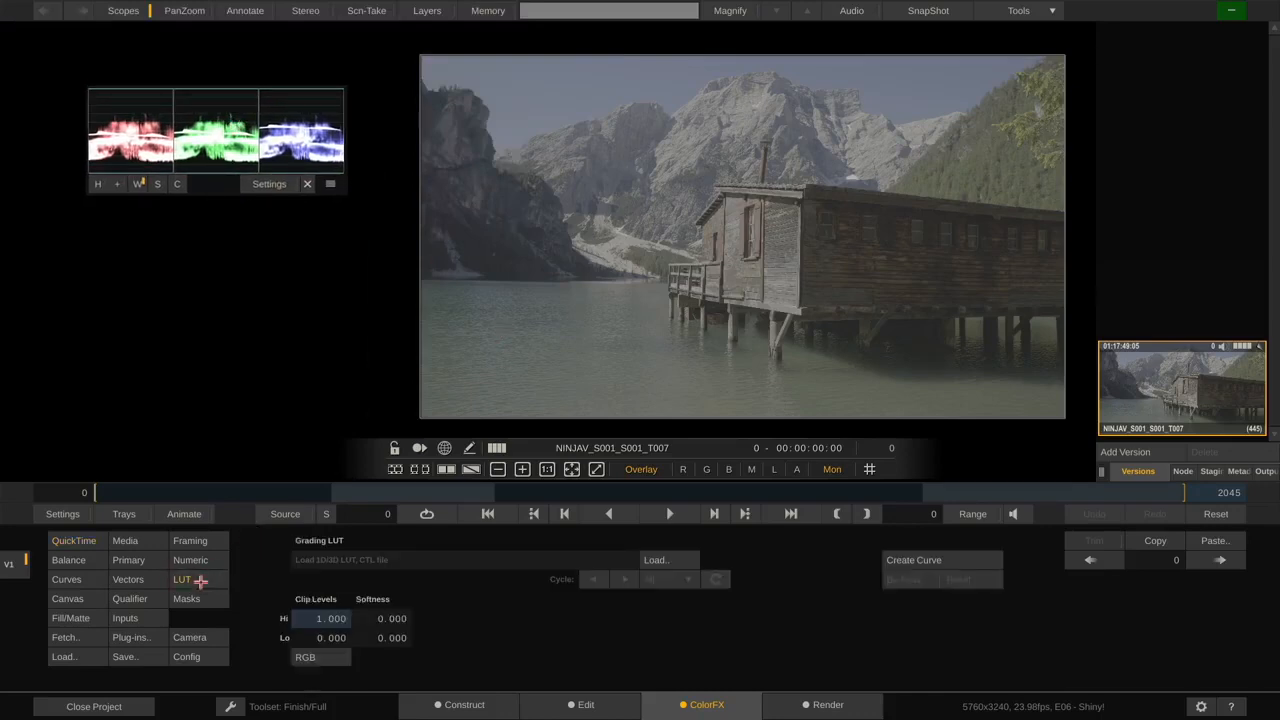
left_click(668, 560)
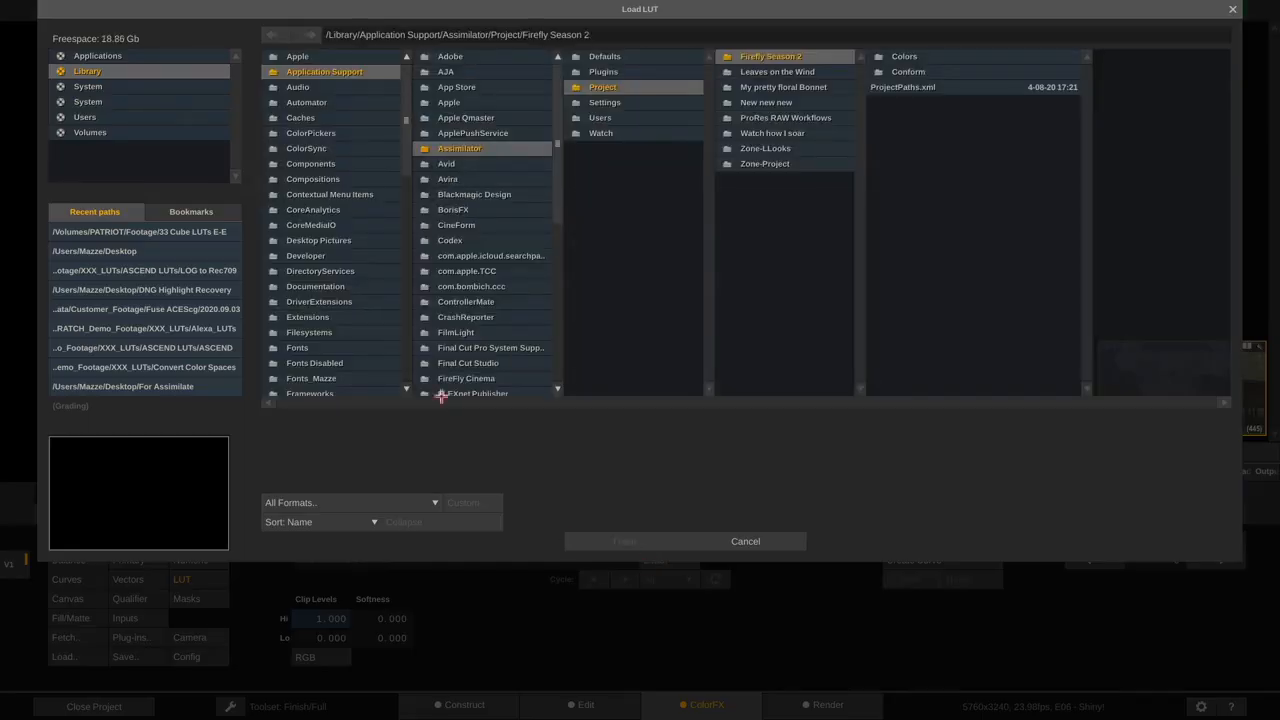
left_click(140, 232)
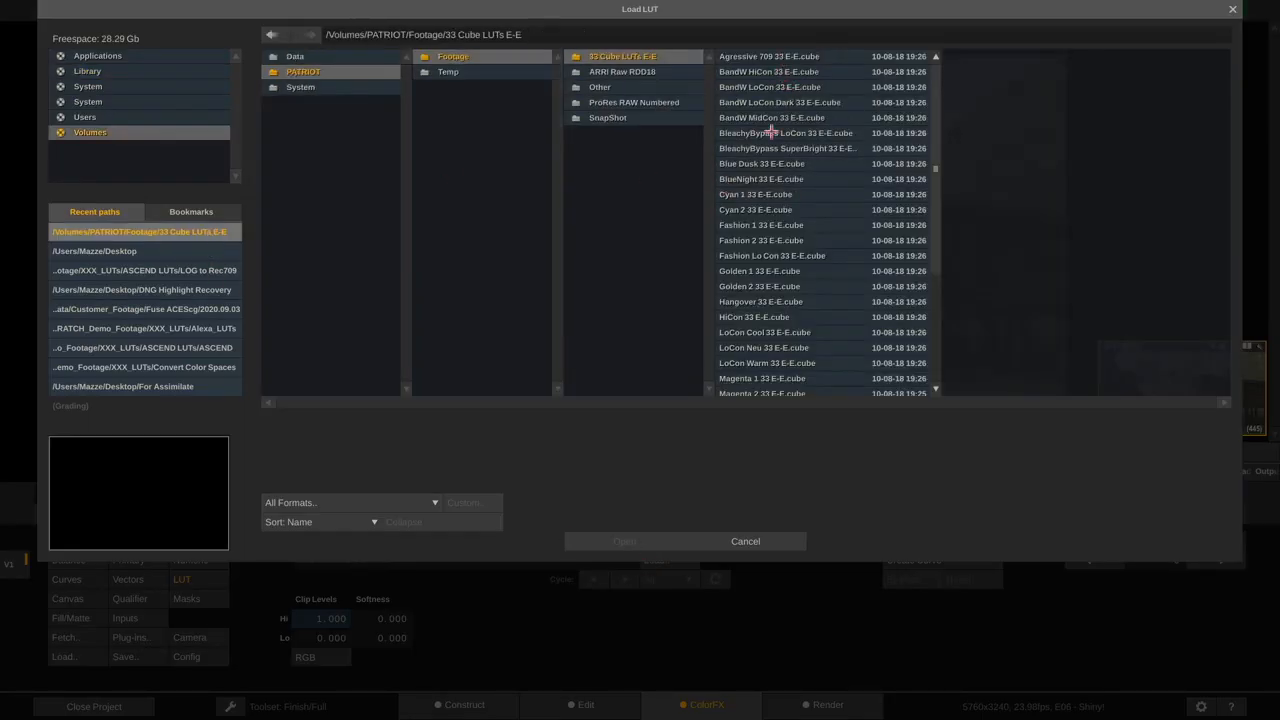
left_click(788, 56)
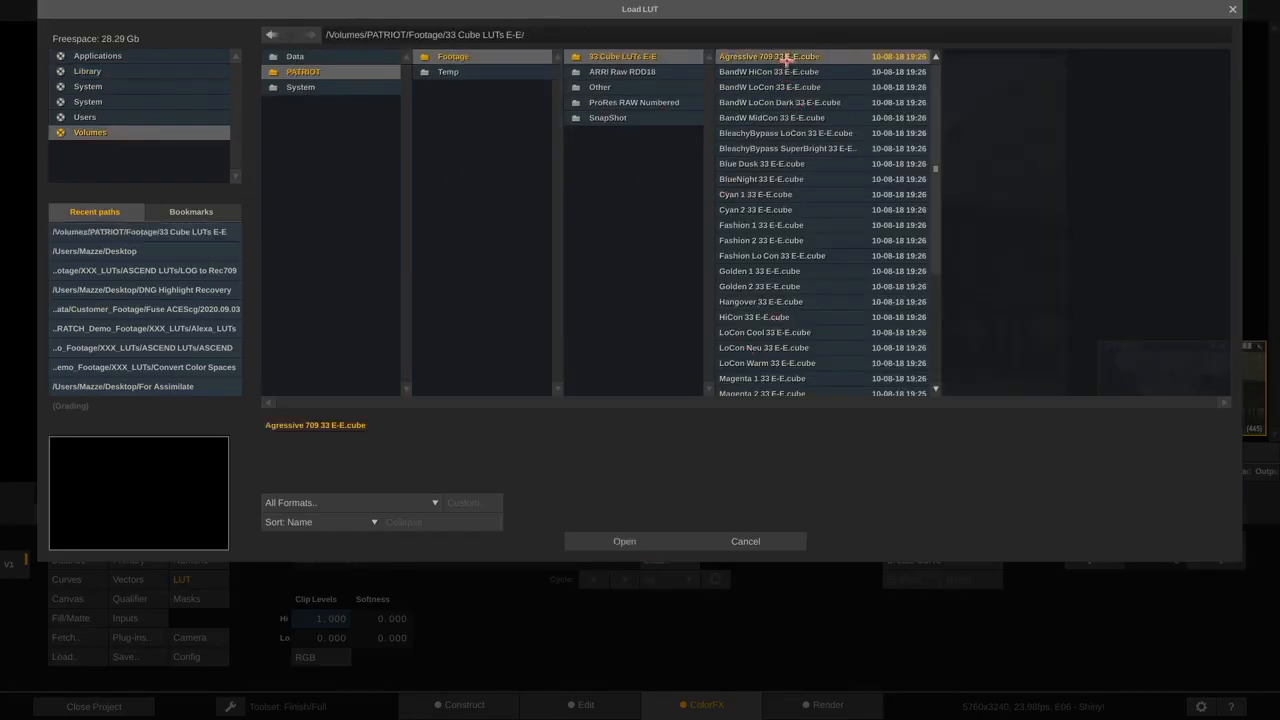
left_click(624, 540)
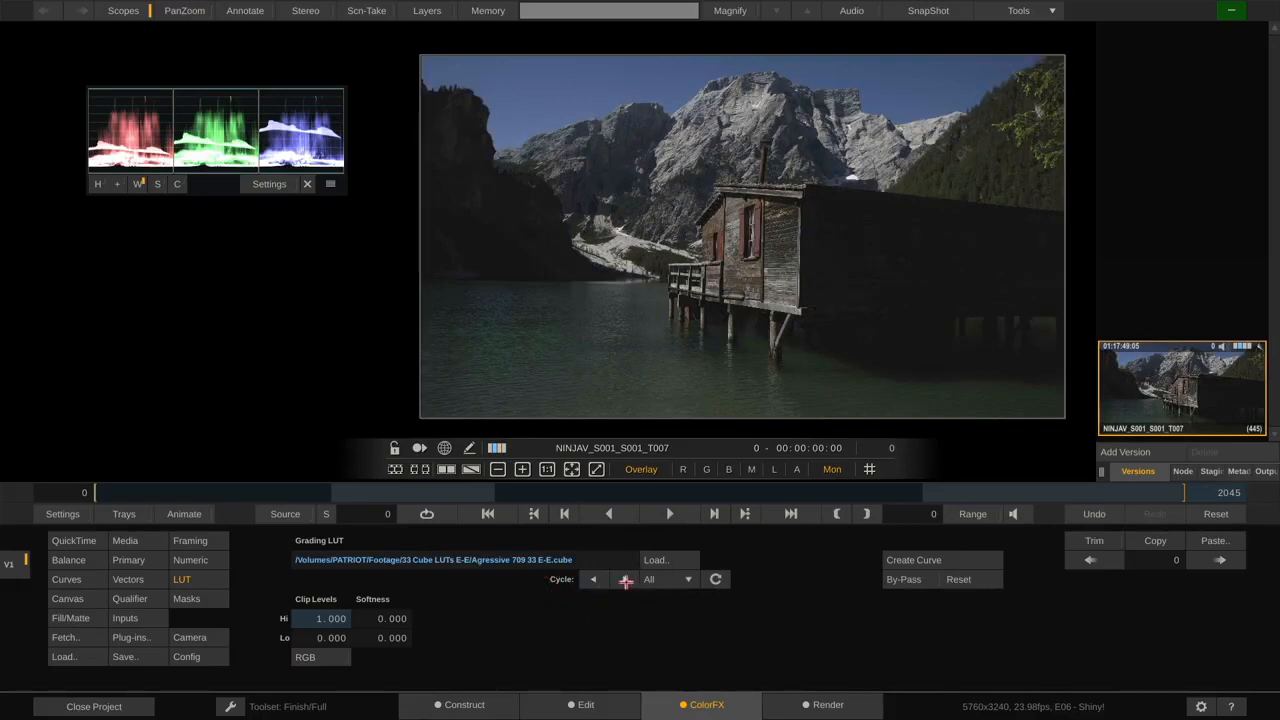
Cycle through the BlueNight, Fashion 2 and other looks, settle on Fashion Lo Con and compare with the original
left_click(622, 580)
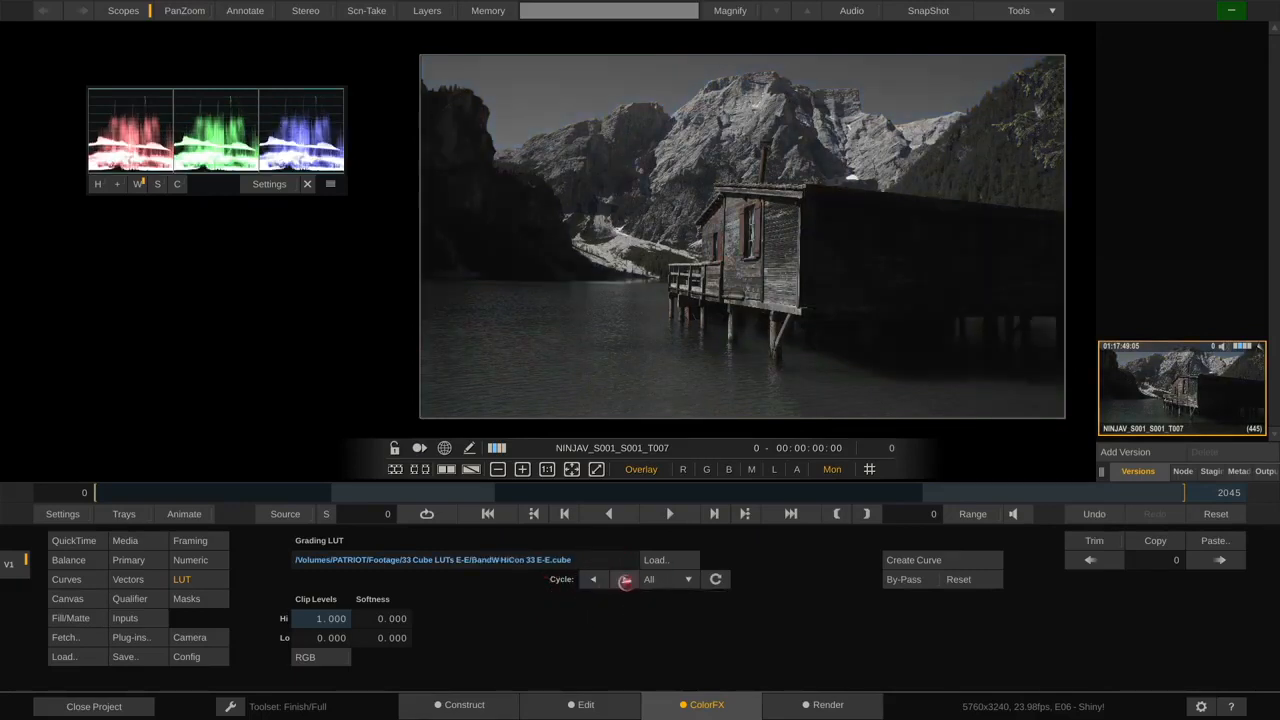
left_click(590, 580)
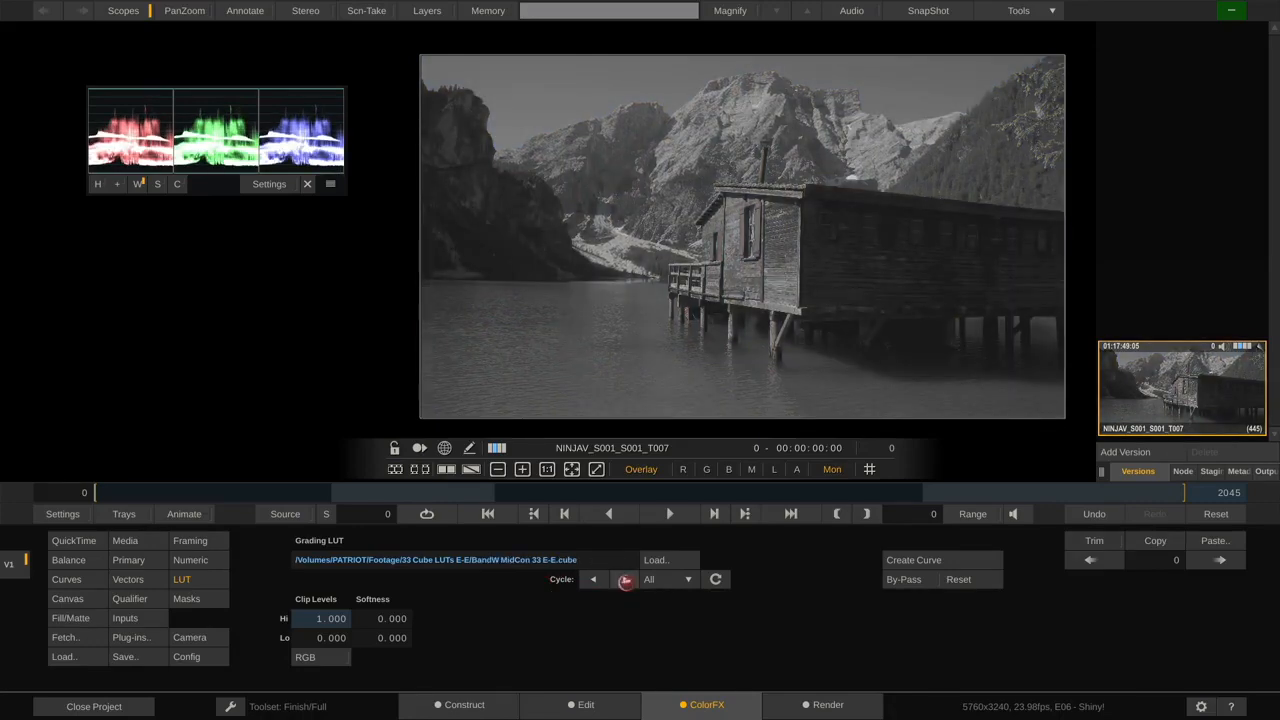
left_click(622, 580)
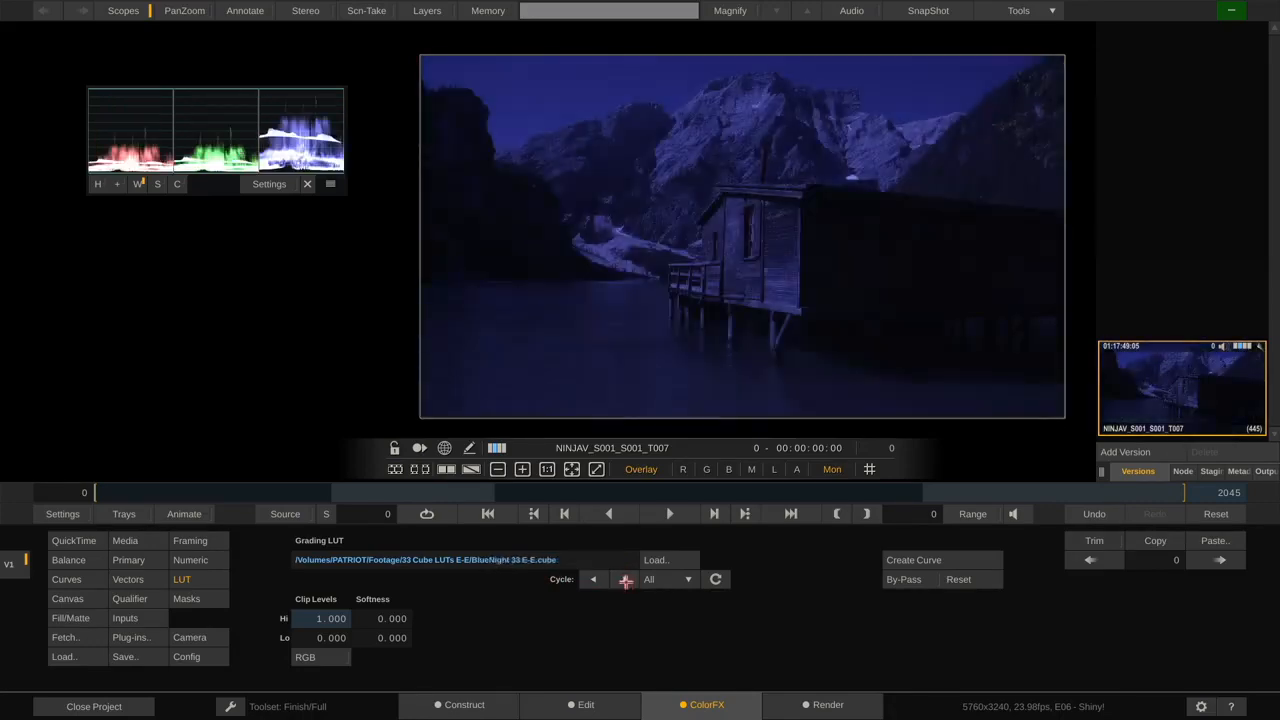
left_click(592, 580)
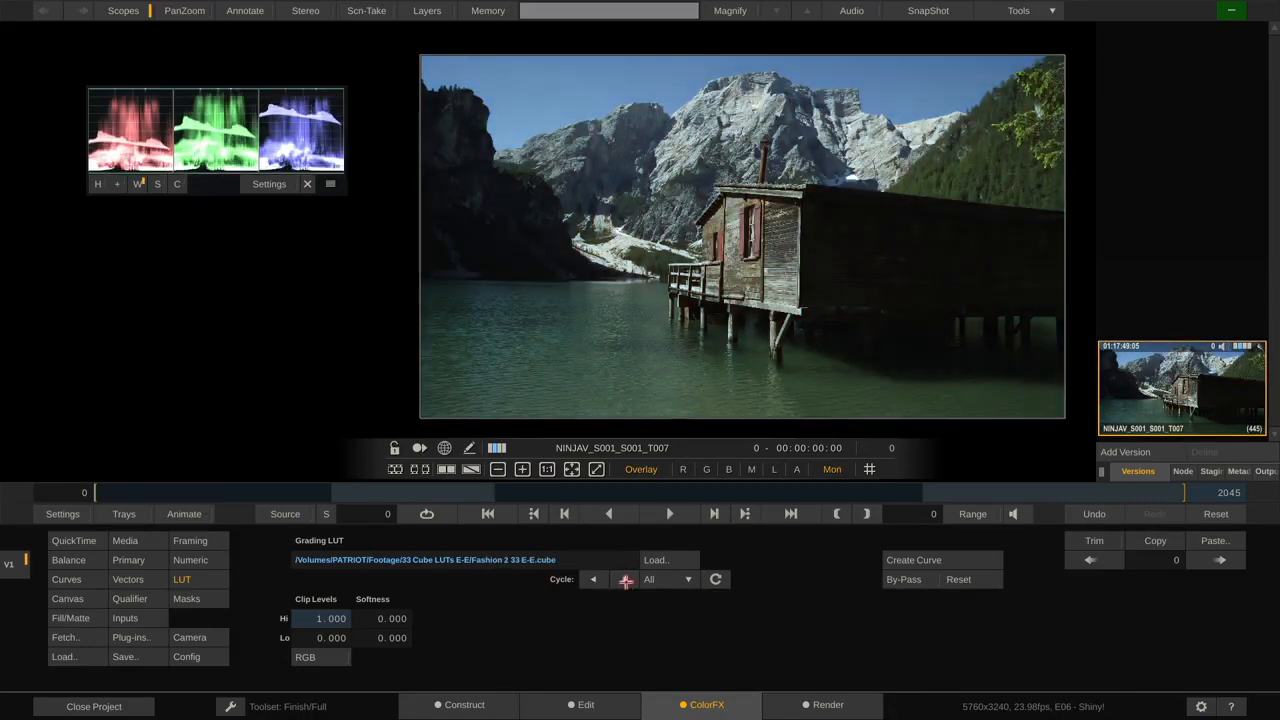
left_click(592, 580)
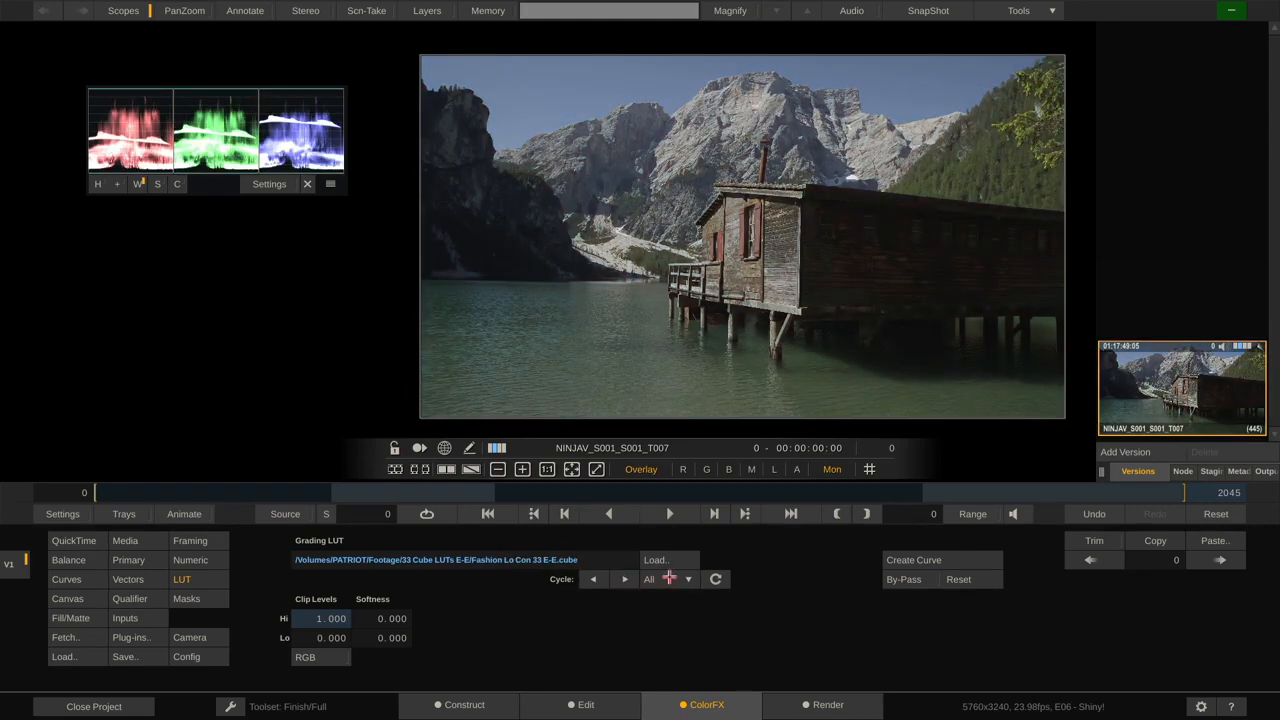
left_click(670, 580)
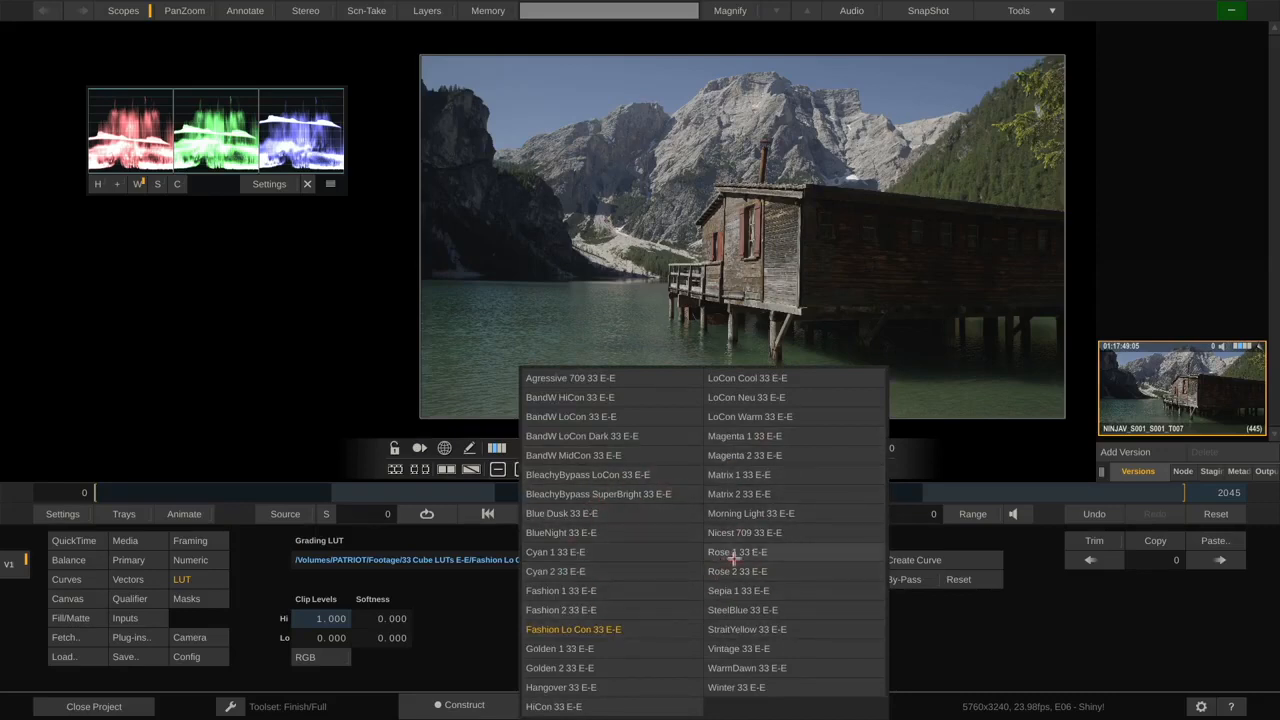
left_click(572, 630)
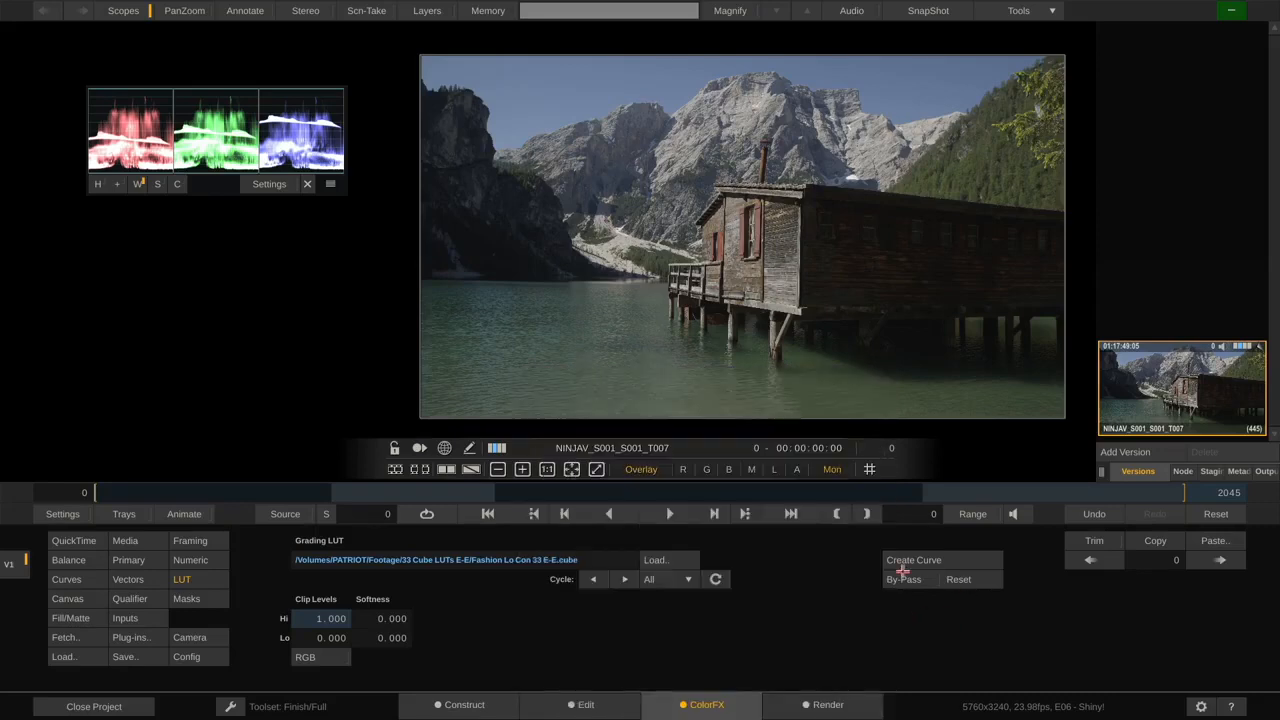
left_click(904, 580)
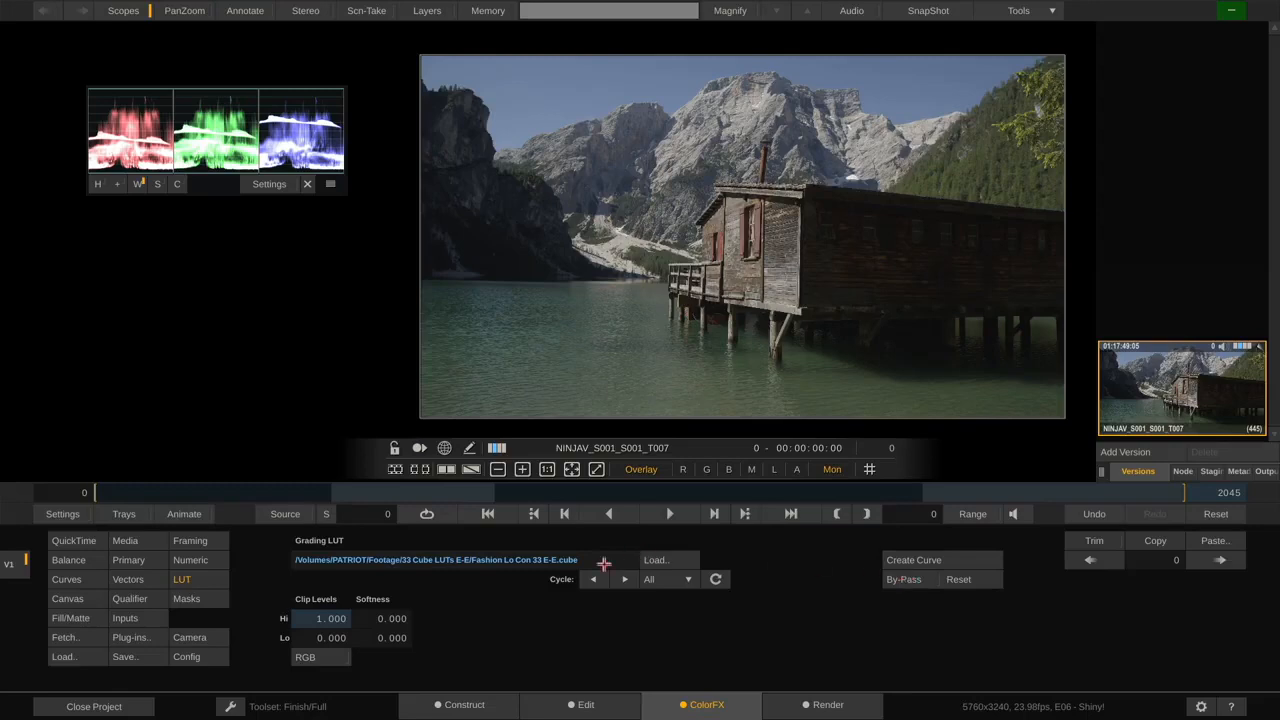
mouse_move(1022, 560)
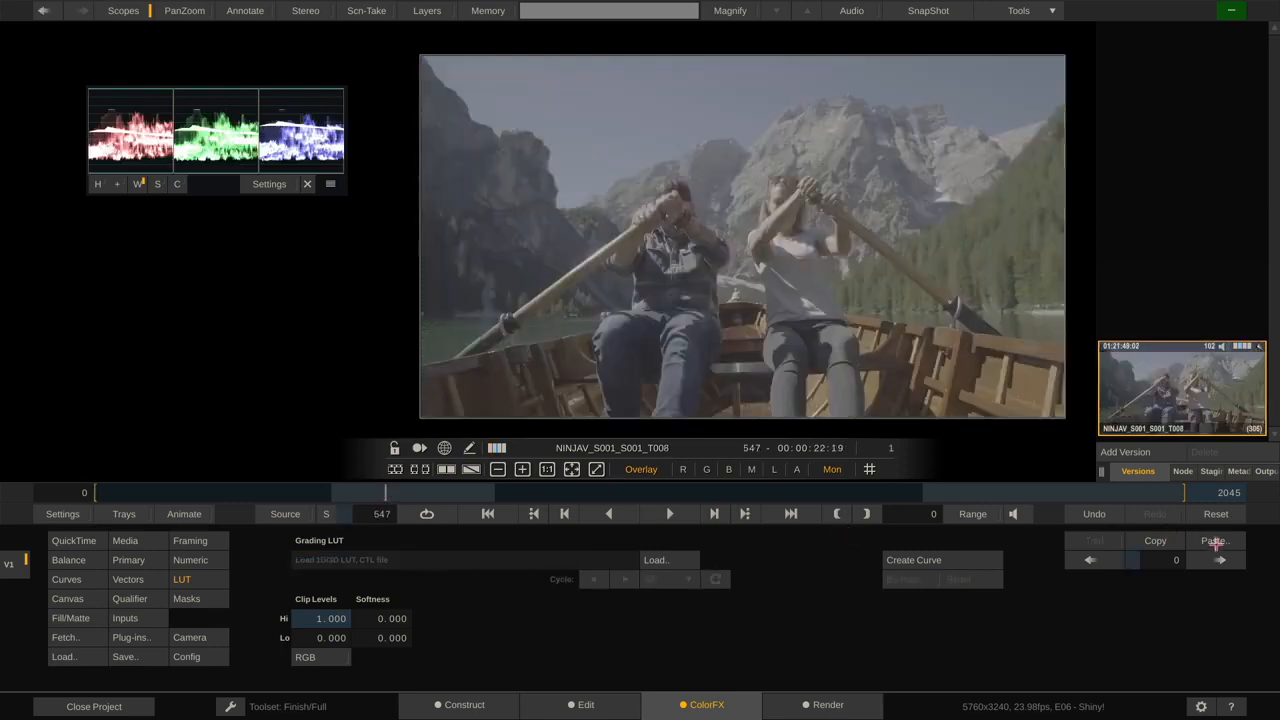
Paste only the LUT feature of the grade onto the rowing-boat shot and confirm
left_click(1216, 540)
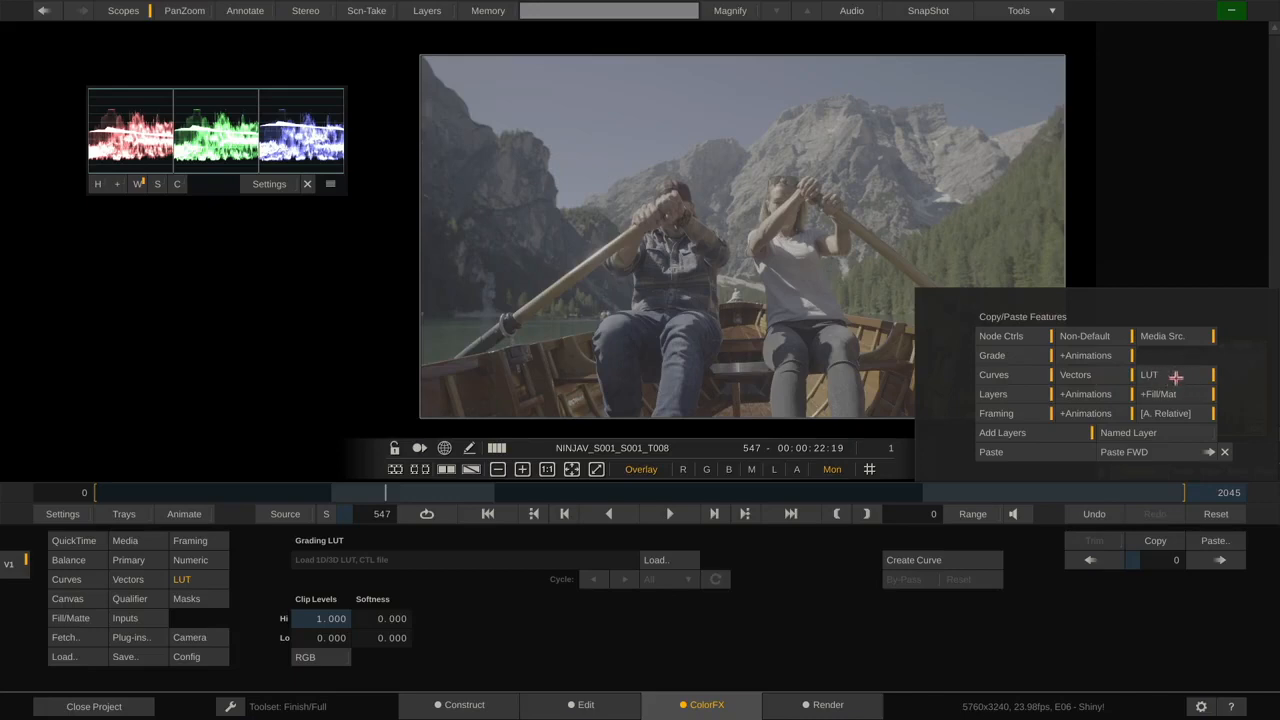
mouse_move(1052, 414)
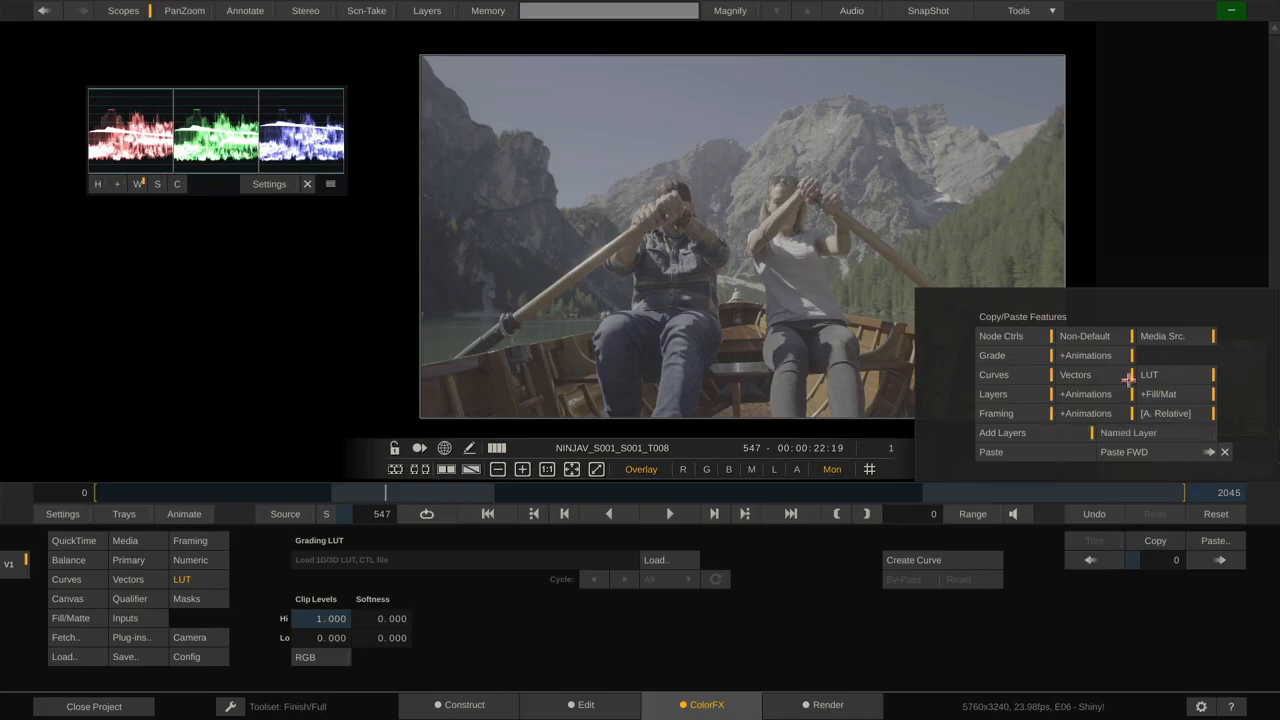
mouse_move(1116, 476)
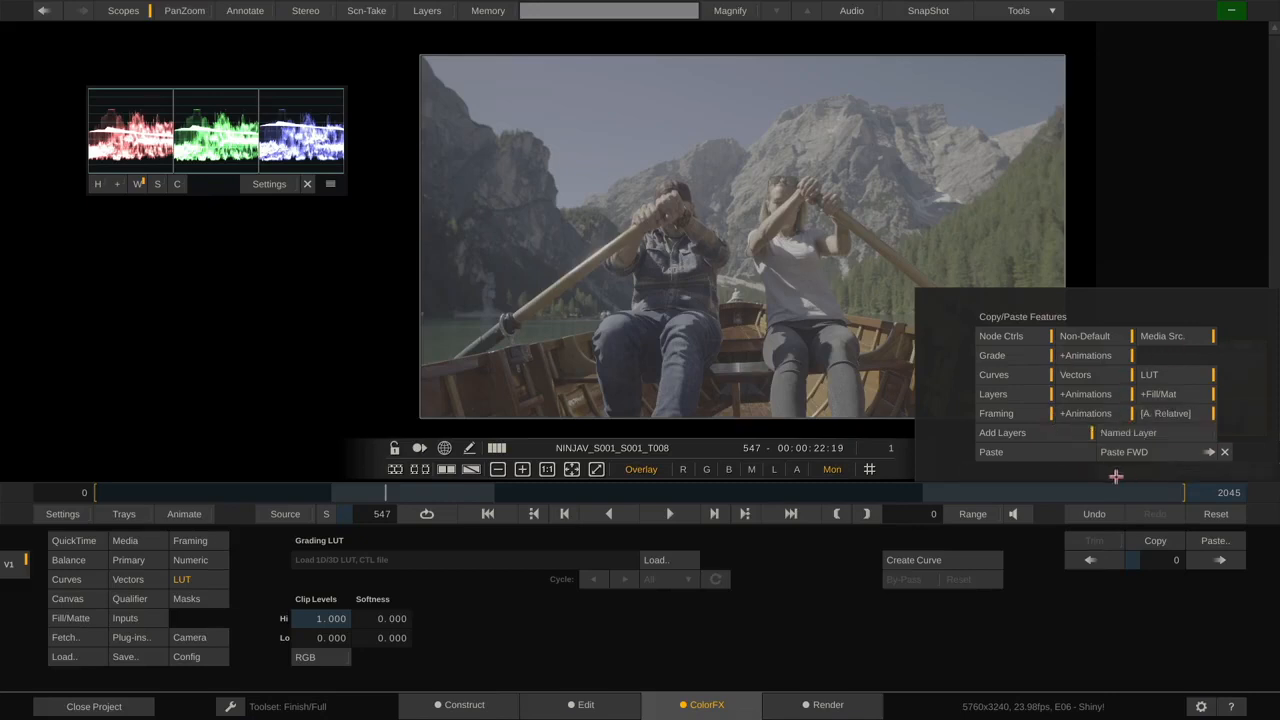
mouse_move(1008, 452)
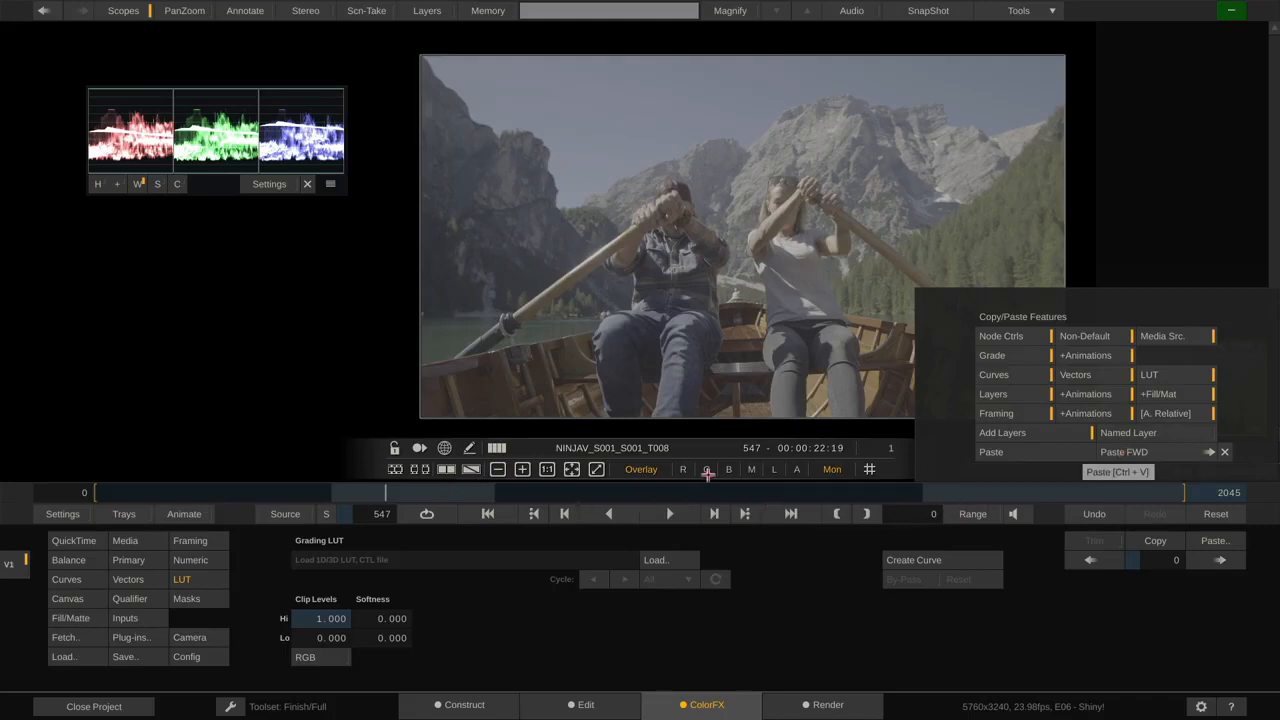
left_click(1120, 452)
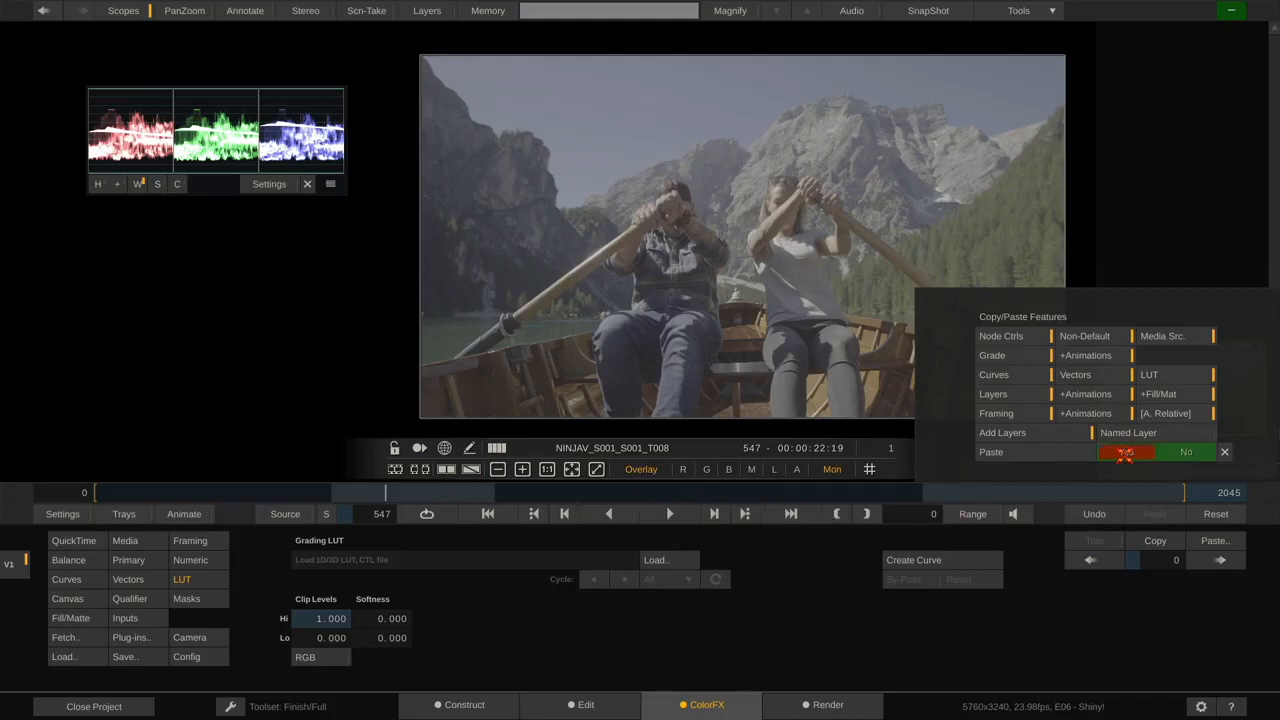
left_click(1128, 452)
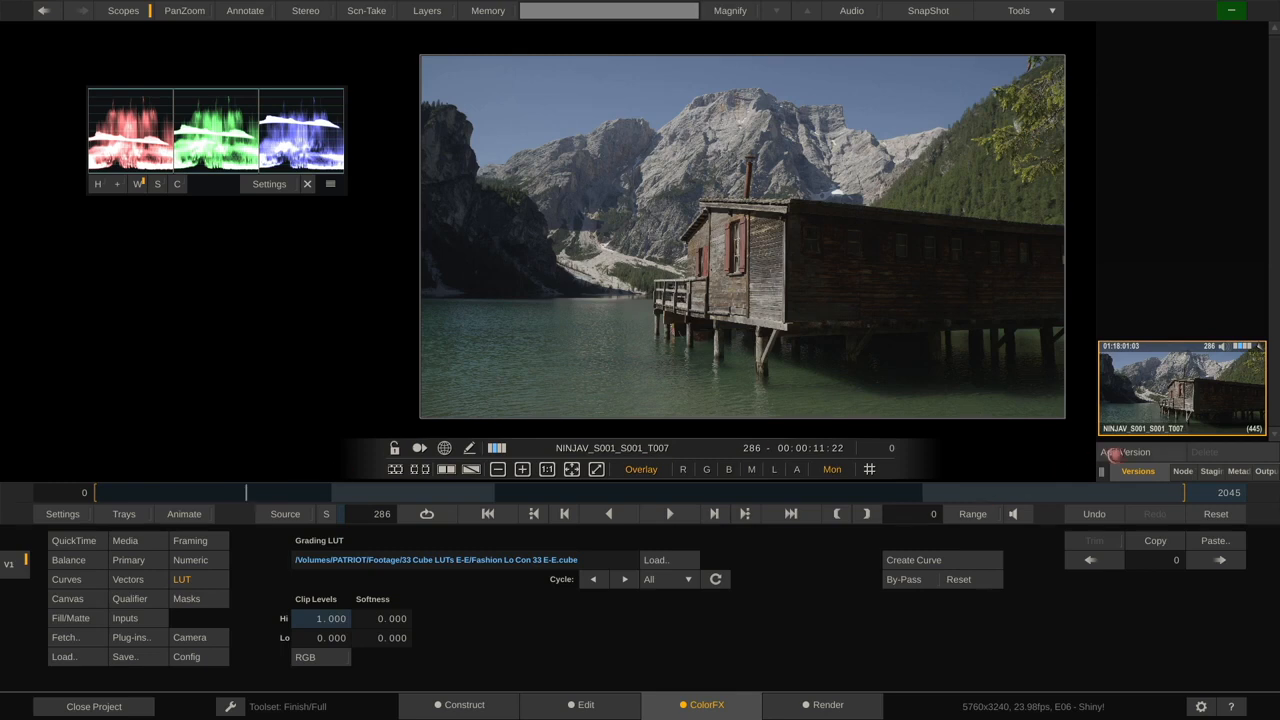
Add a new LUT-free version of the lake-house shot and show its primaries as numeric fields
left_click(1122, 452)
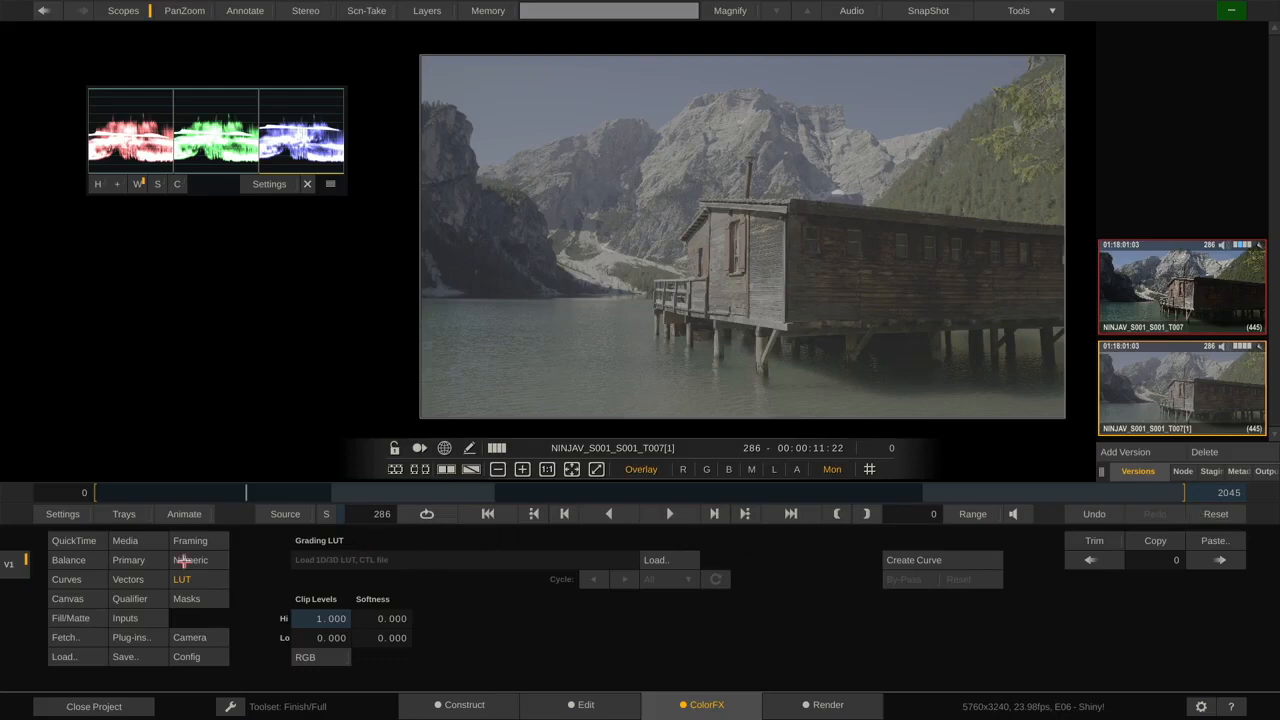
left_click(68, 560)
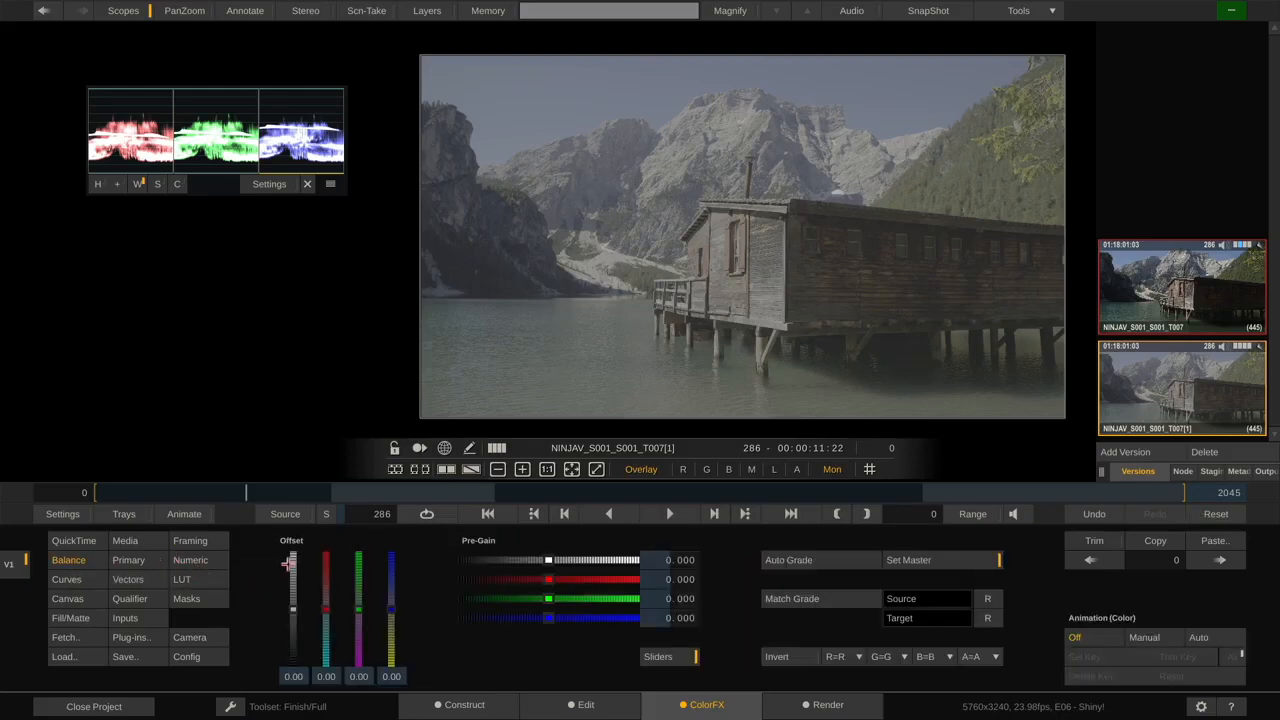
left_click(128, 560)
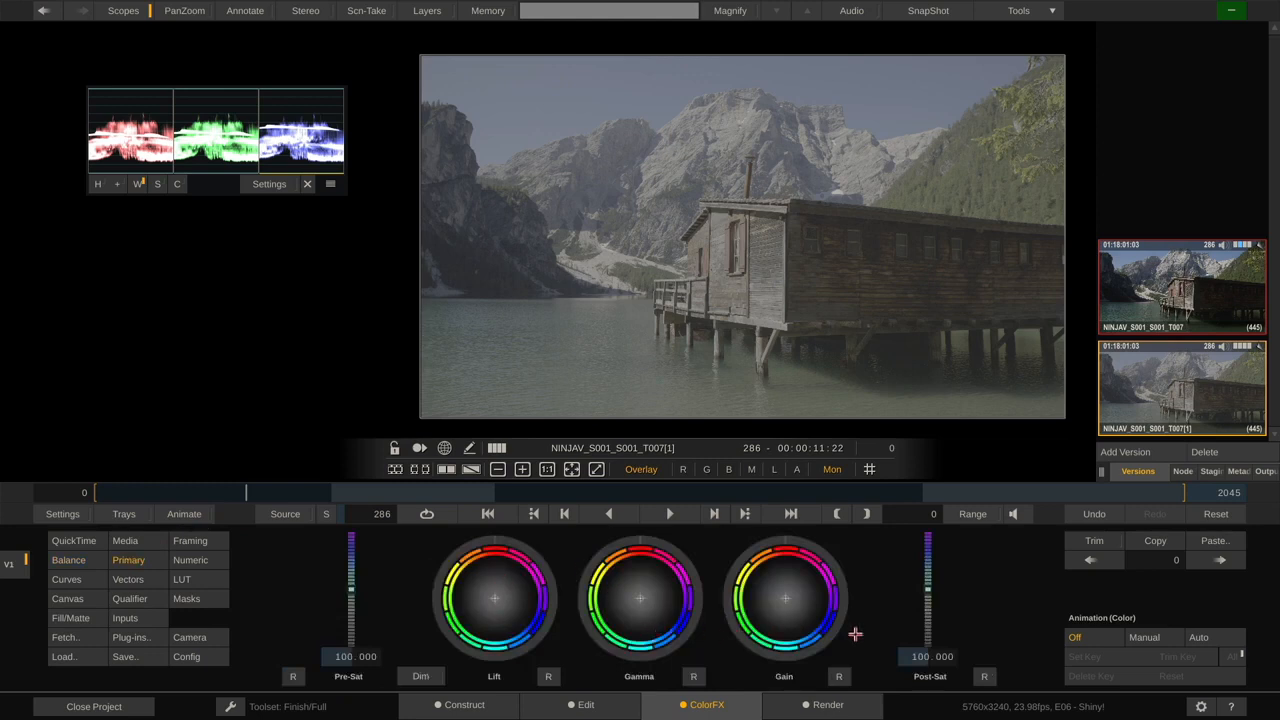
mouse_move(520, 592)
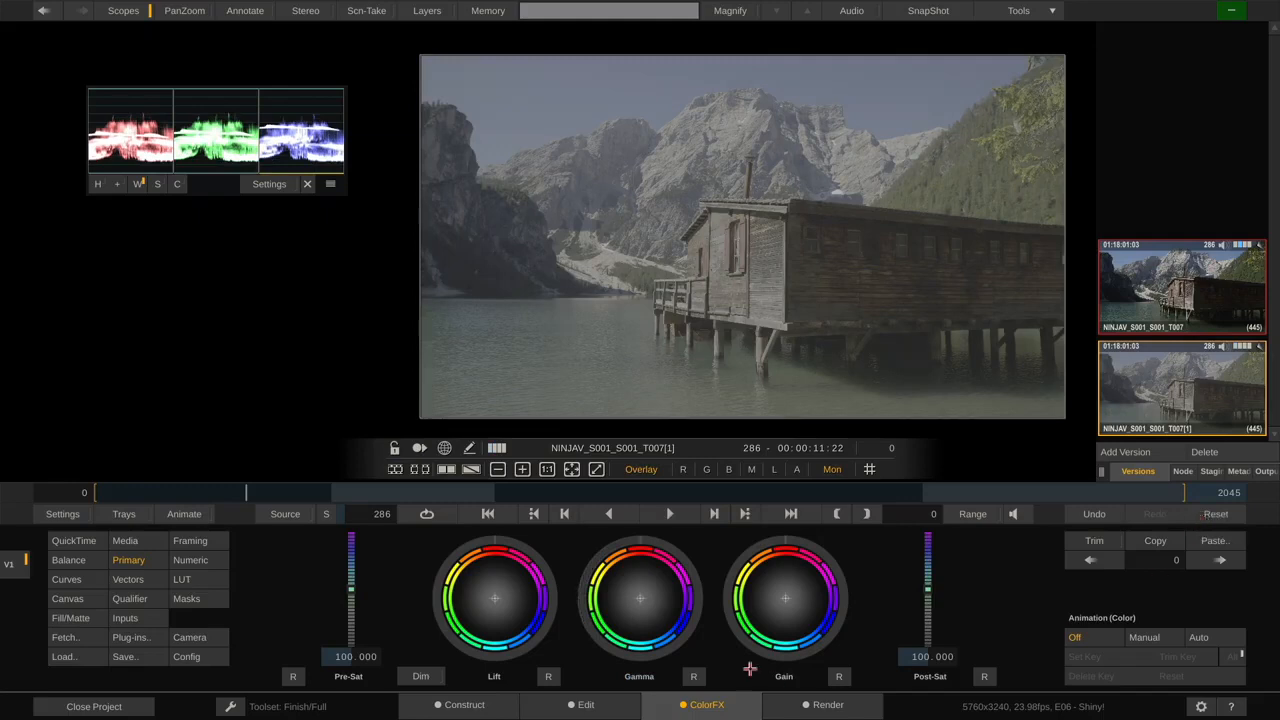
left_click(190, 560)
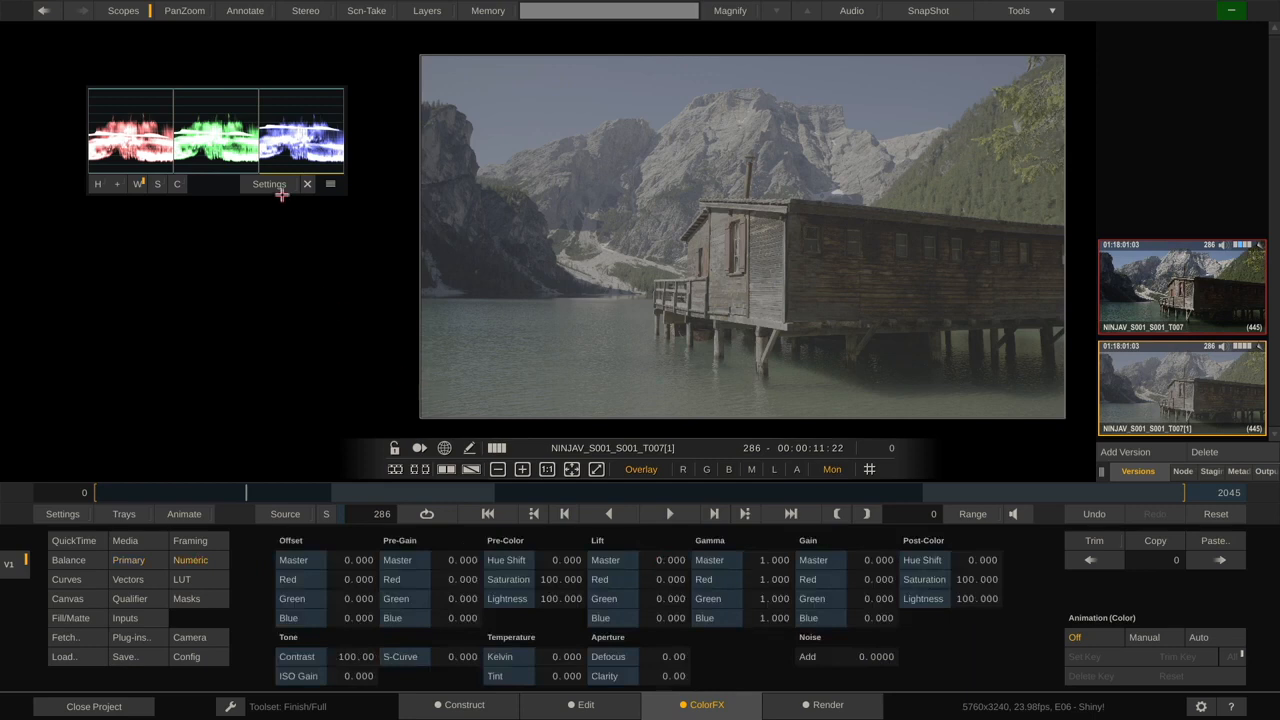
Show the scopes at full size and raise master gain to 51.926 with lift -11.176 and gamma 0.801
left_click(268, 184)
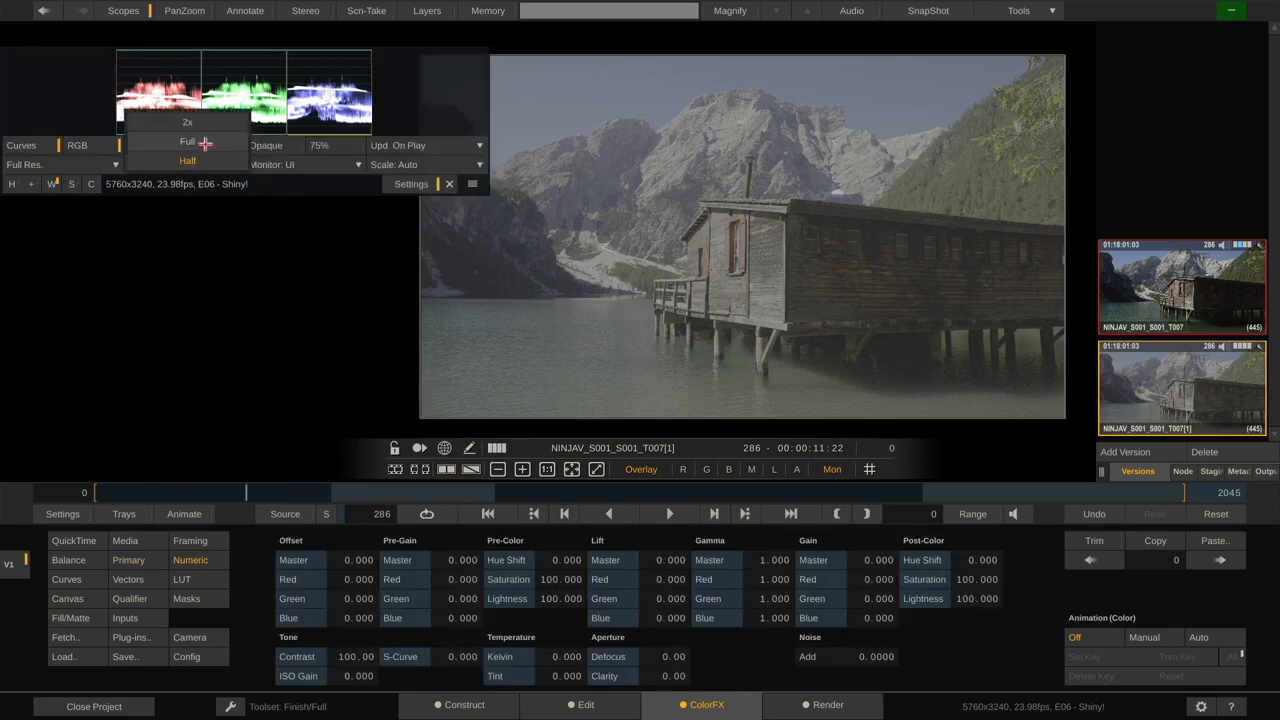
left_click(188, 140)
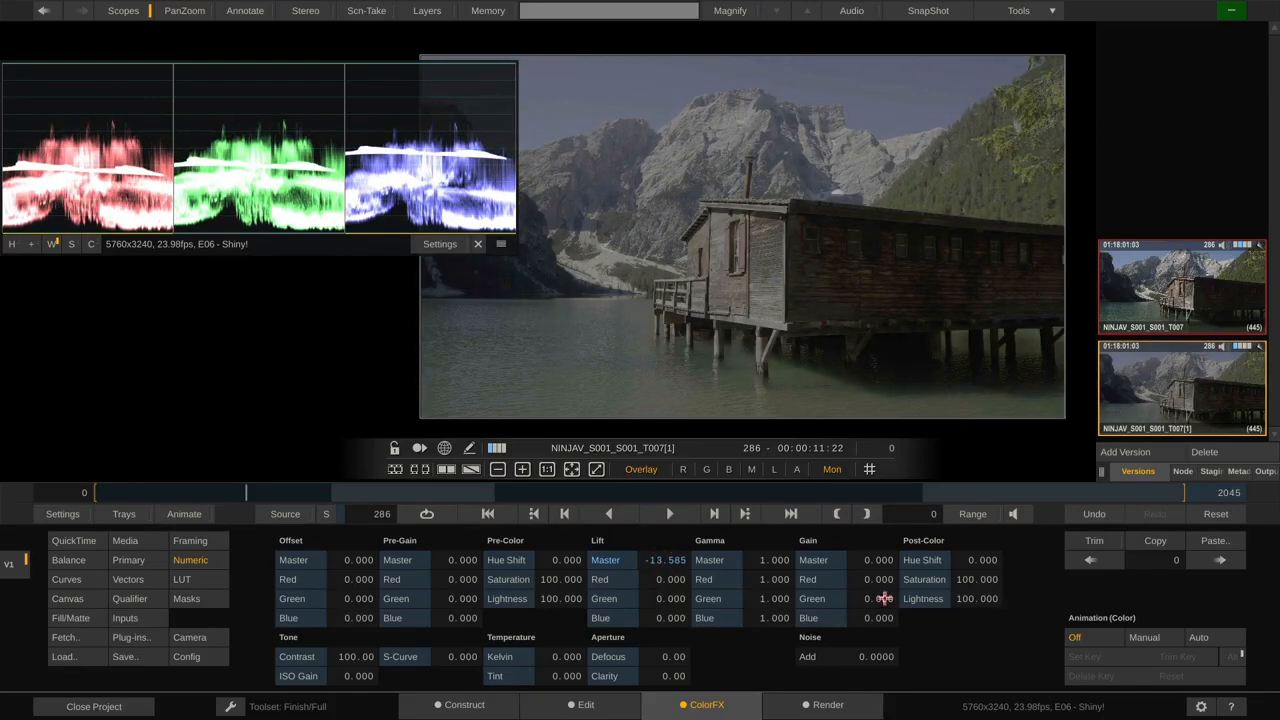
left_click_drag(880, 560, 880, 540)
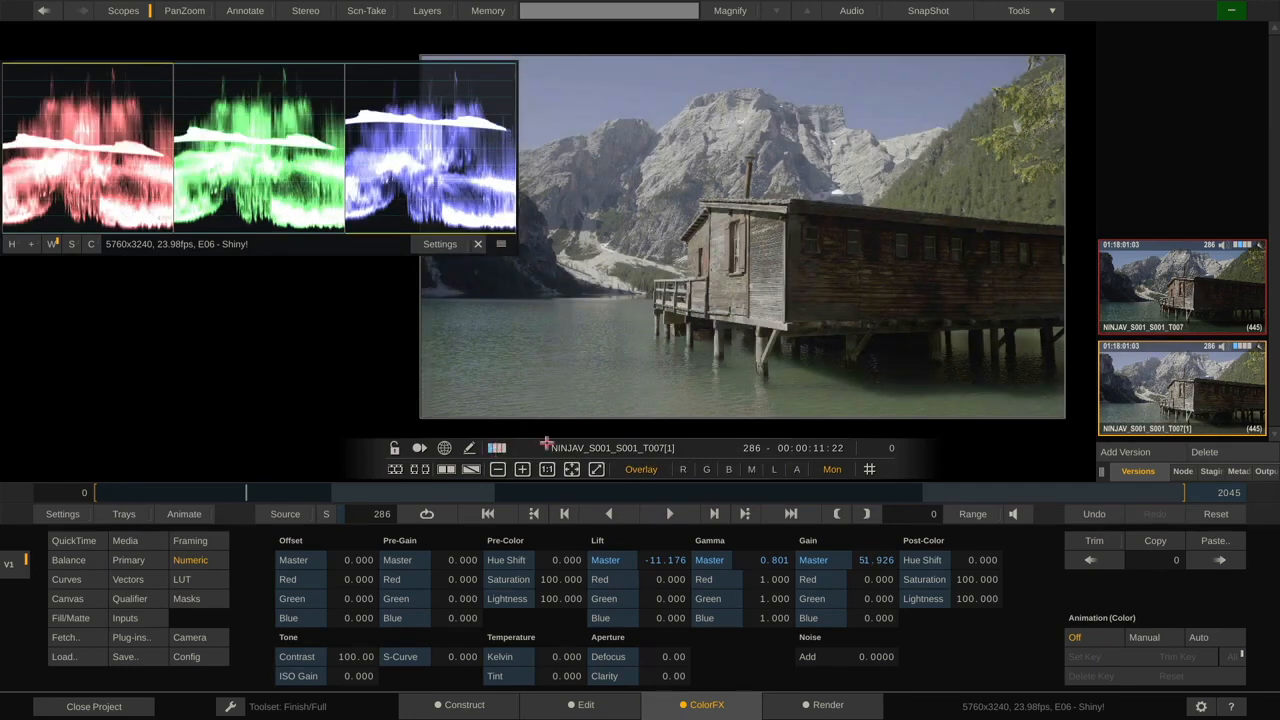
mouse_move(840, 430)
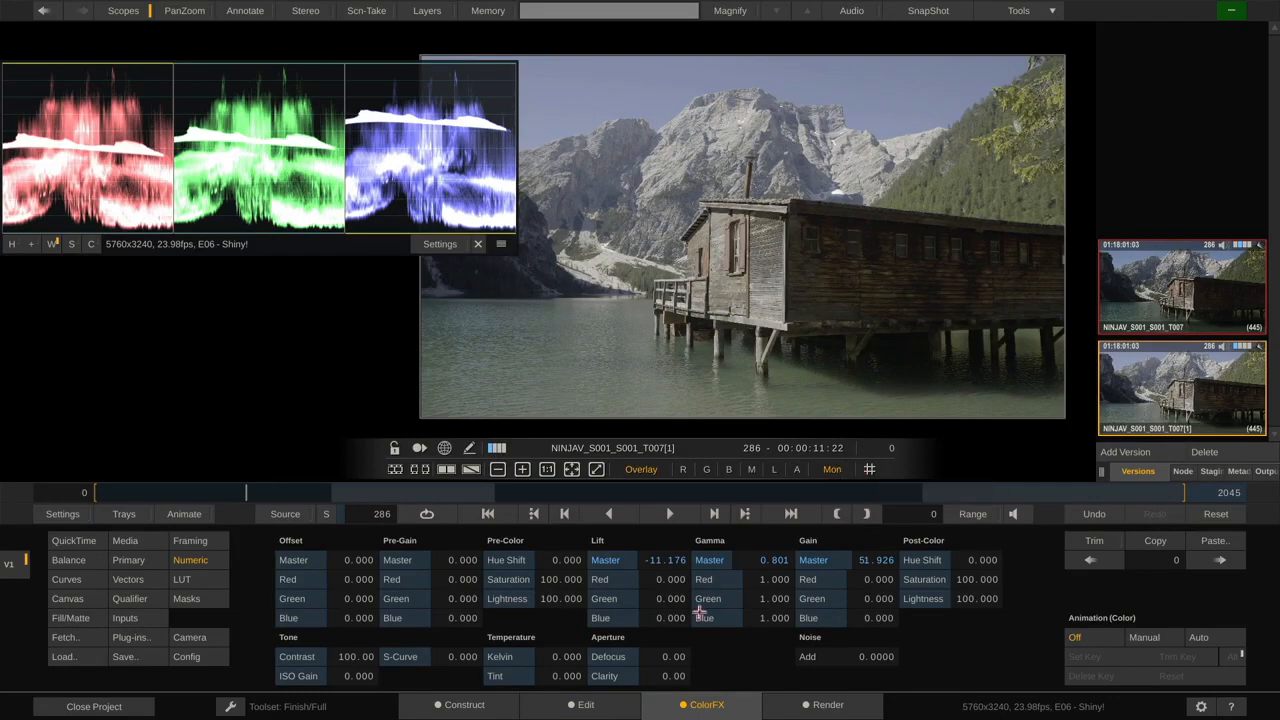
mouse_move(360, 656)
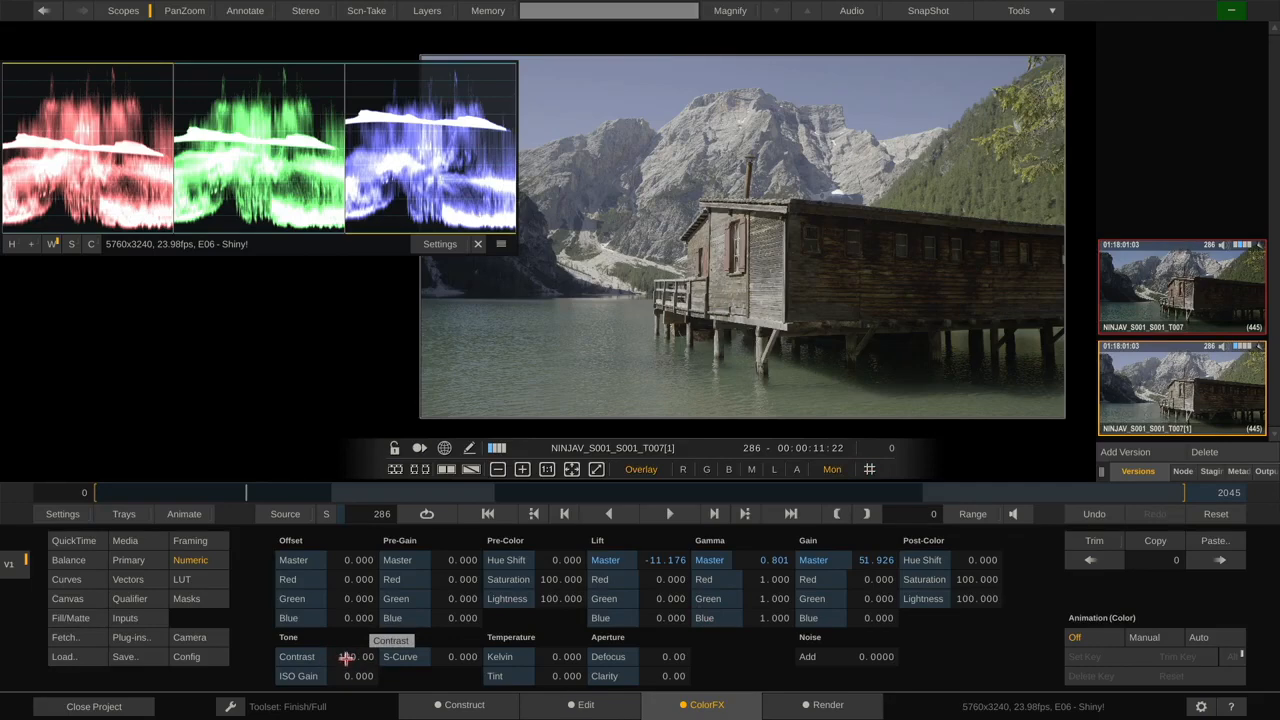
Try a contrast boost and return it to 100, then raise saturation to about 124.7
left_click_drag(344, 656, 360, 656)
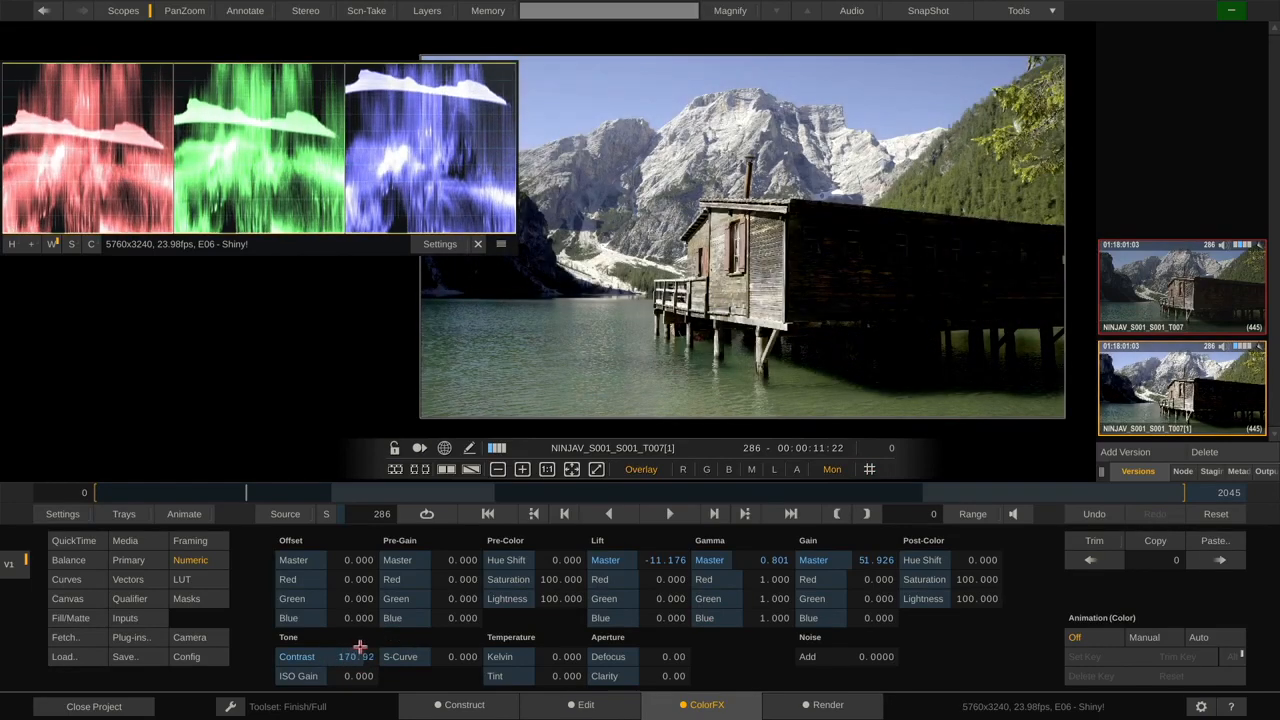
left_click_drag(360, 656, 364, 656)
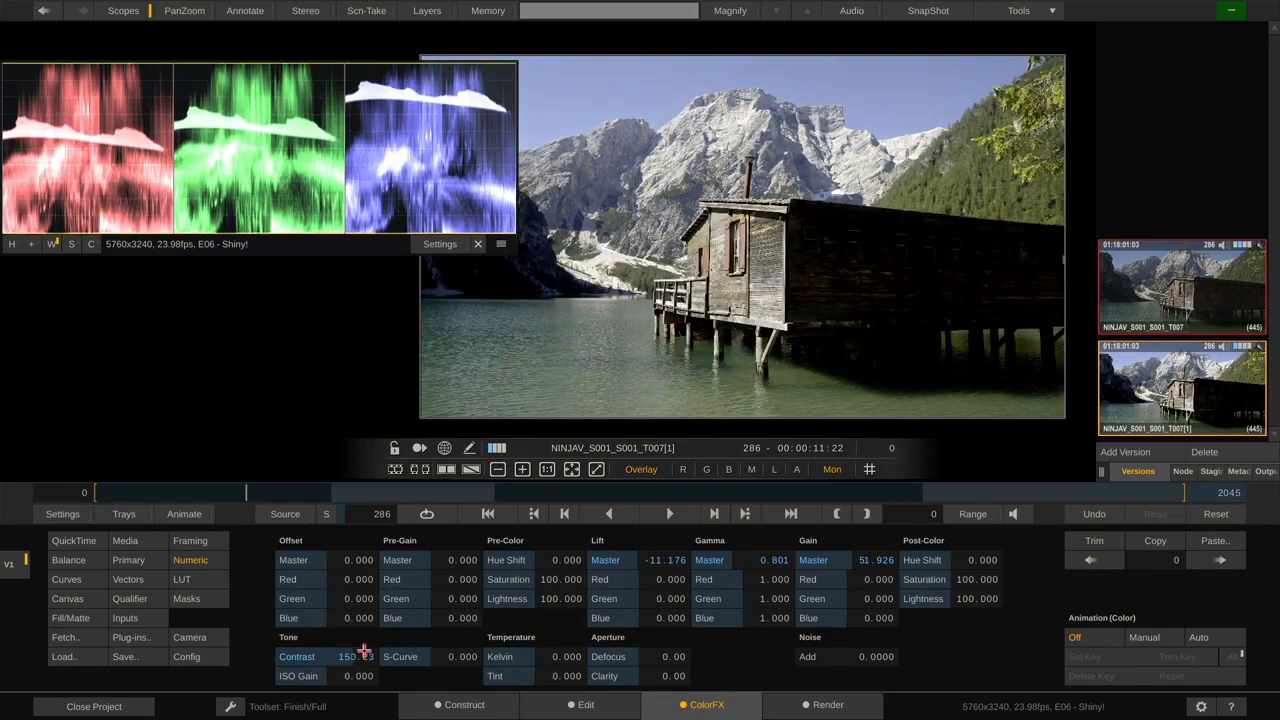
left_click_drag(350, 656, 364, 640)
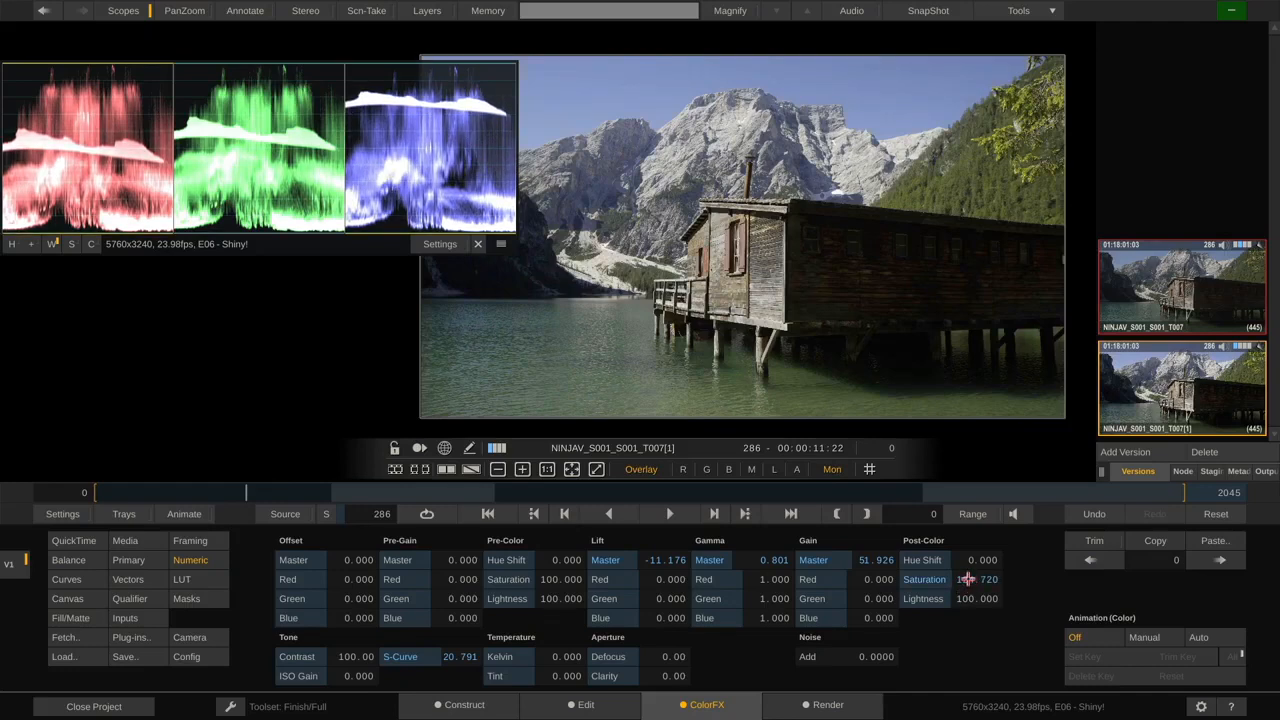
left_click_drag(976, 580, 976, 560)
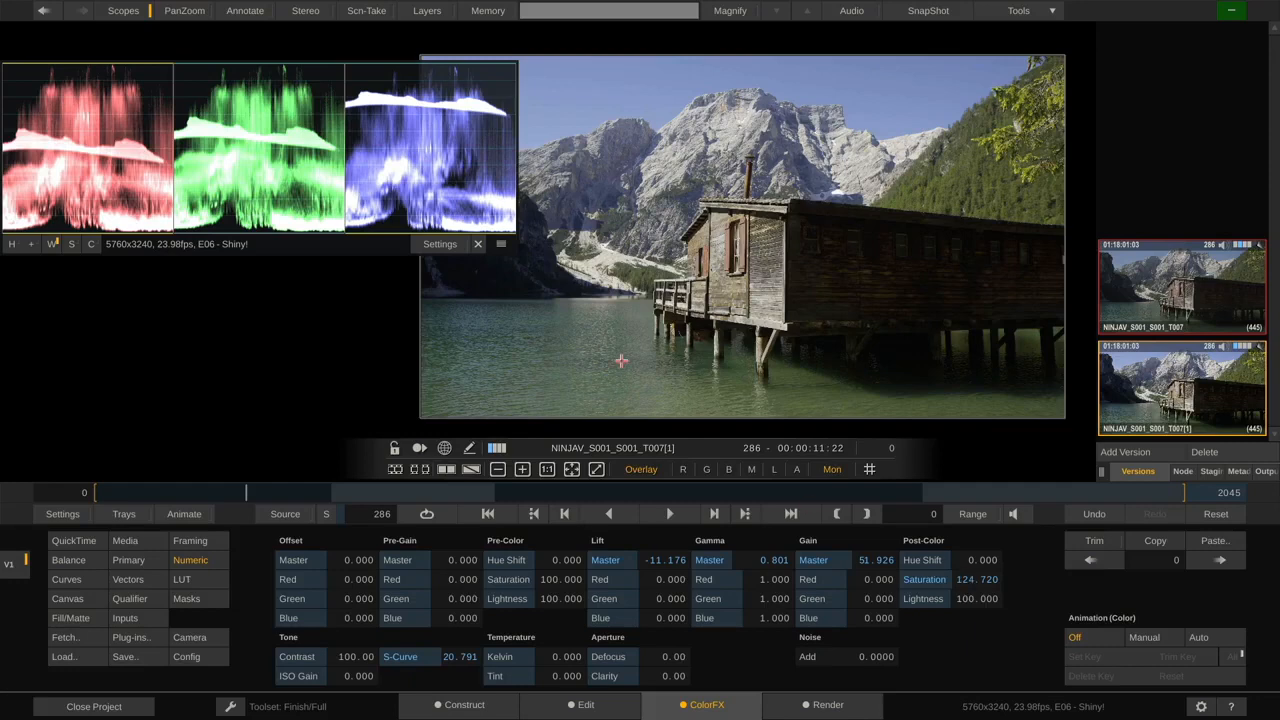
mouse_move(222, 468)
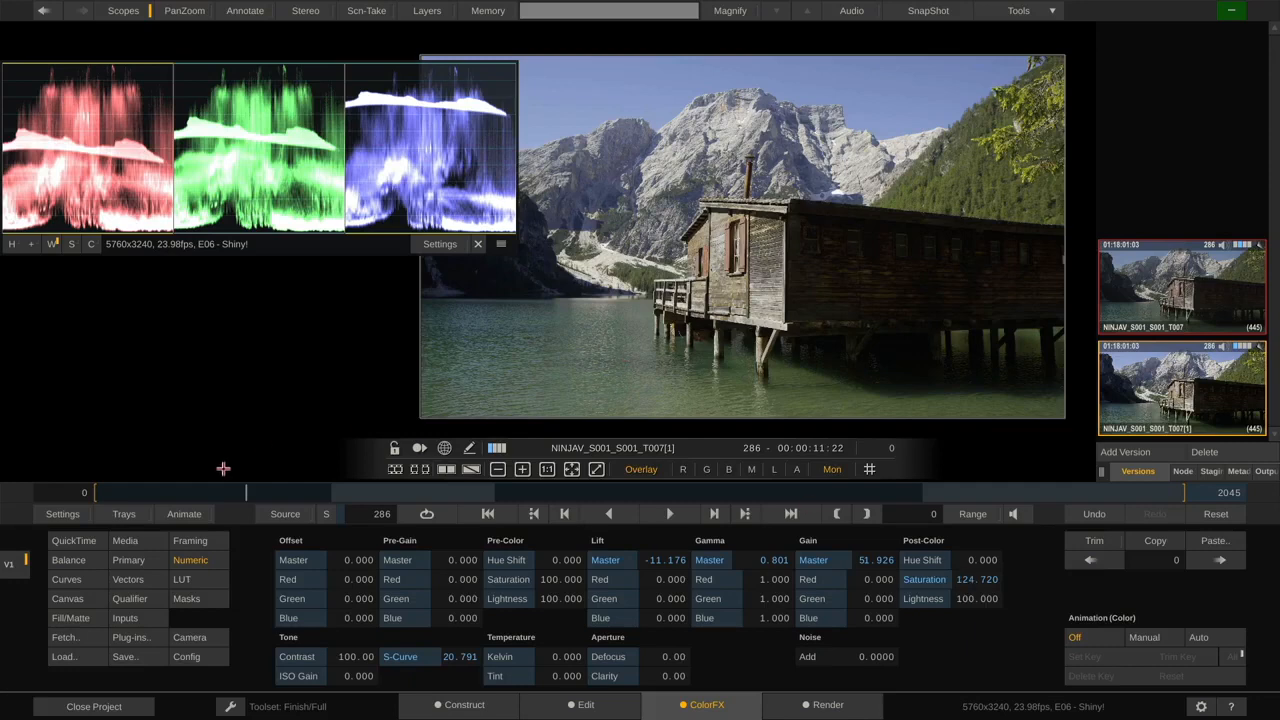
Bring up the Master Curve editor, easing master lift to about -8.9 in the numeric fields
left_click(66, 580)
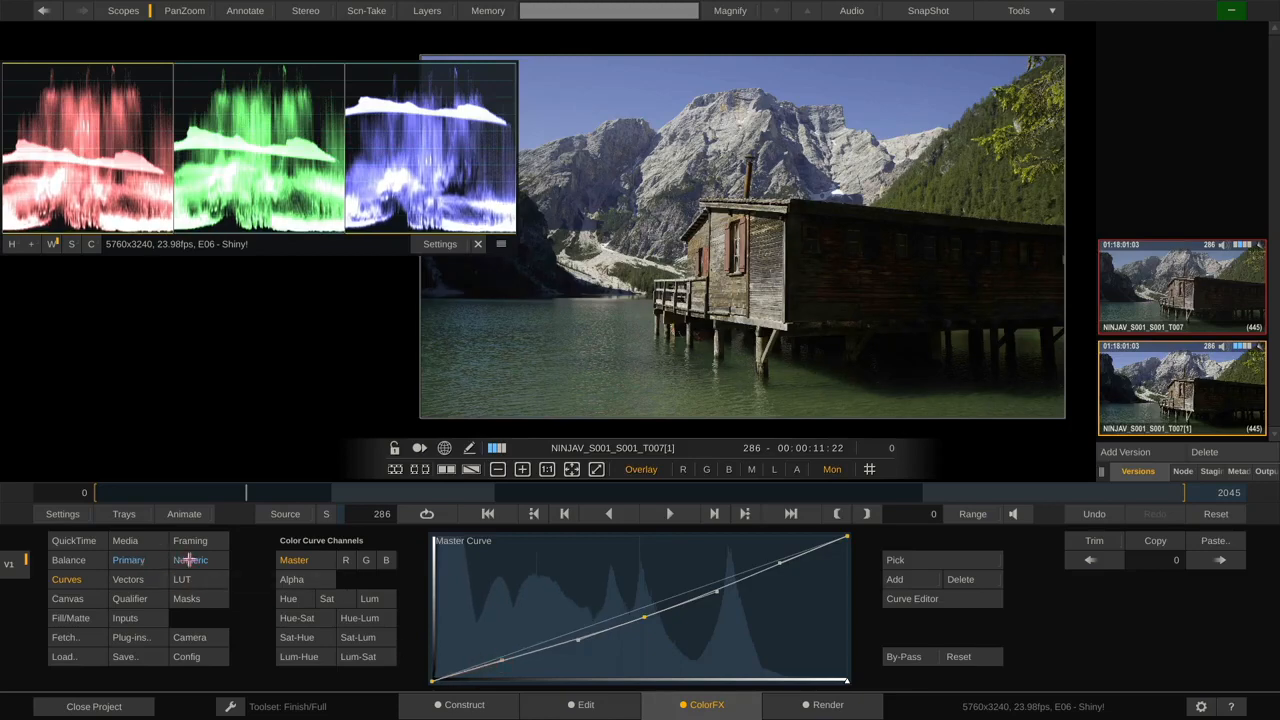
left_click(190, 560)
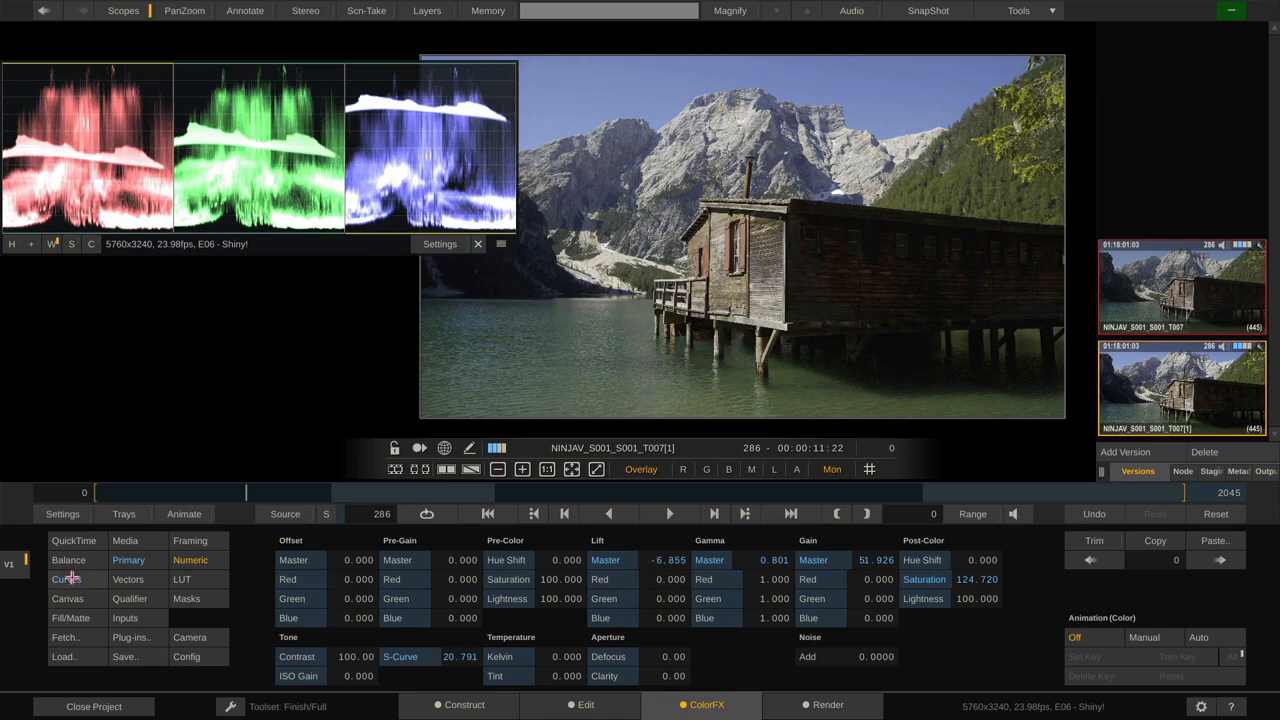
left_click(64, 580)
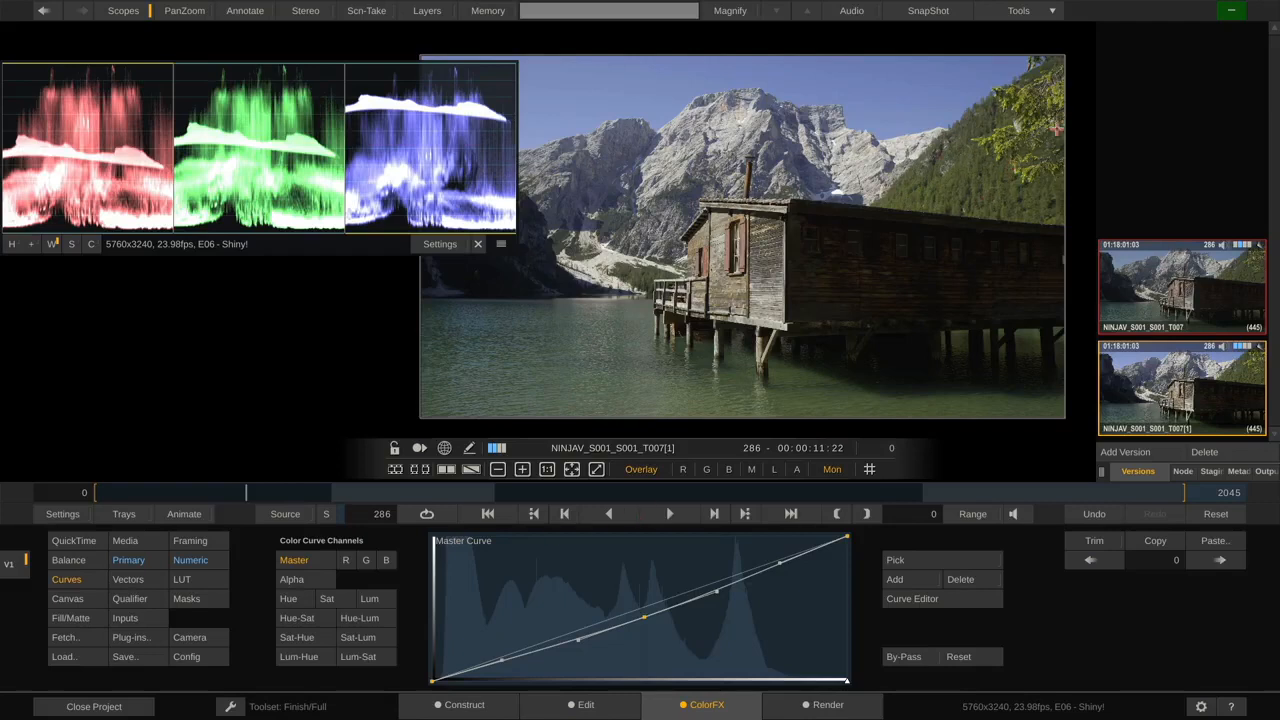
mouse_move(988, 180)
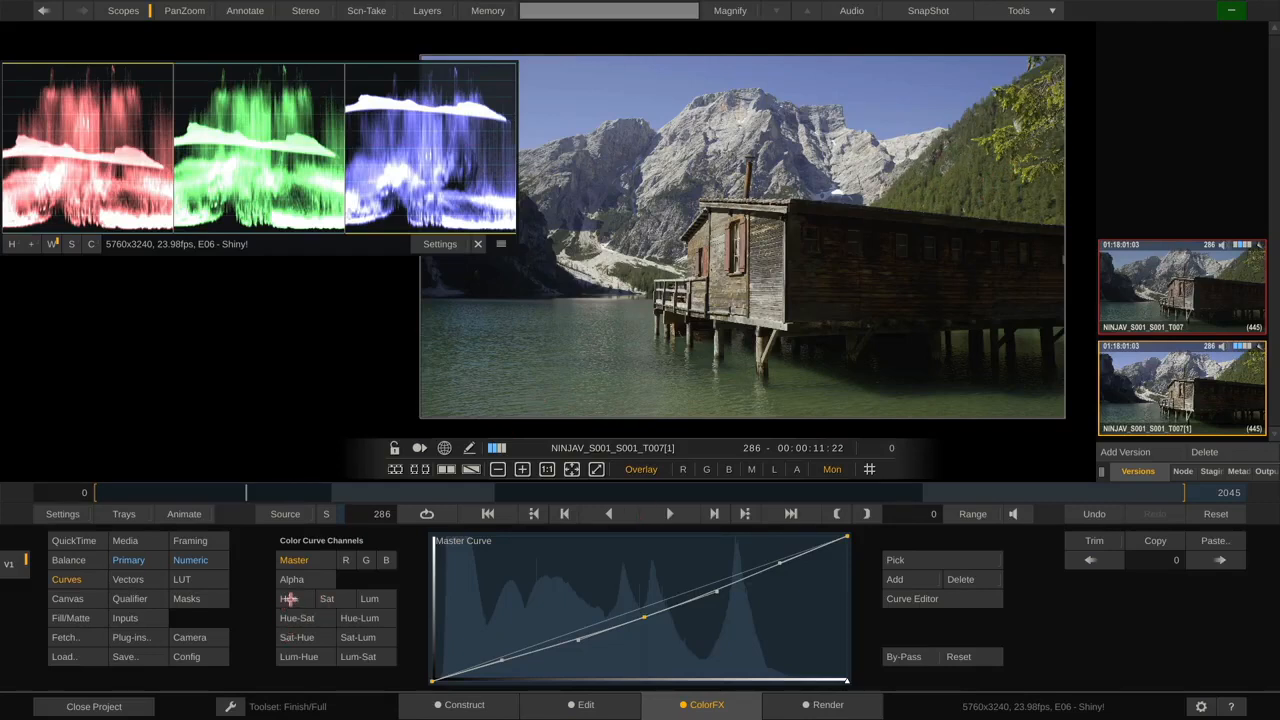
Add a control point on the Hue-vs-Hue curve and shift its hues slightly
left_click(288, 600)
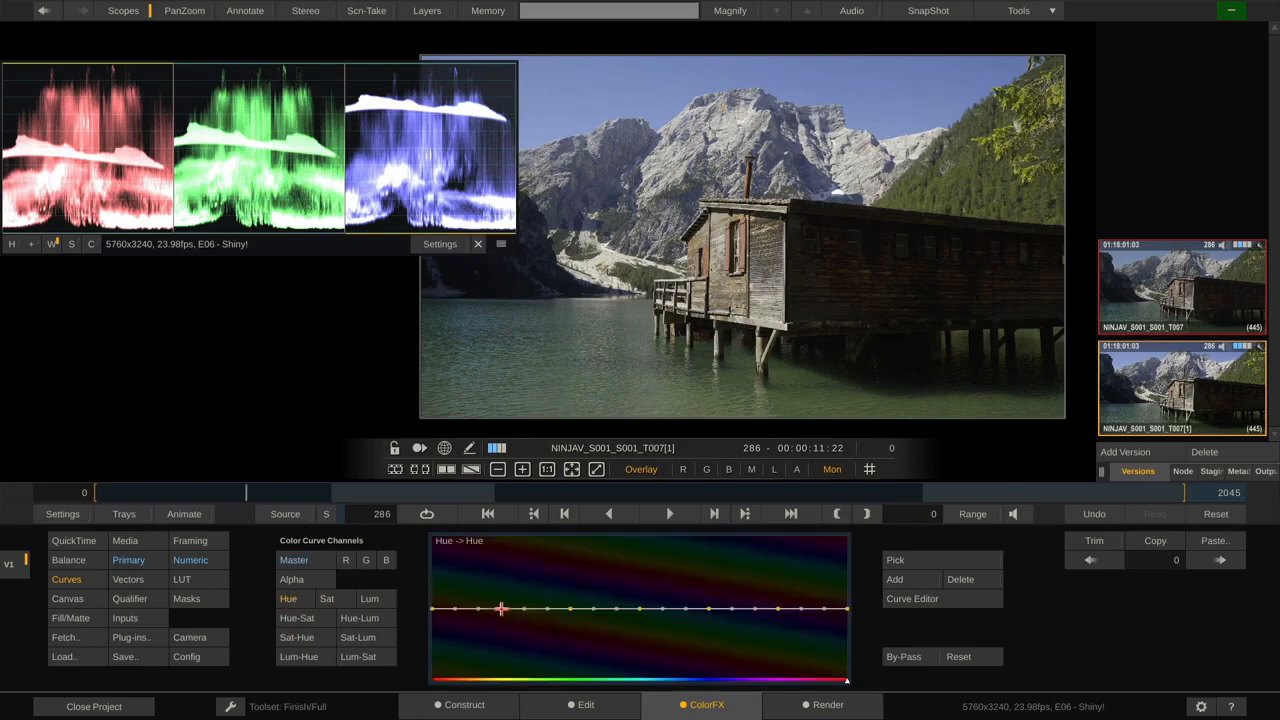
left_click(500, 608)
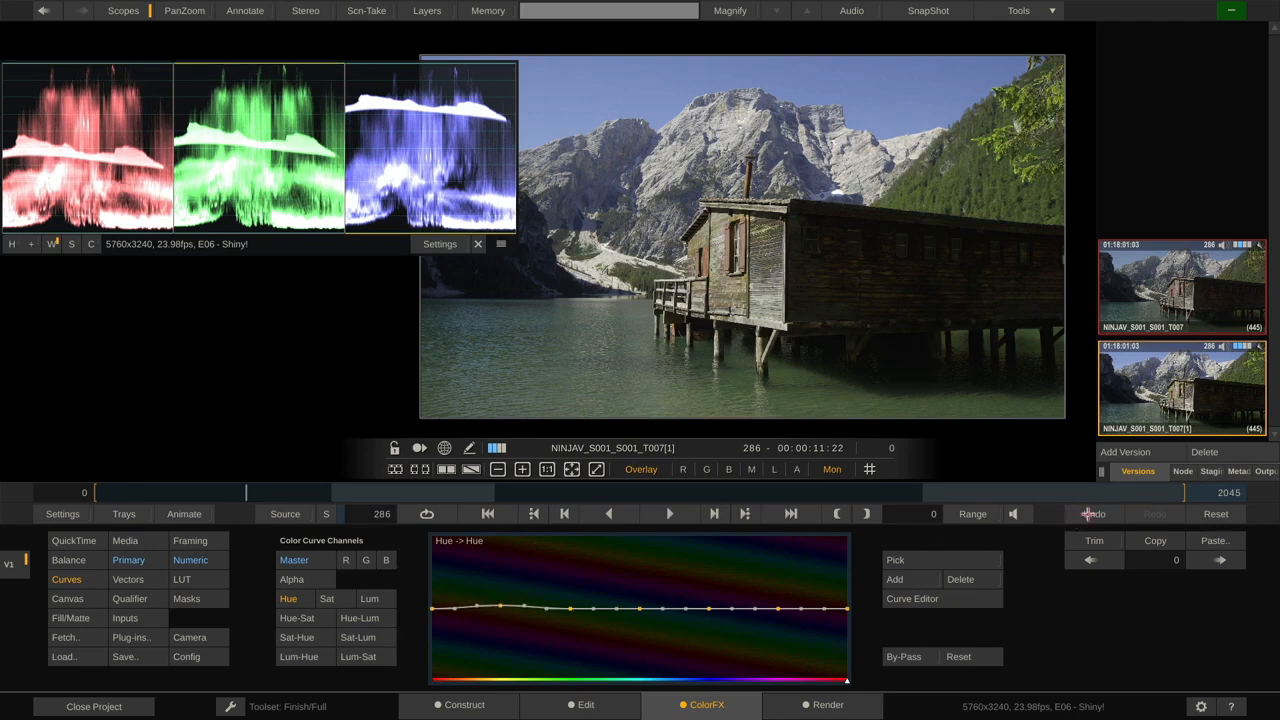
left_click(1088, 514)
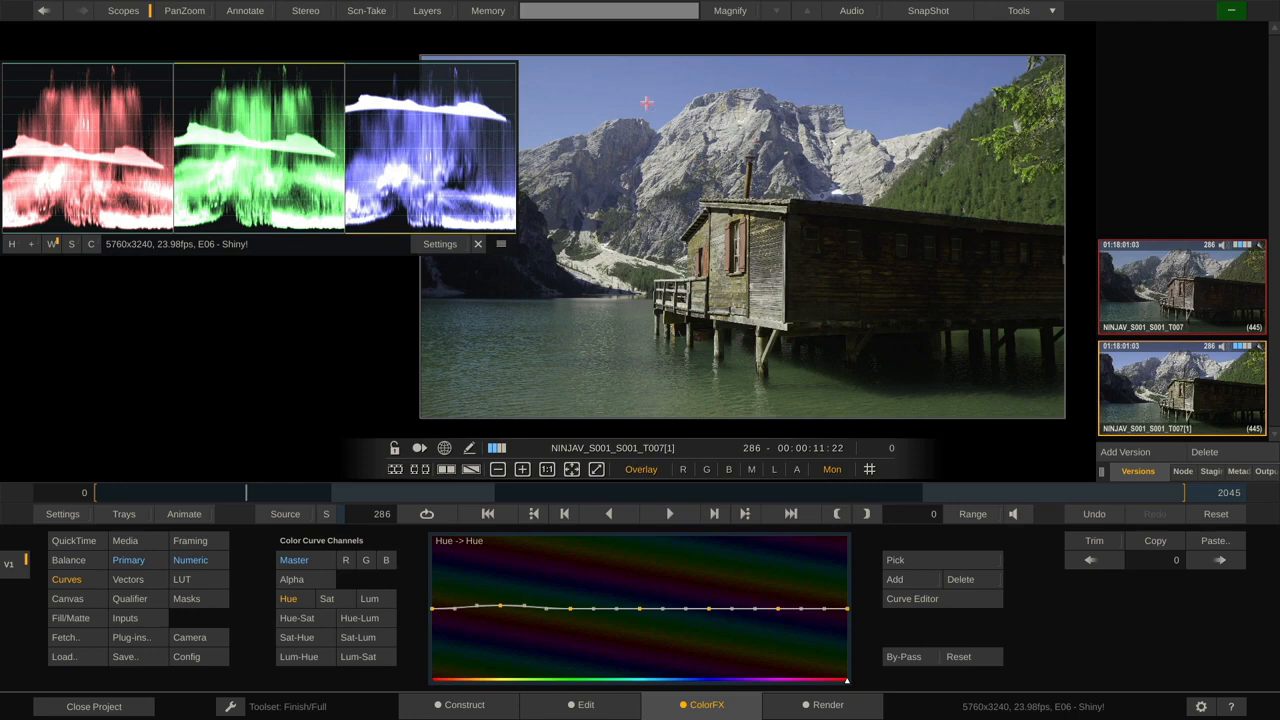
mouse_move(652, 72)
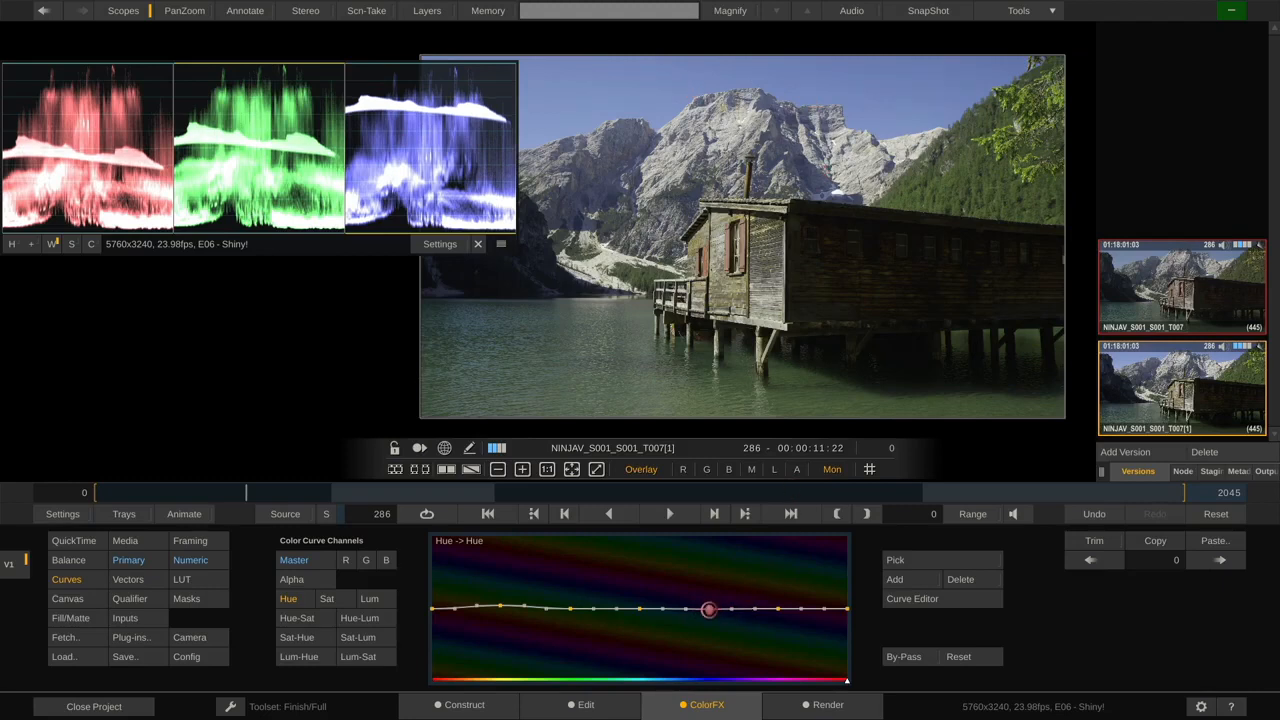
left_click_drag(708, 608, 708, 612)
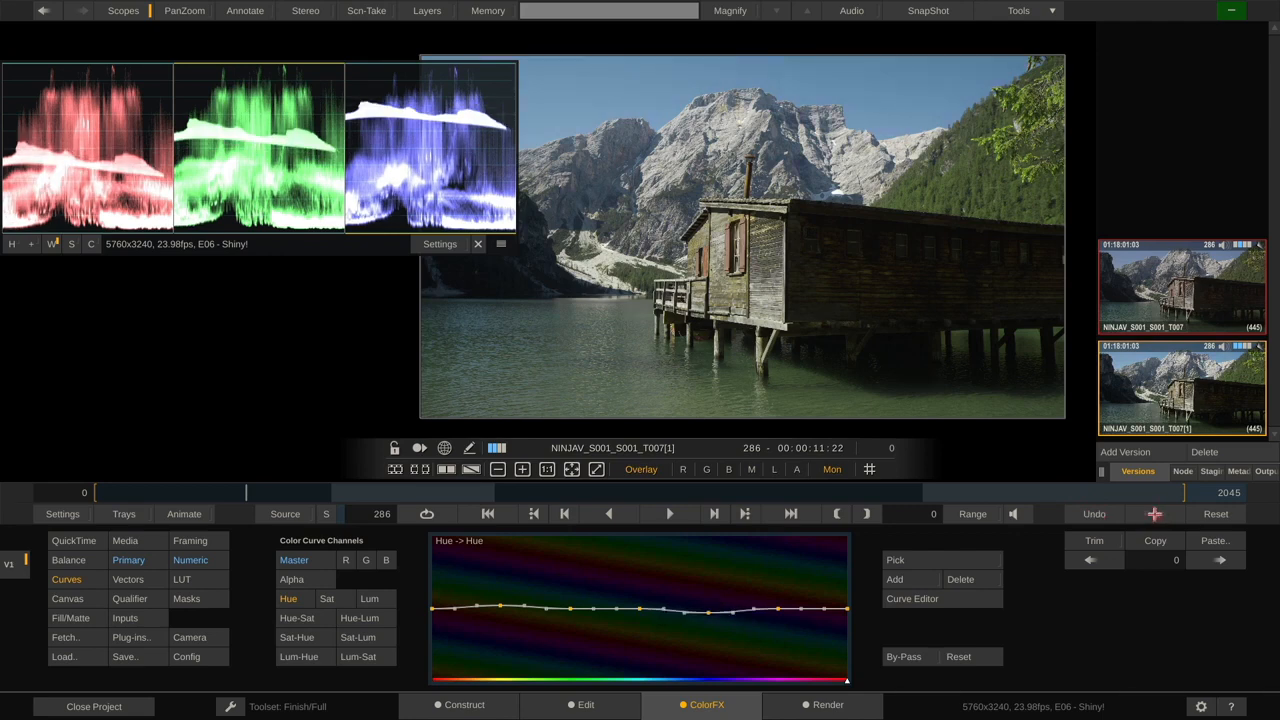
mouse_move(472, 524)
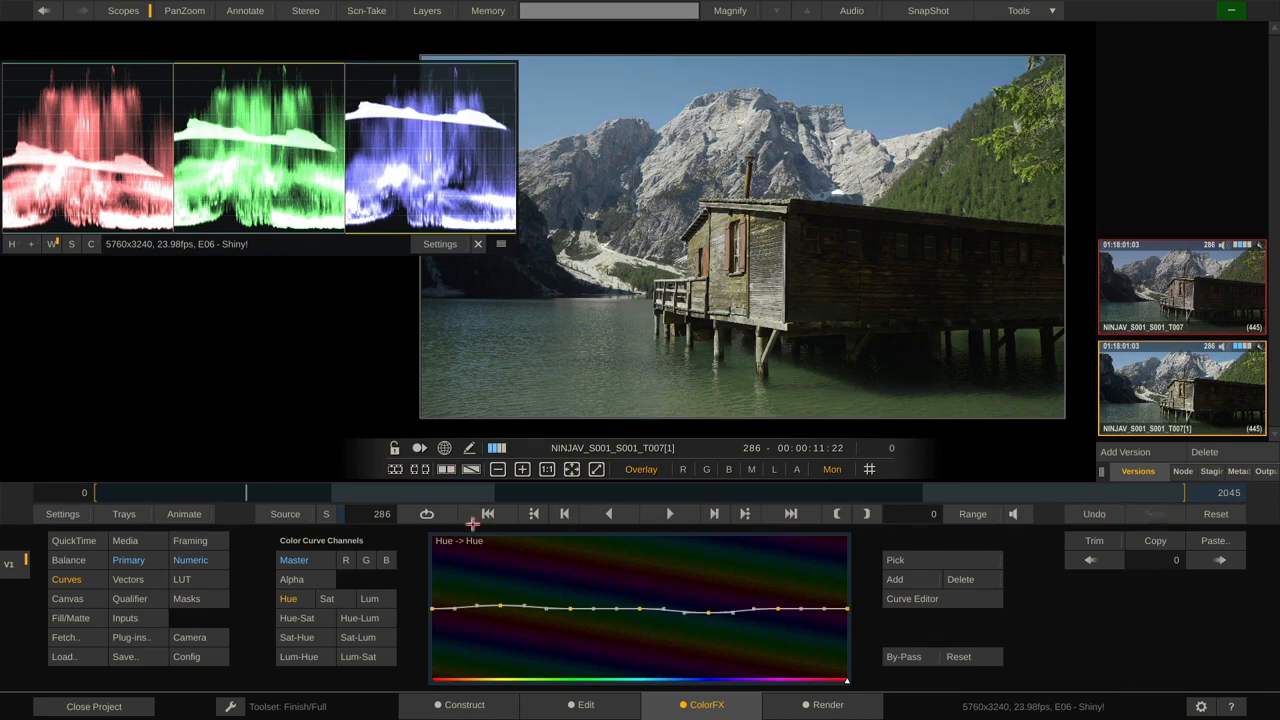
Raise a narrow bump on the Hue-vs-Sat curve and tighten its width
left_click(296, 616)
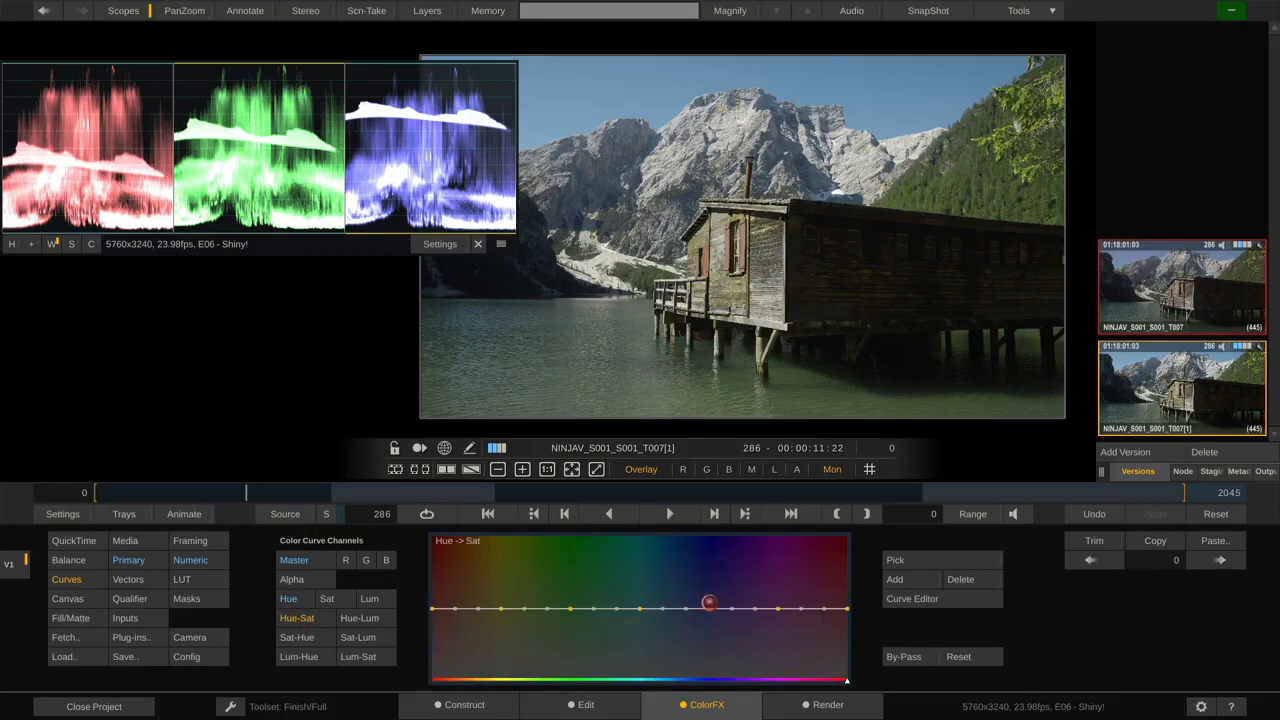
left_click_drag(708, 604, 708, 576)
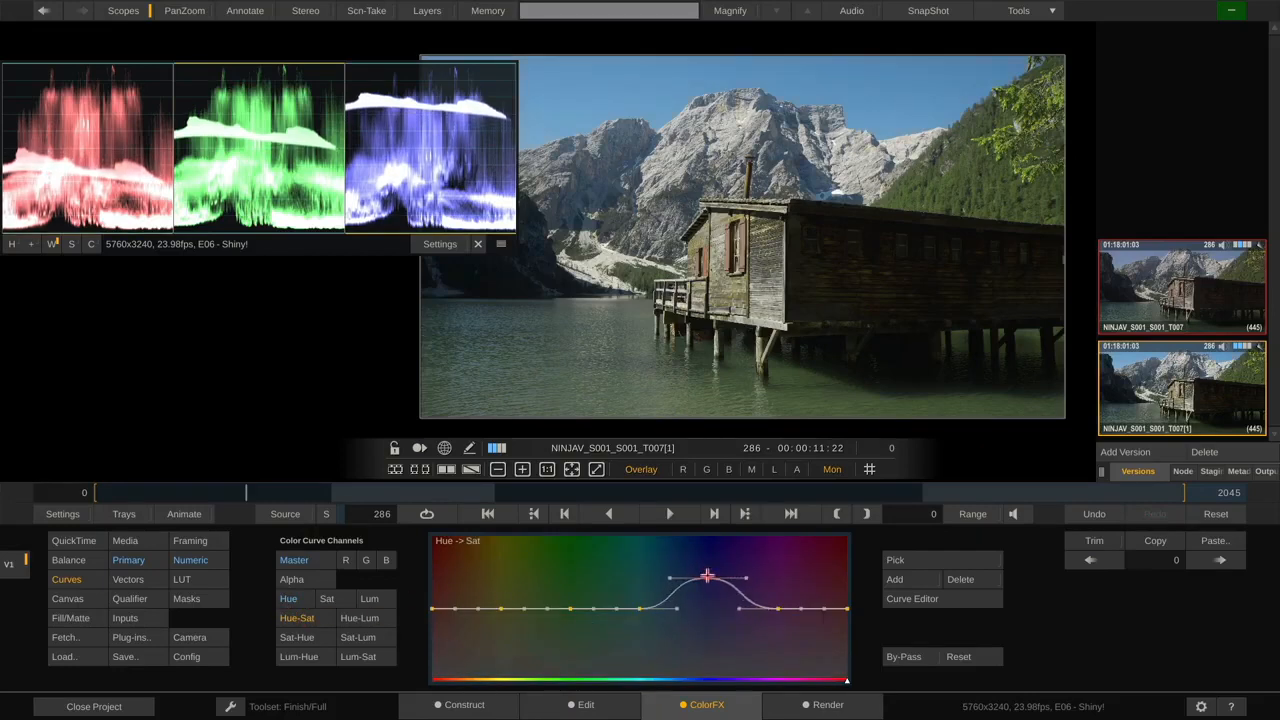
left_click_drag(708, 576, 708, 572)
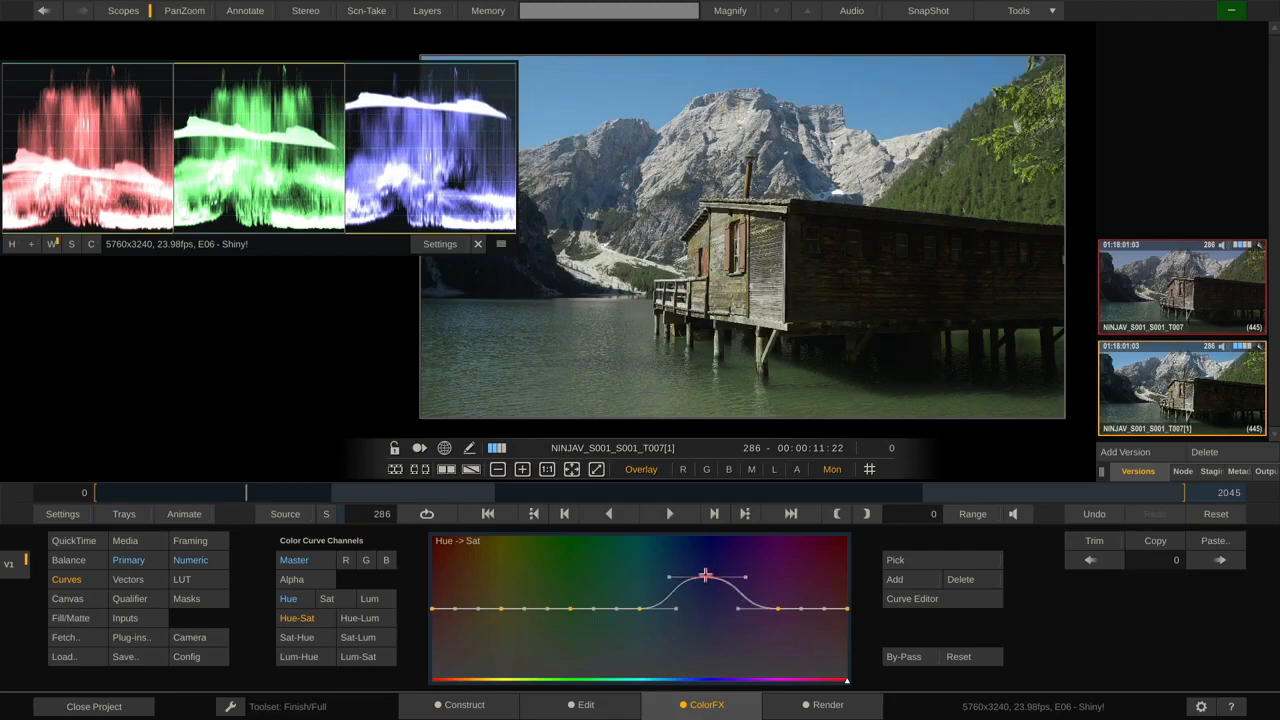
left_click_drag(704, 572, 704, 582)
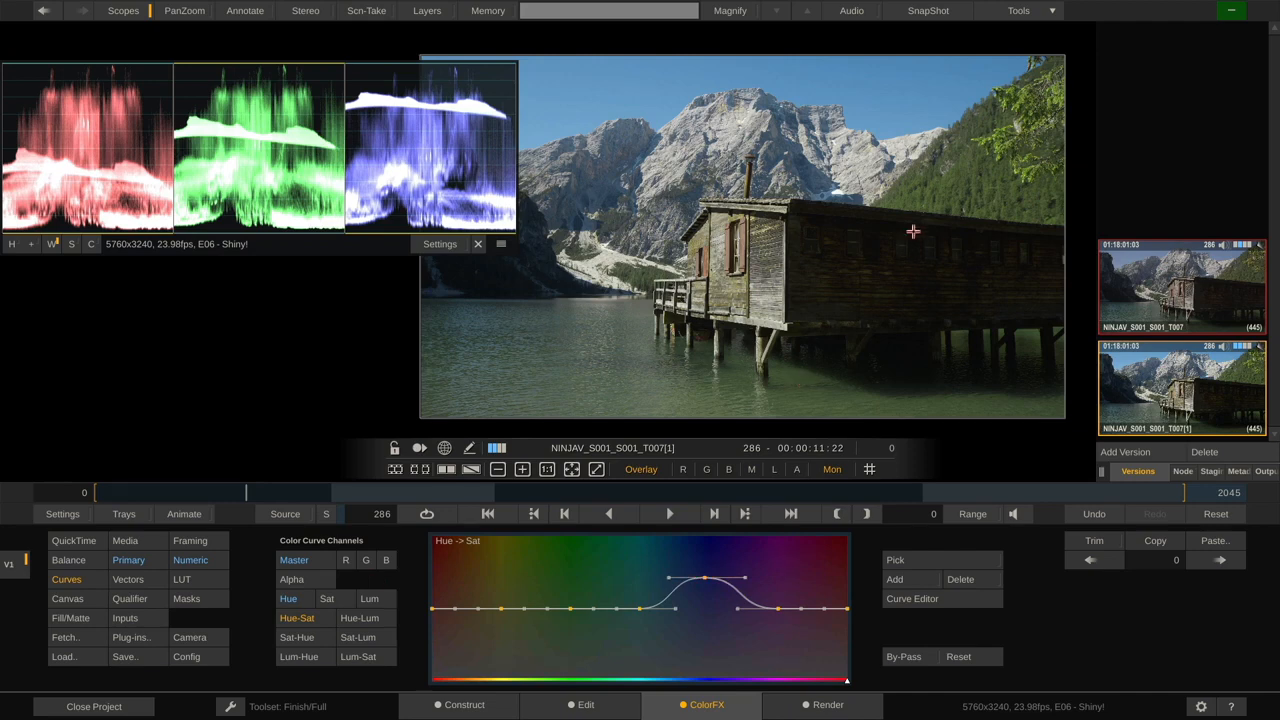
mouse_move(704, 364)
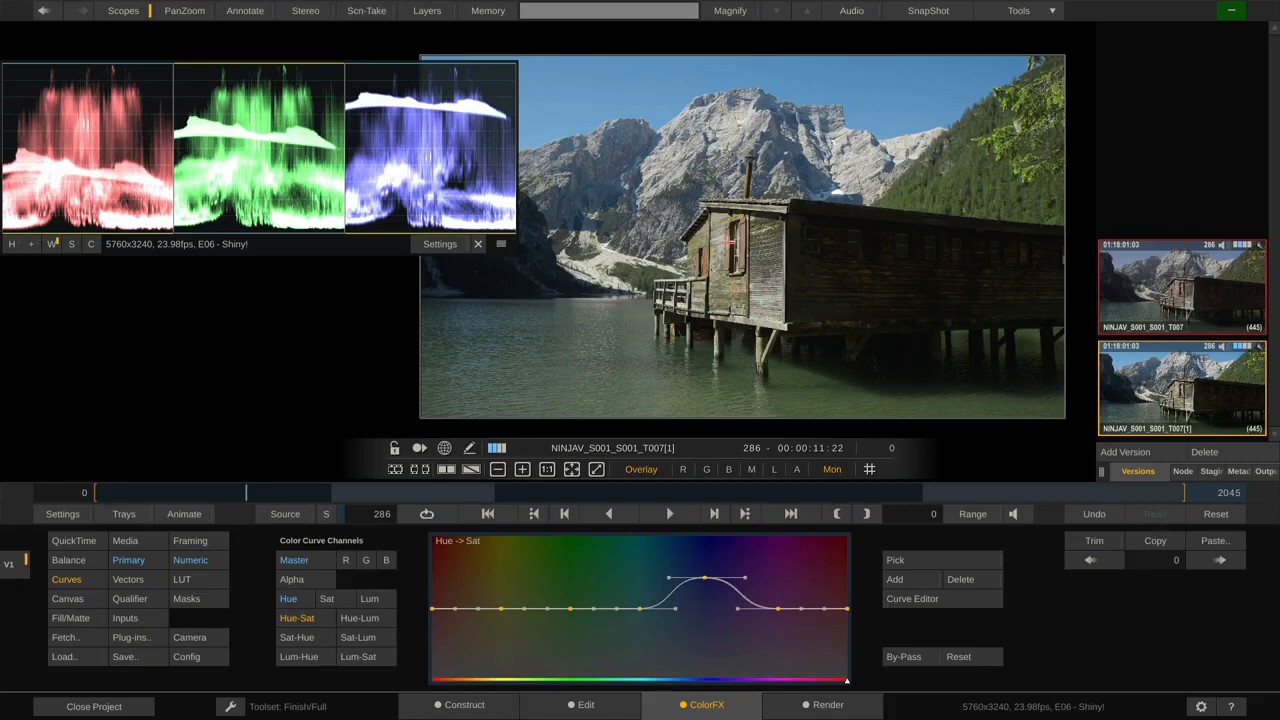
mouse_move(936, 218)
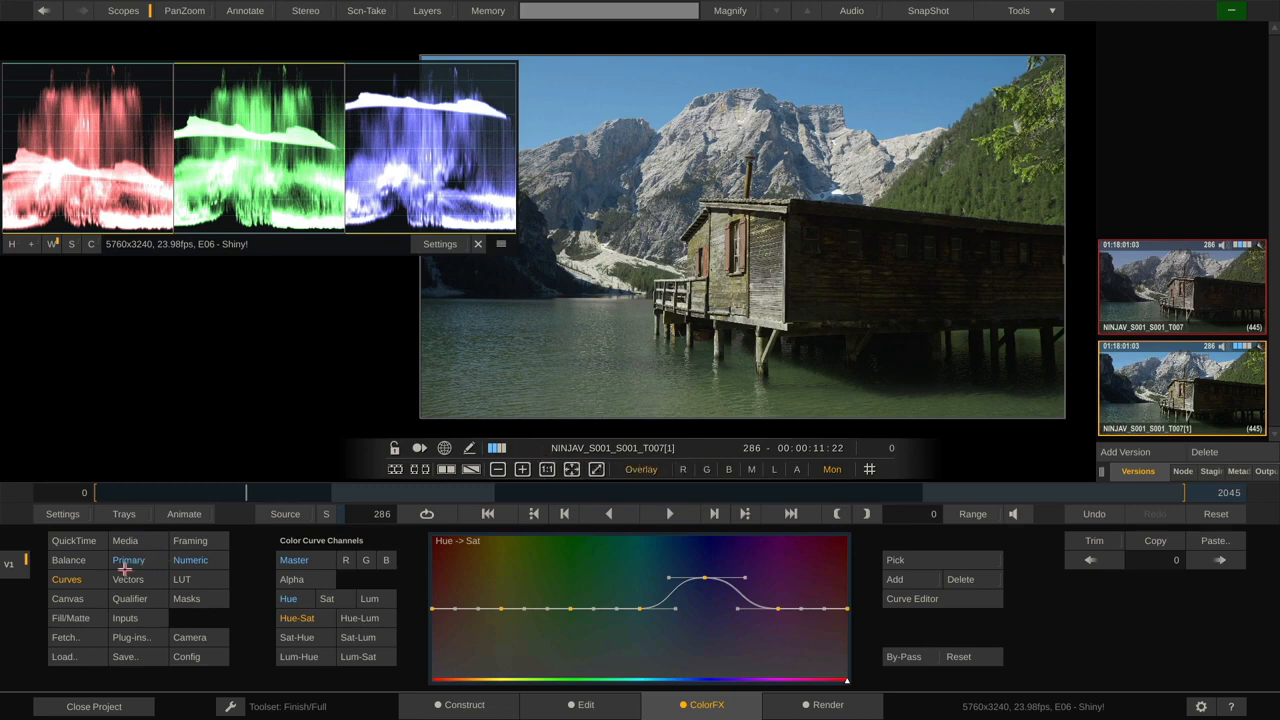
left_click(128, 560)
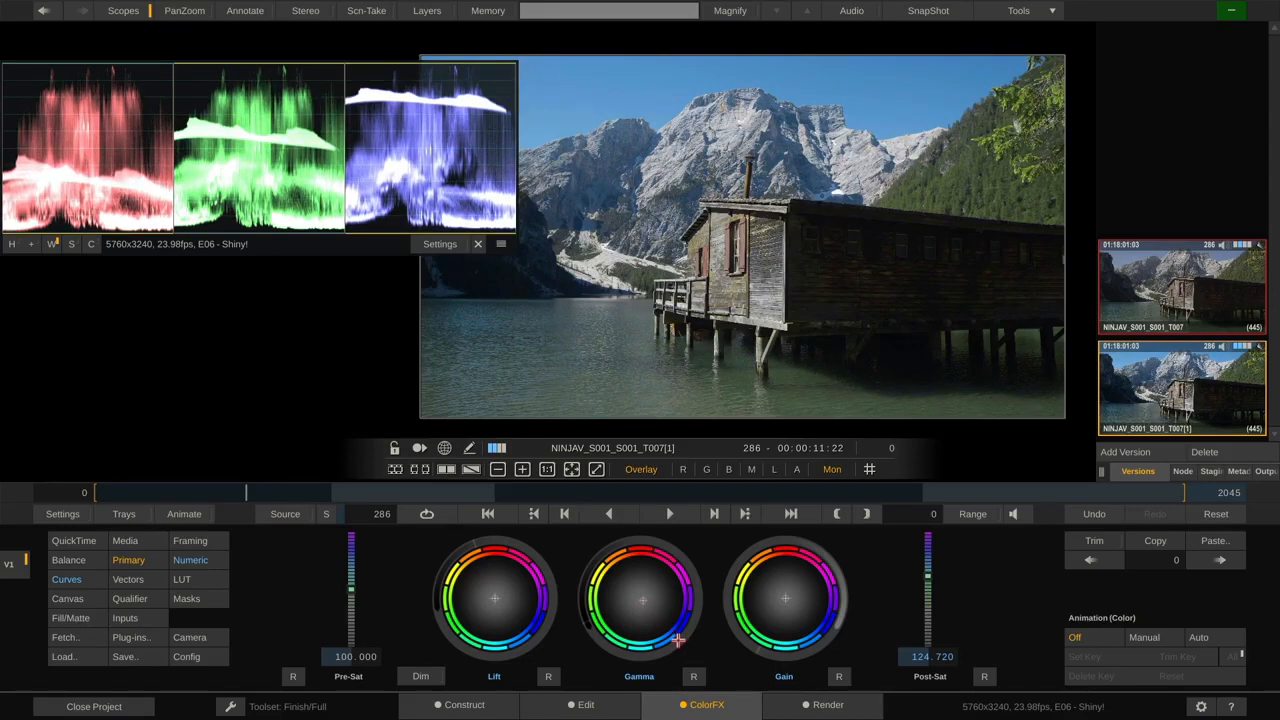
mouse_move(700, 616)
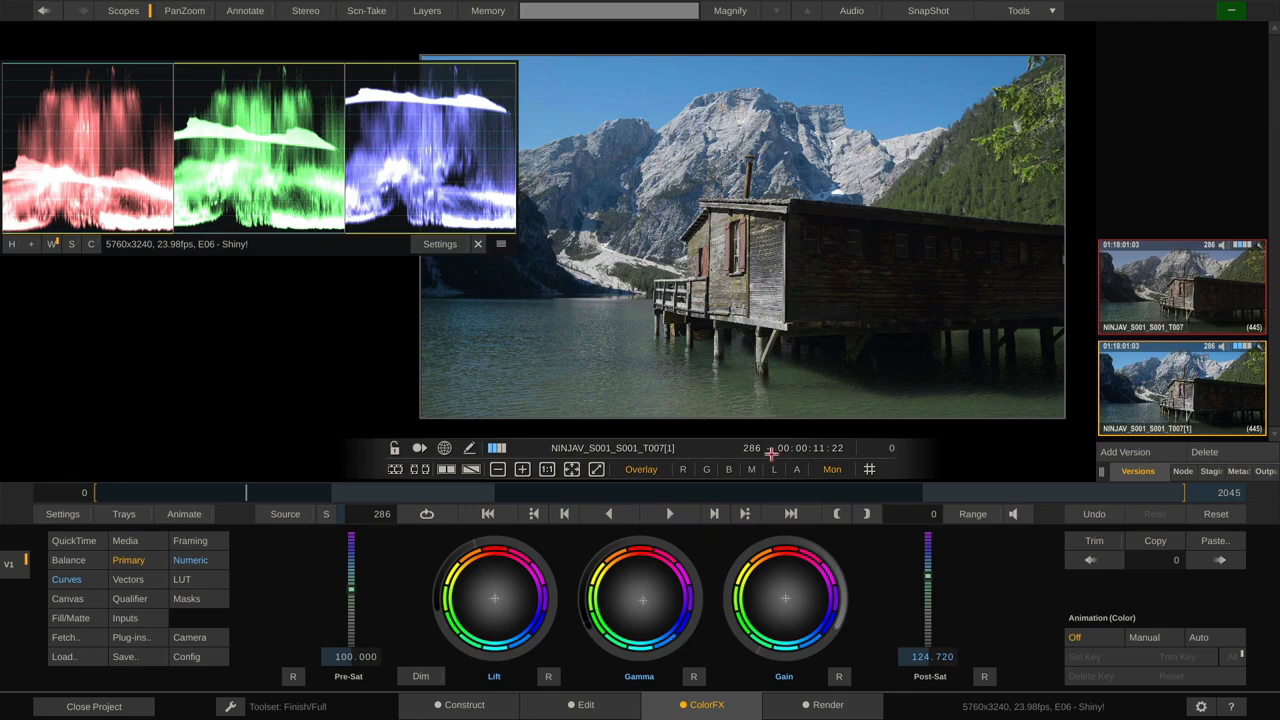
mouse_move(1018, 600)
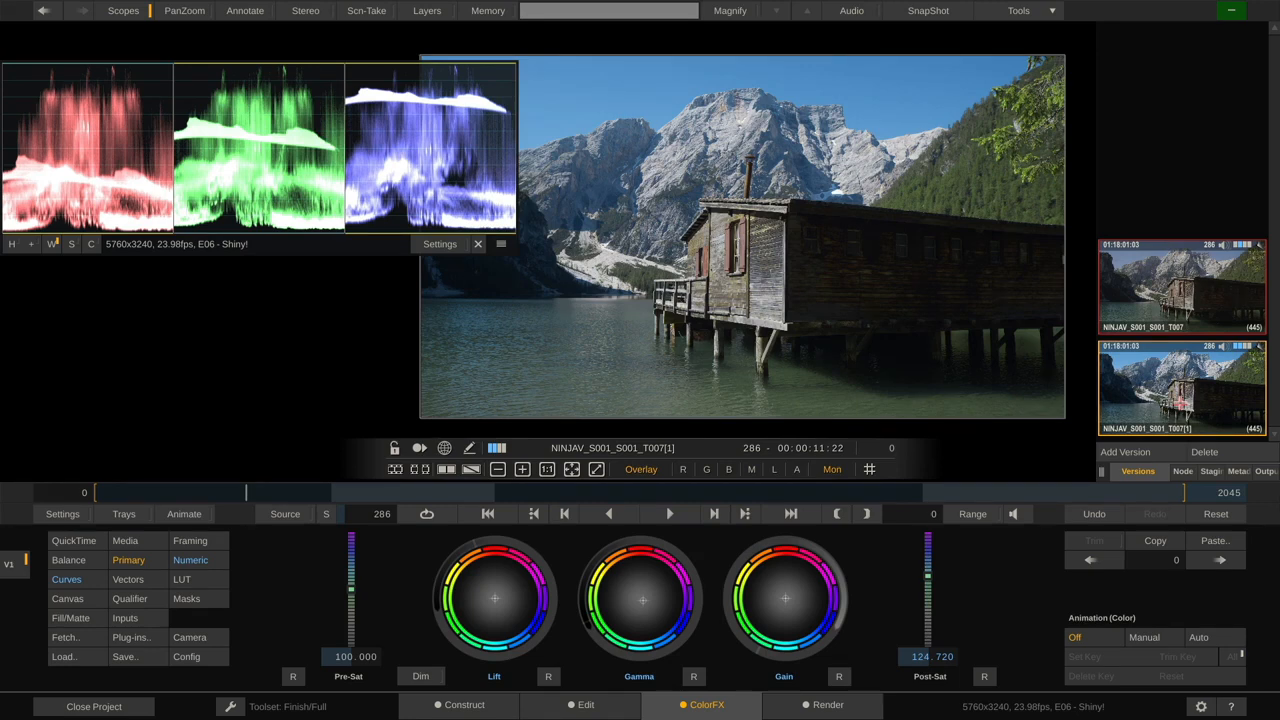
mouse_move(1088, 420)
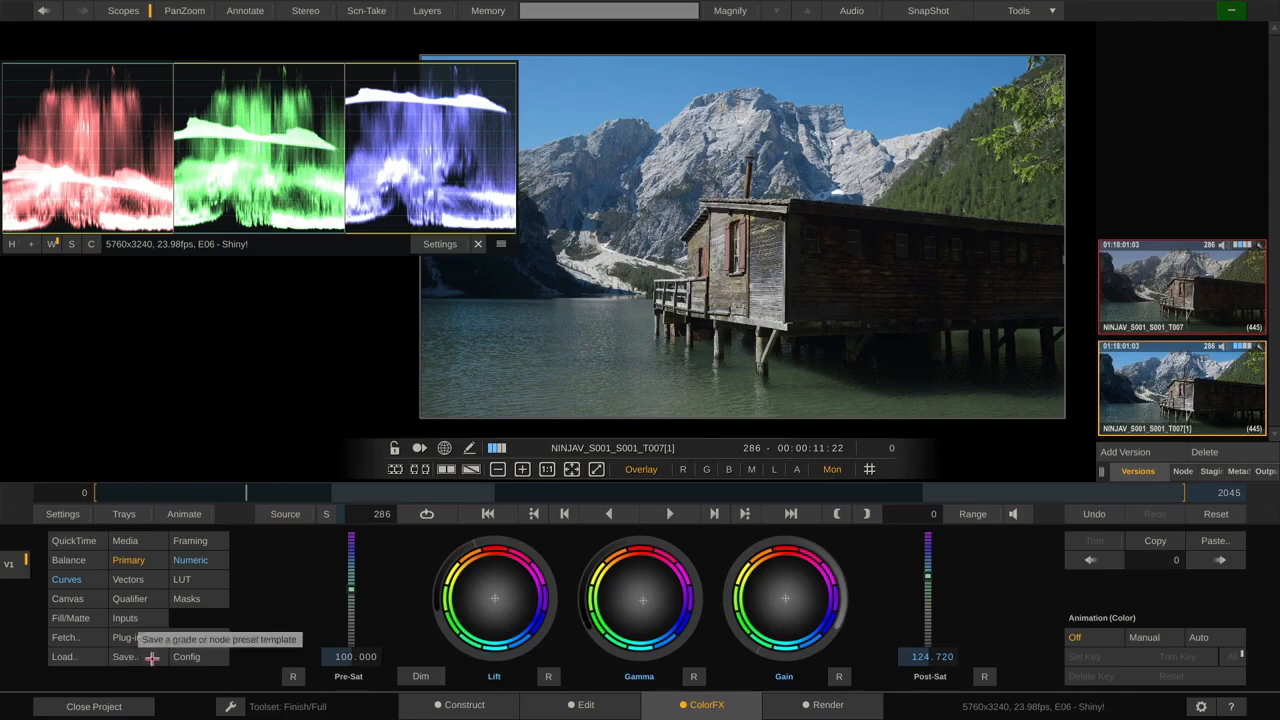
mouse_move(62, 514)
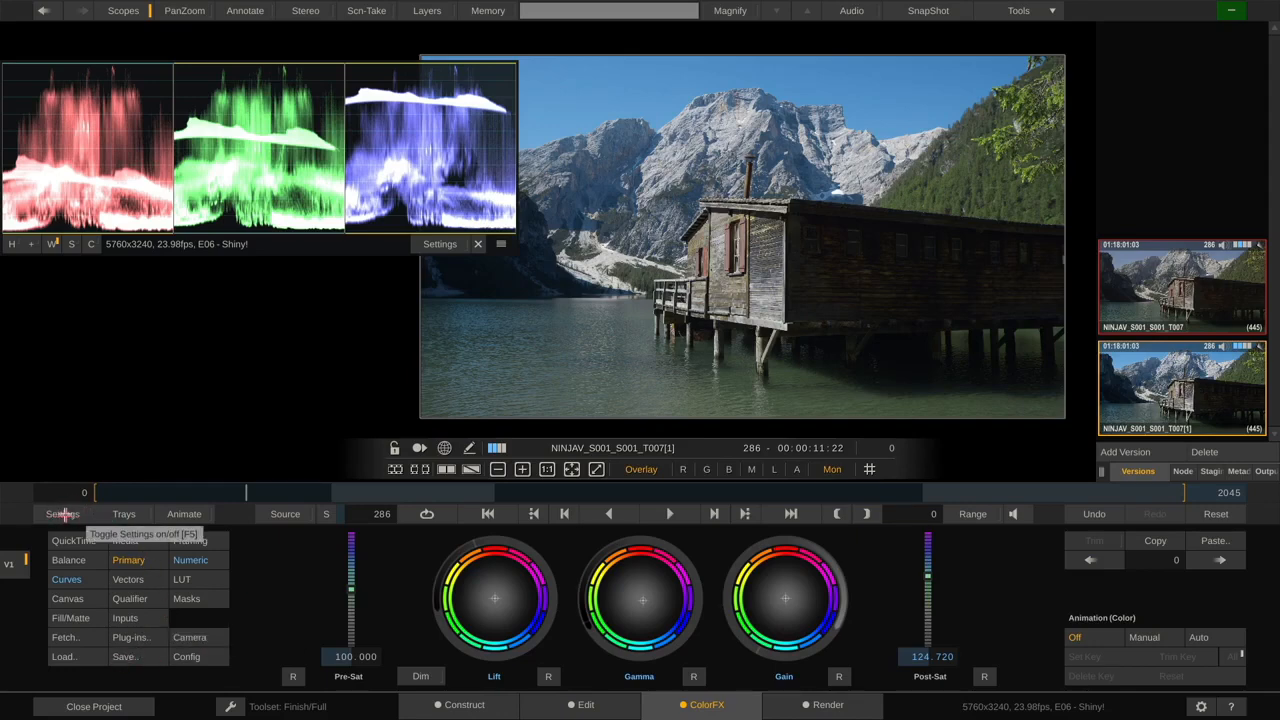
Check the LUT Export Options in Settings and set the 3D LUT depth to 10 bit
left_click(60, 514)
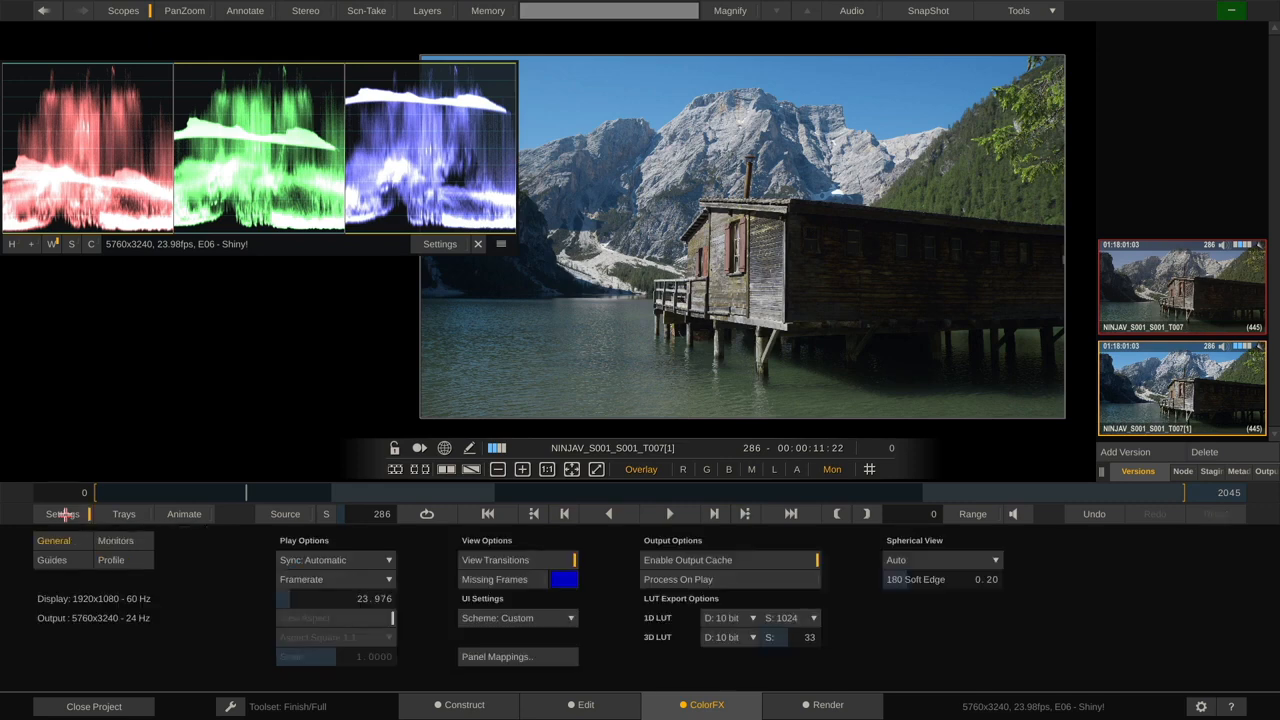
mouse_move(740, 672)
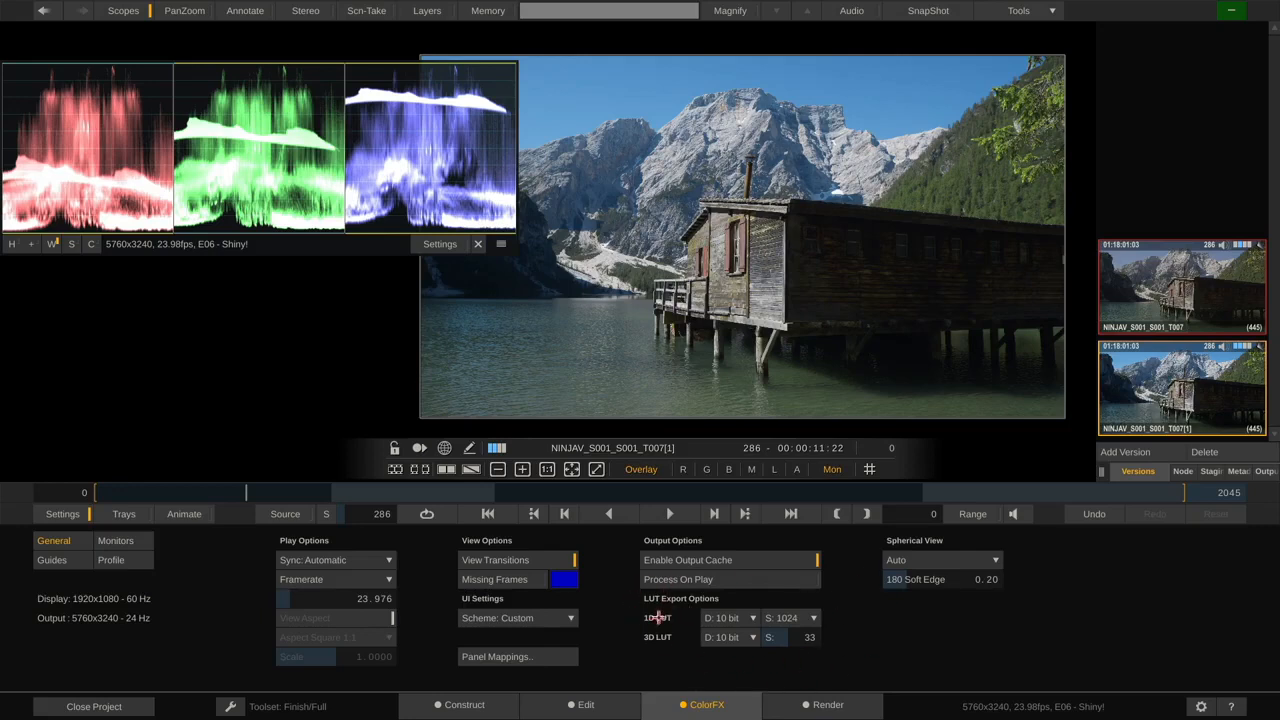
mouse_move(688, 626)
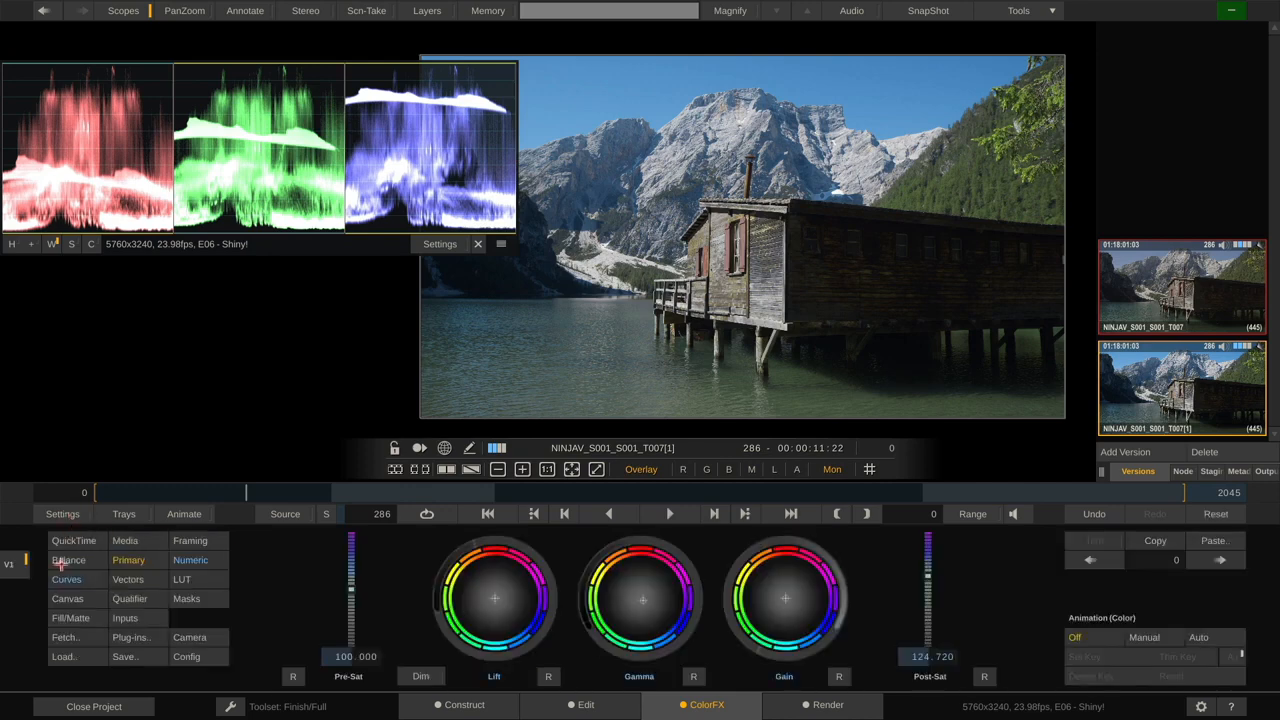
left_click(66, 580)
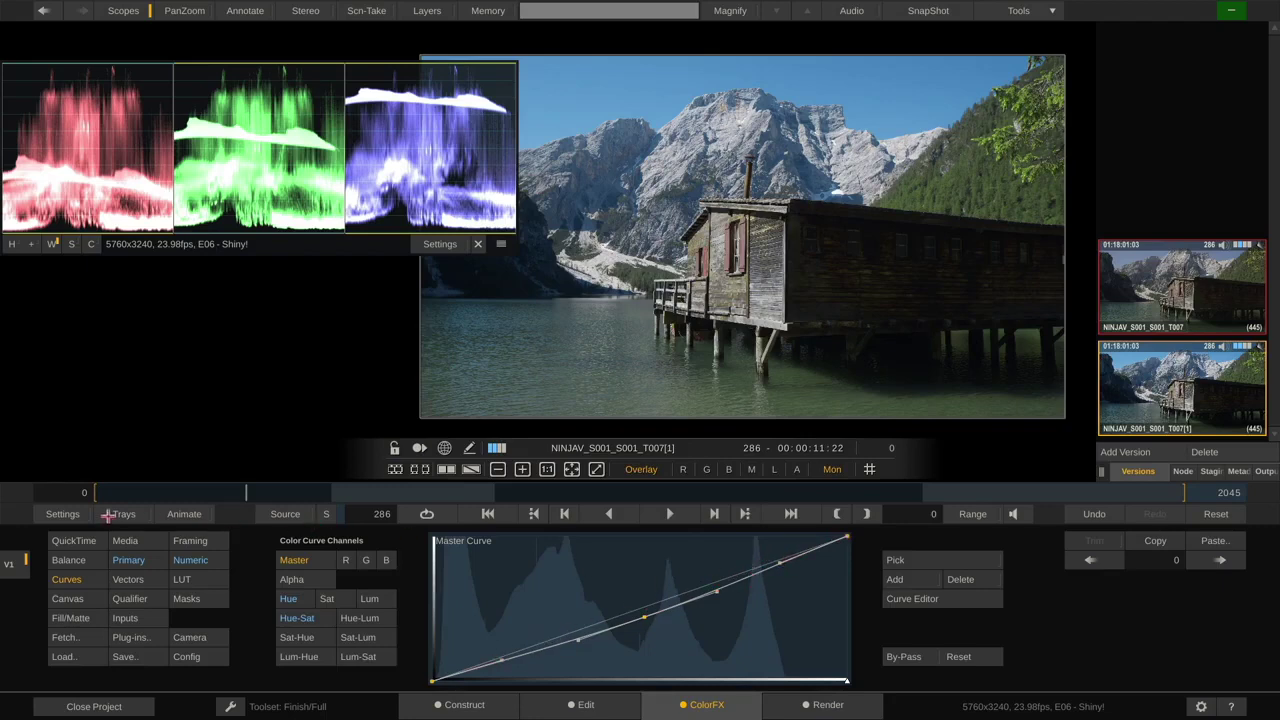
left_click(60, 514)
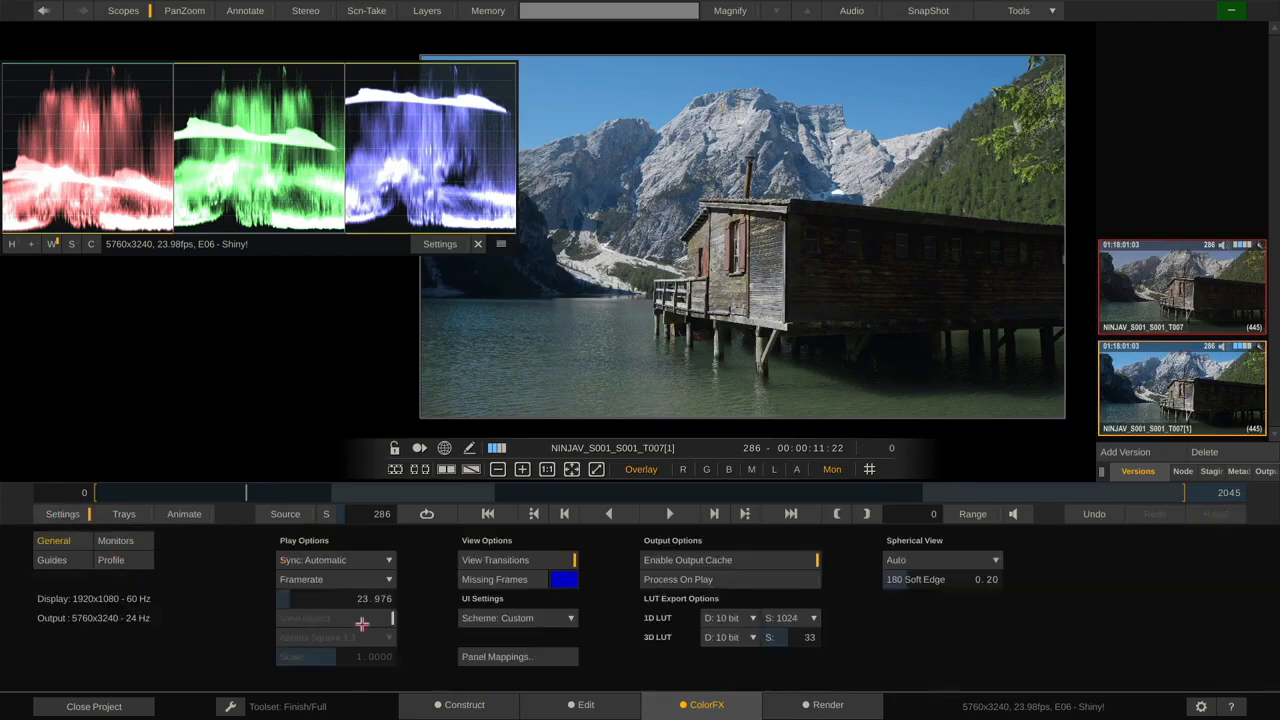
mouse_move(834, 656)
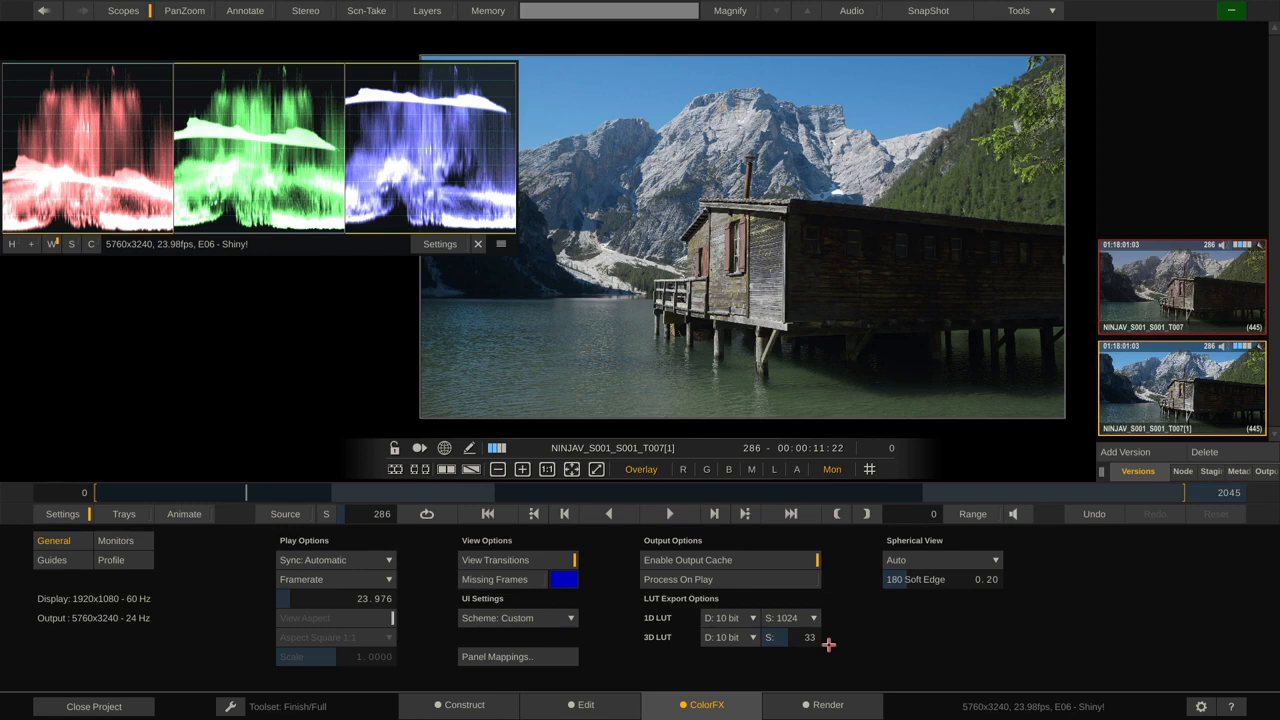
left_click(728, 640)
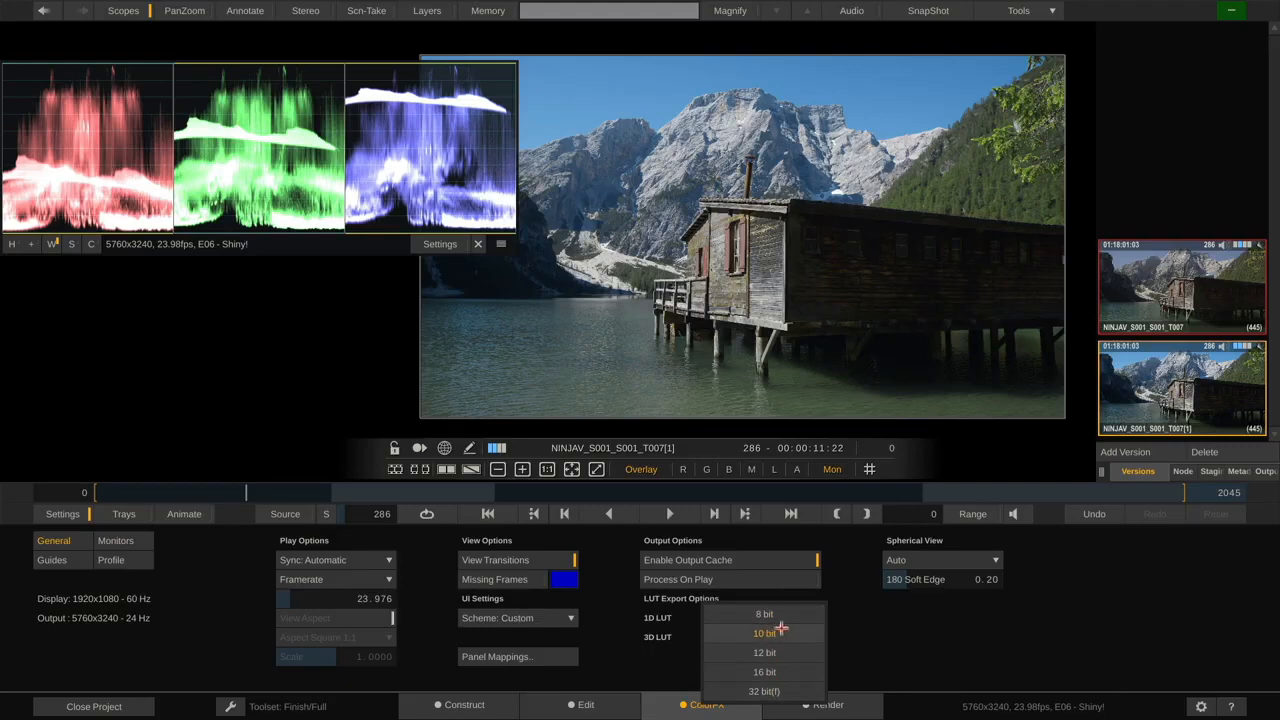
left_click(764, 632)
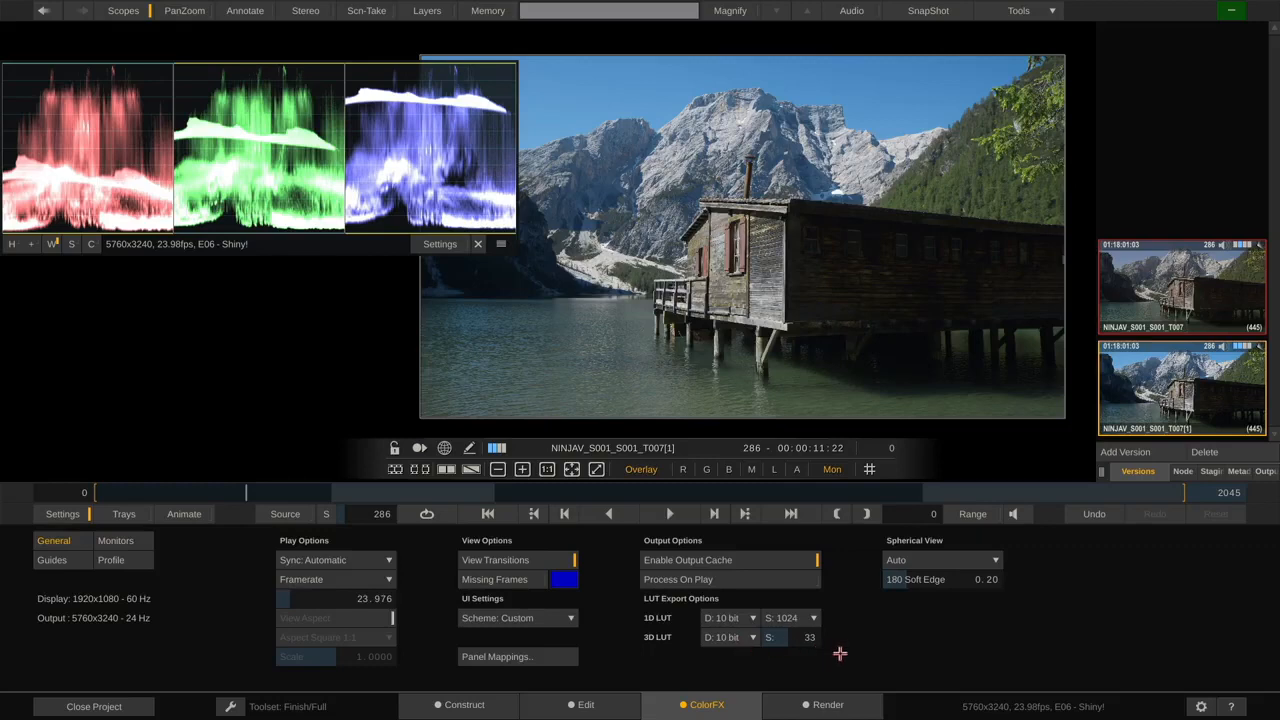
mouse_move(864, 644)
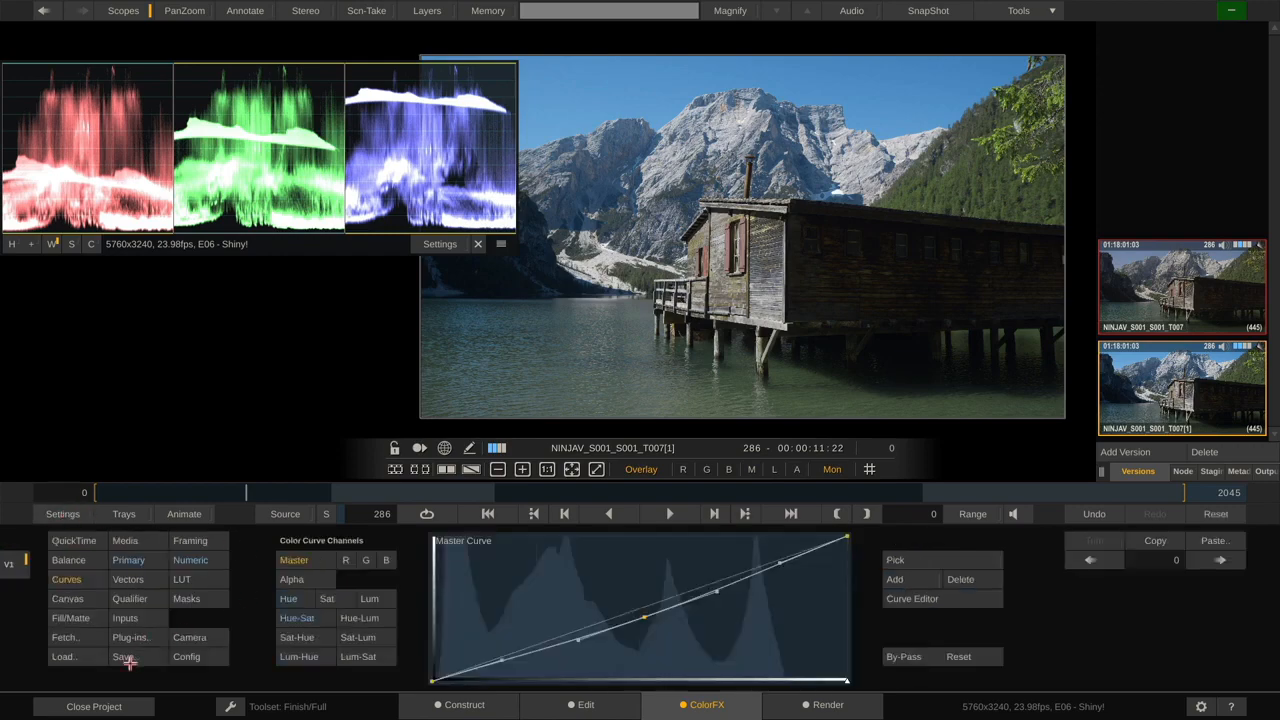
Save the grade to the Desktop as a Cube LUT (*.cube) named MyLook.cube
left_click(122, 658)
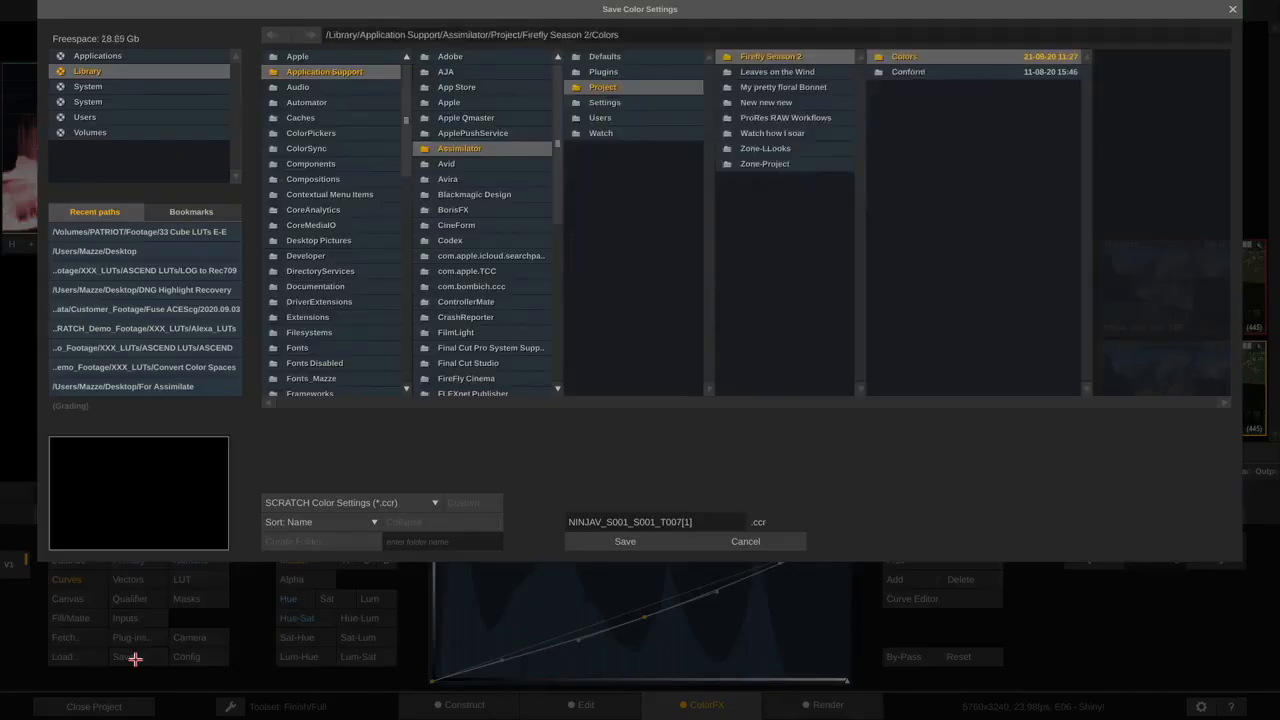
left_click(94, 252)
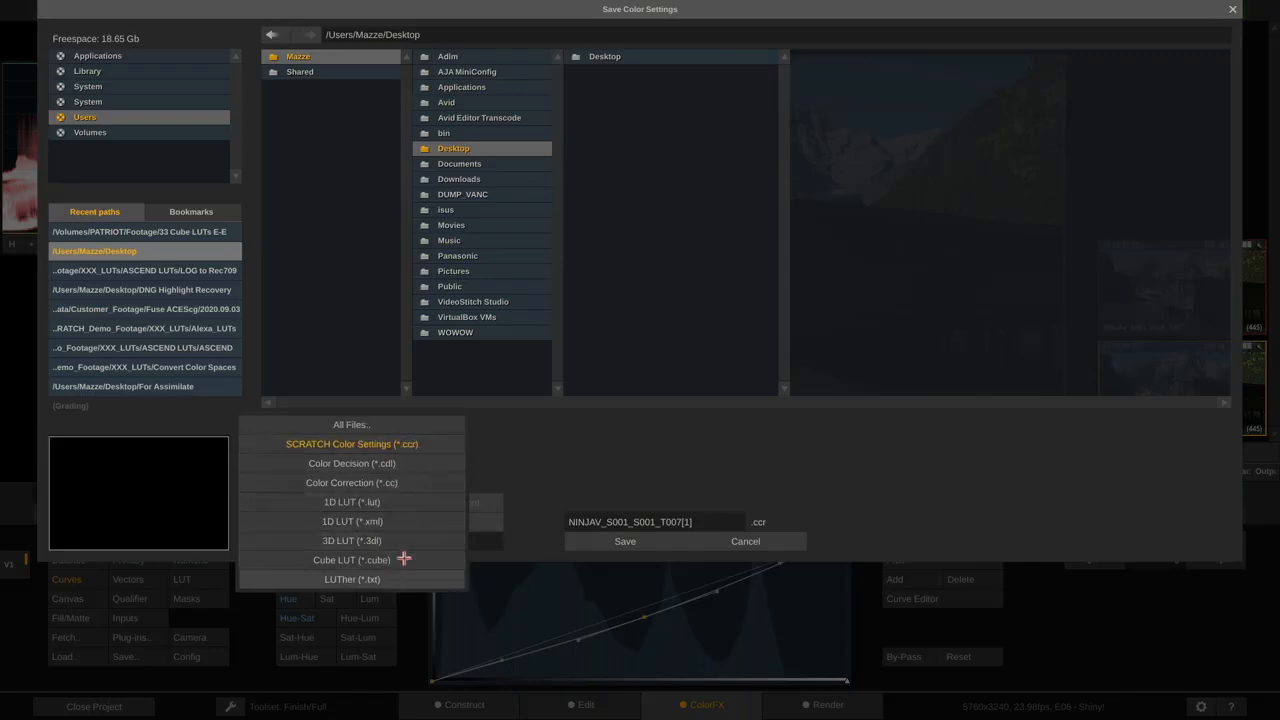
mouse_move(412, 548)
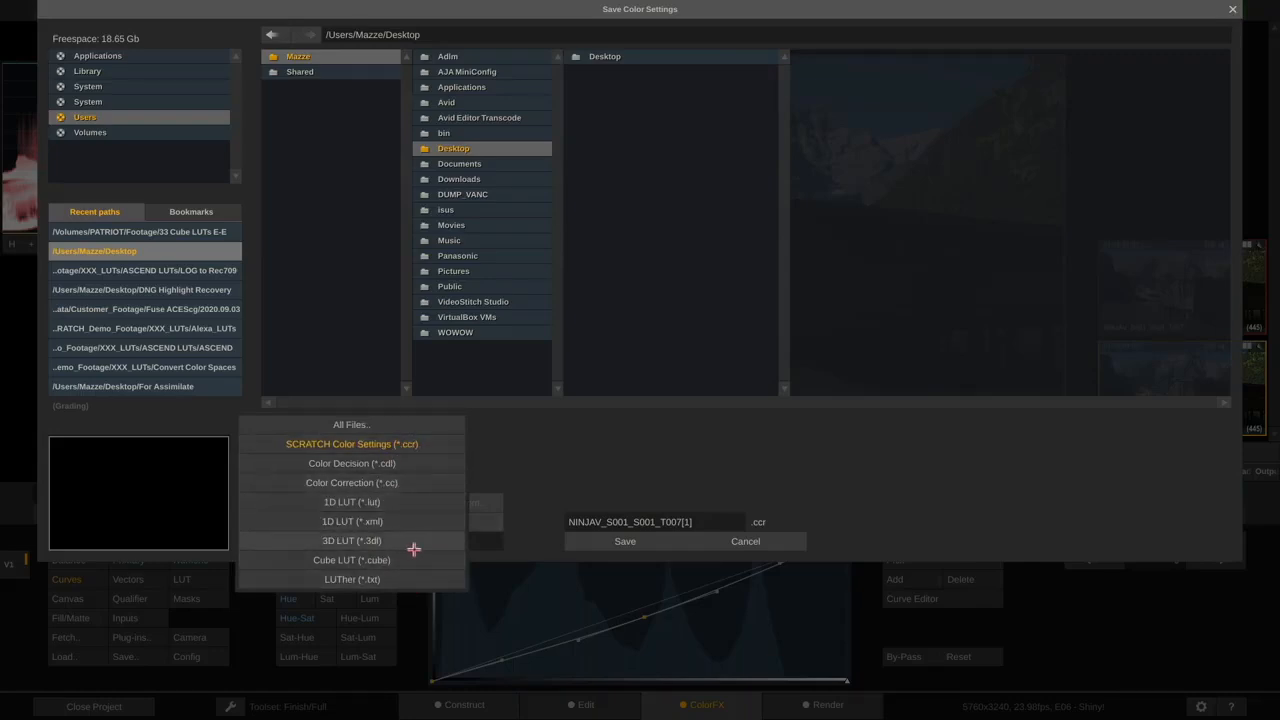
mouse_move(304, 544)
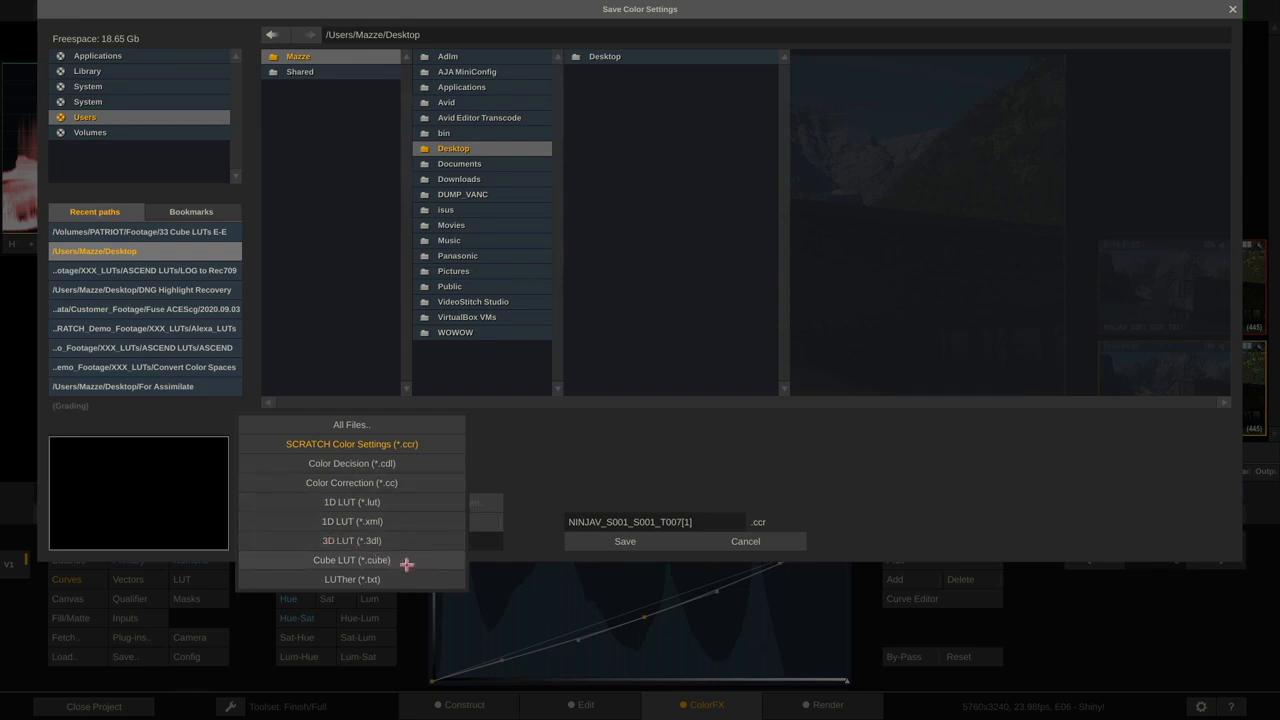
left_click(352, 560)
type("MyLook.cube")
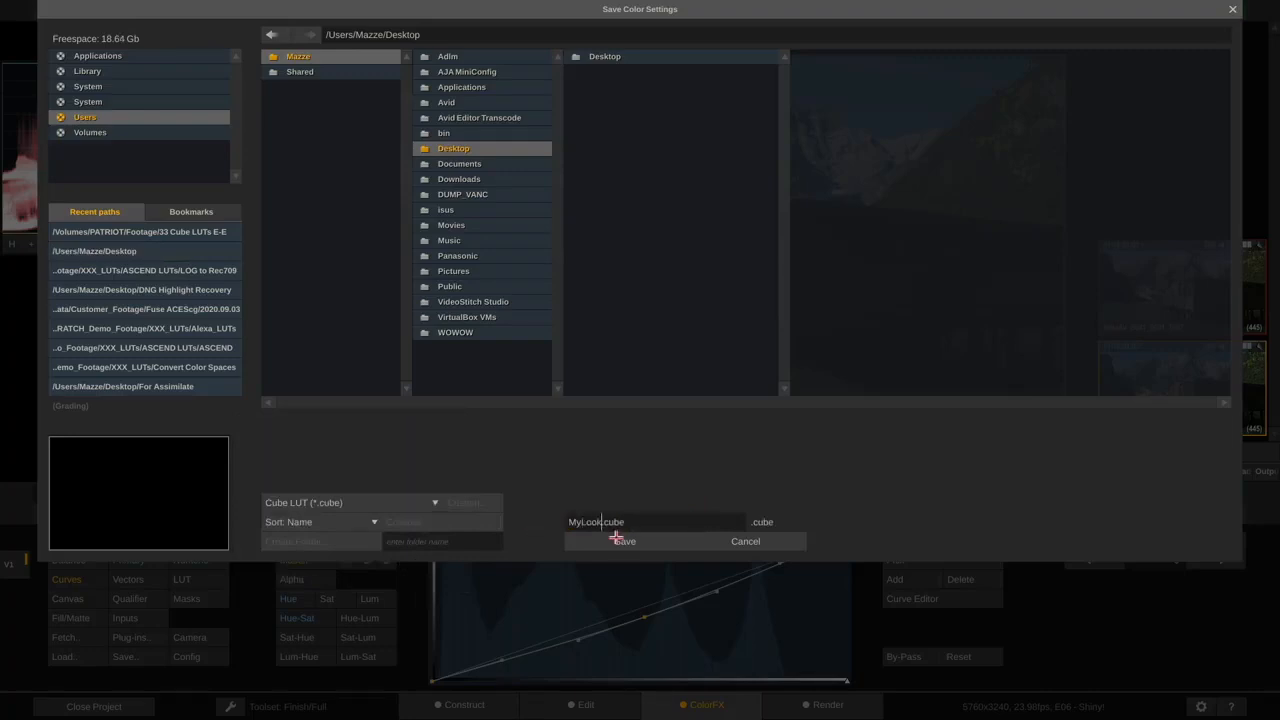
left_click(622, 540)
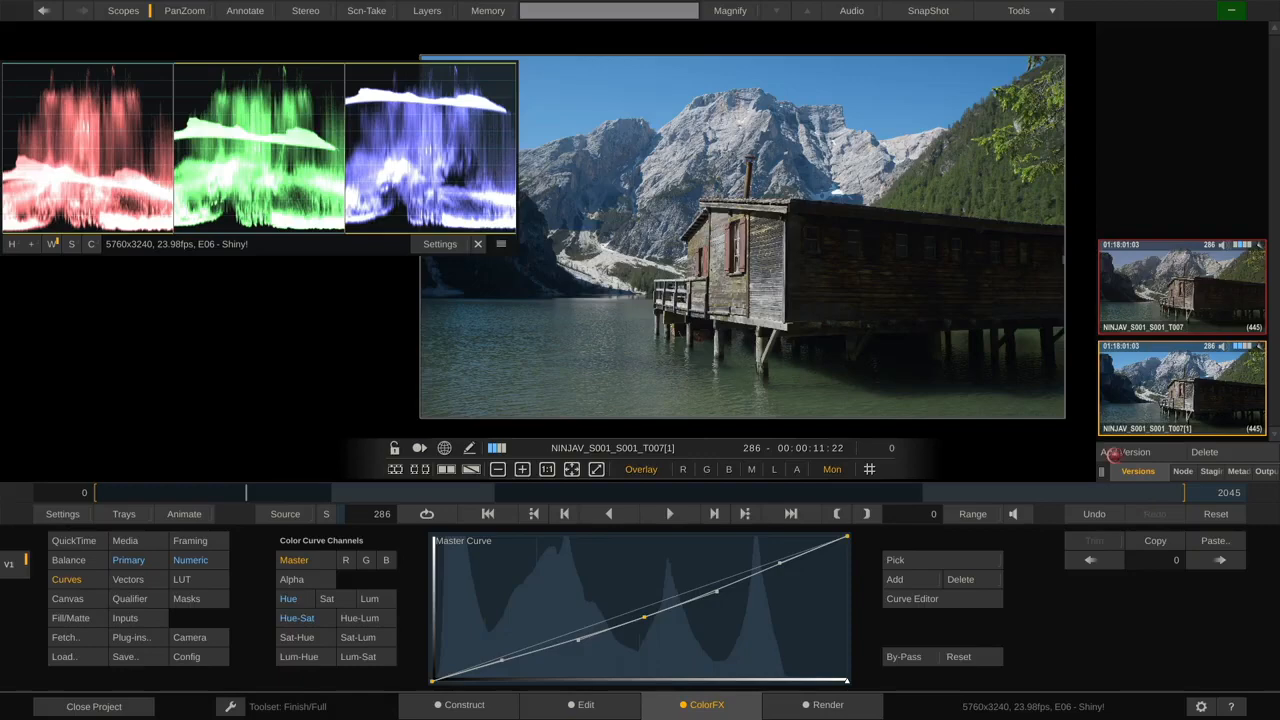
Add an ungraded version and load MyLook.cube from the Desktop onto it
left_click(1124, 452)
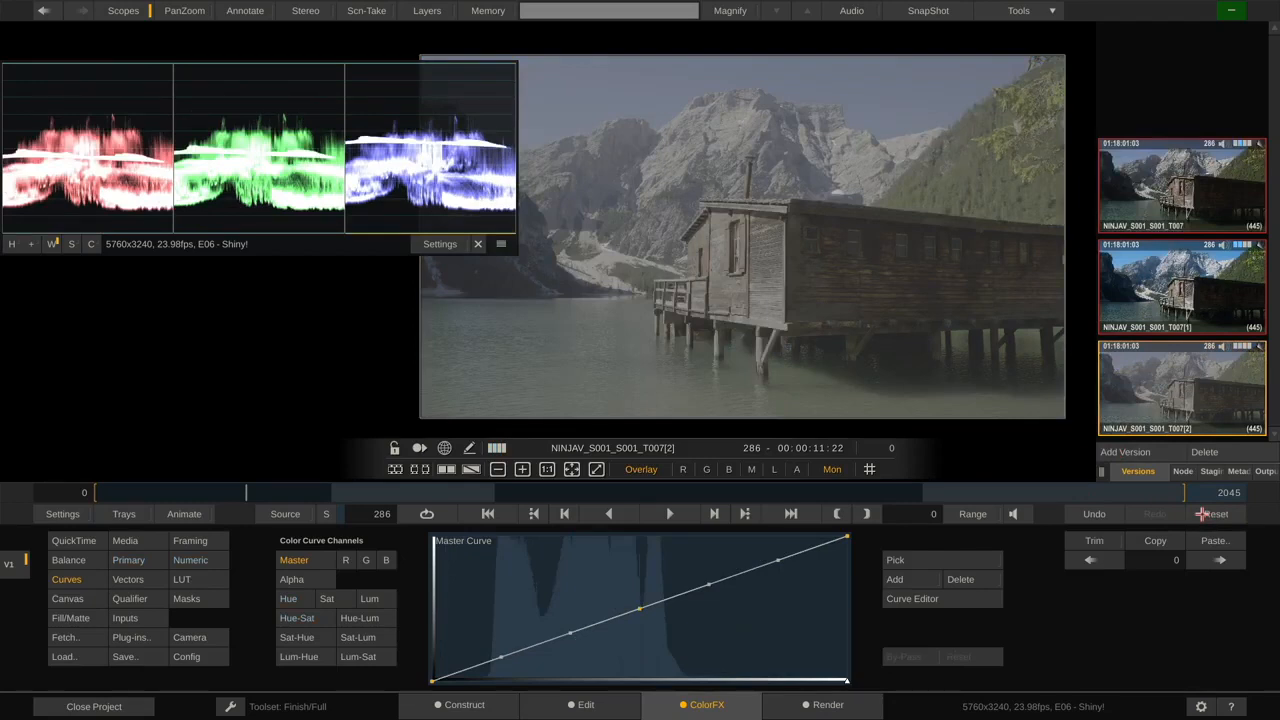
left_click(180, 580)
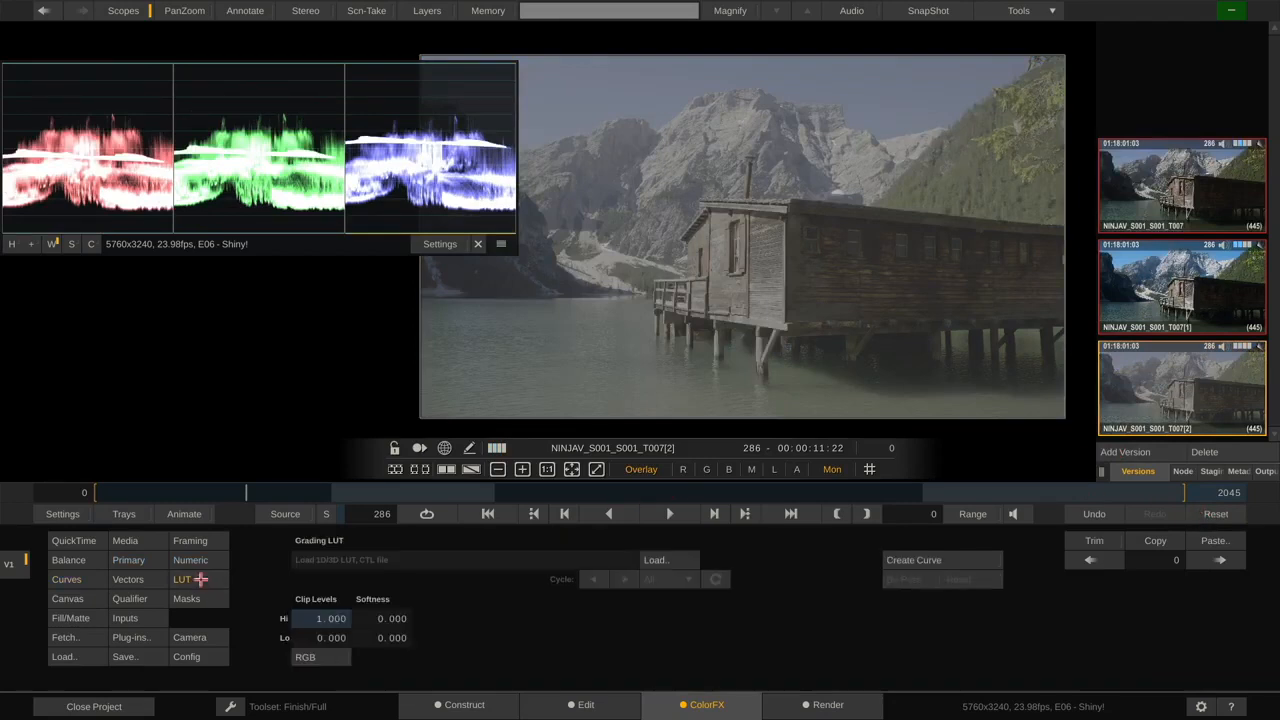
left_click(658, 560)
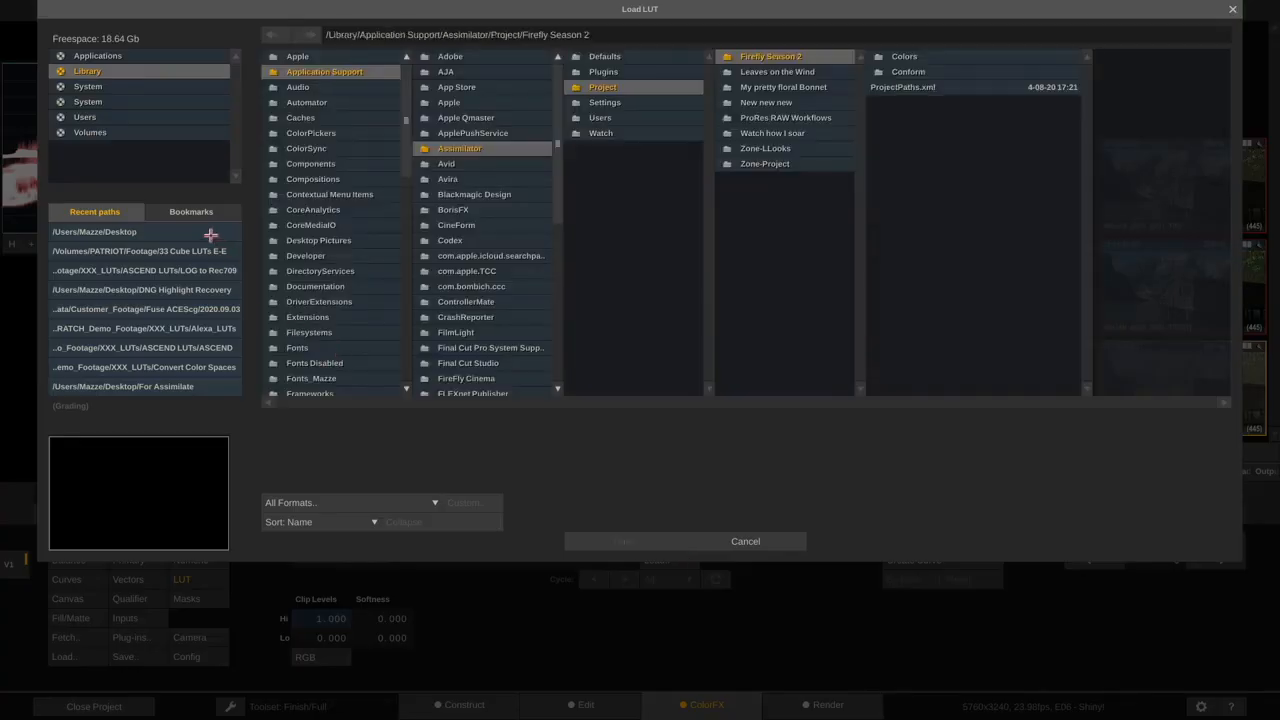
left_click(624, 540)
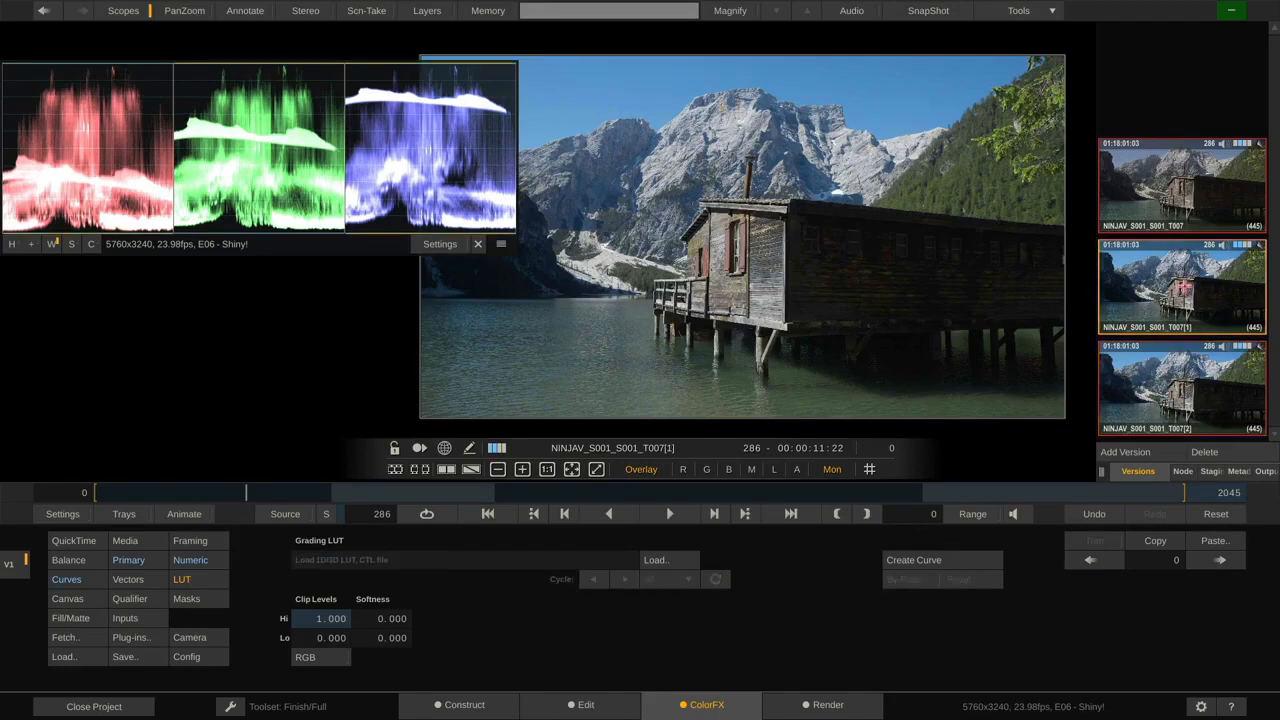
left_click(658, 560)
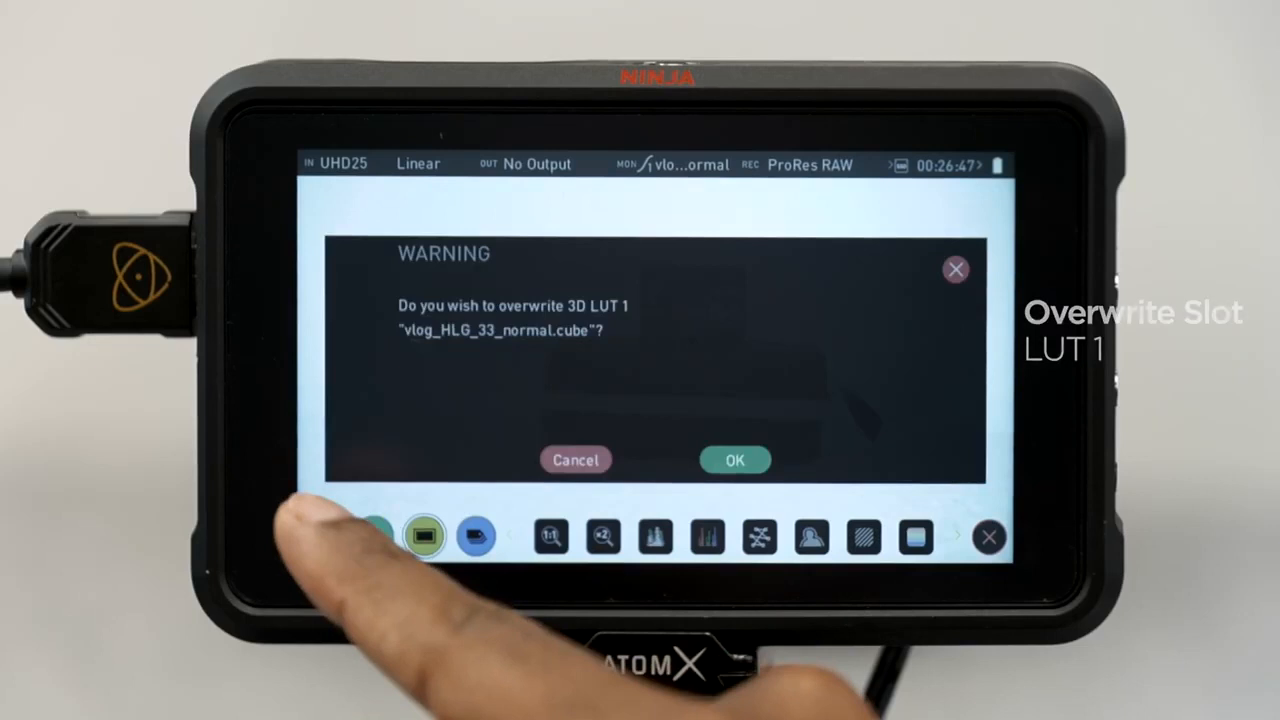
Confirm overwriting 3D LUT slot 1 and choose the vlog_Rec709 .cube file
left_click(734, 458)
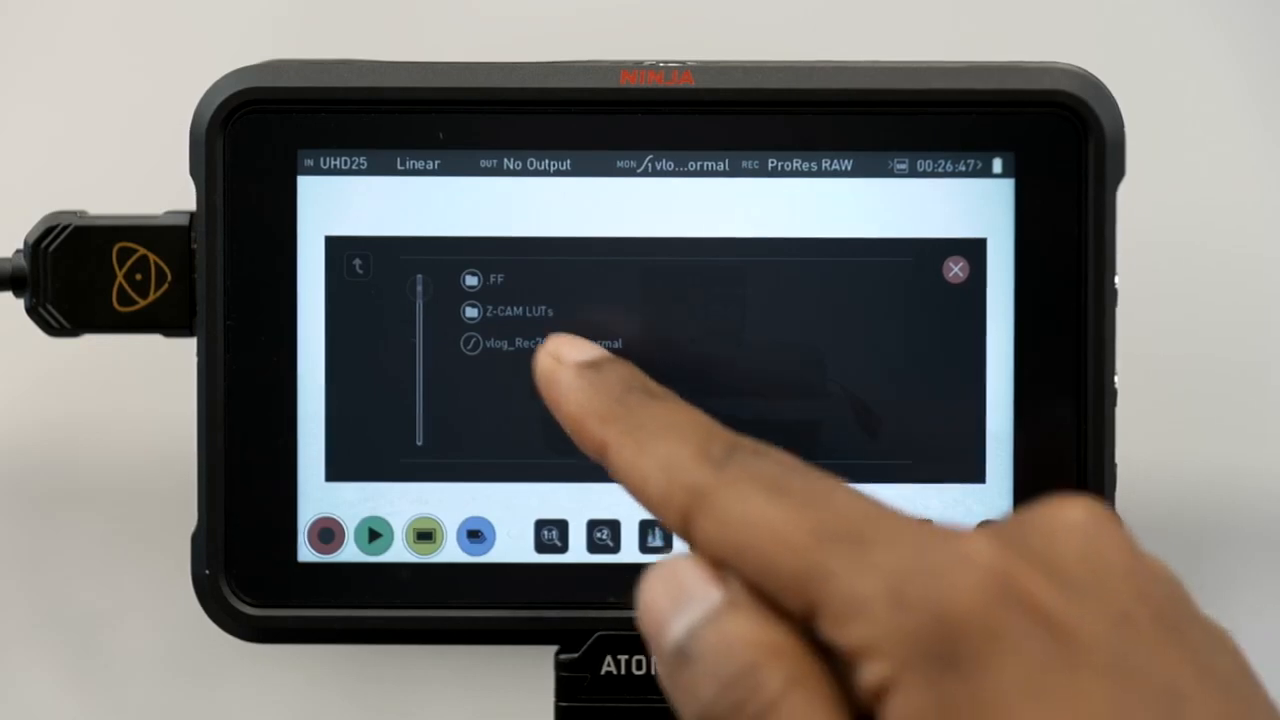
left_click(540, 344)
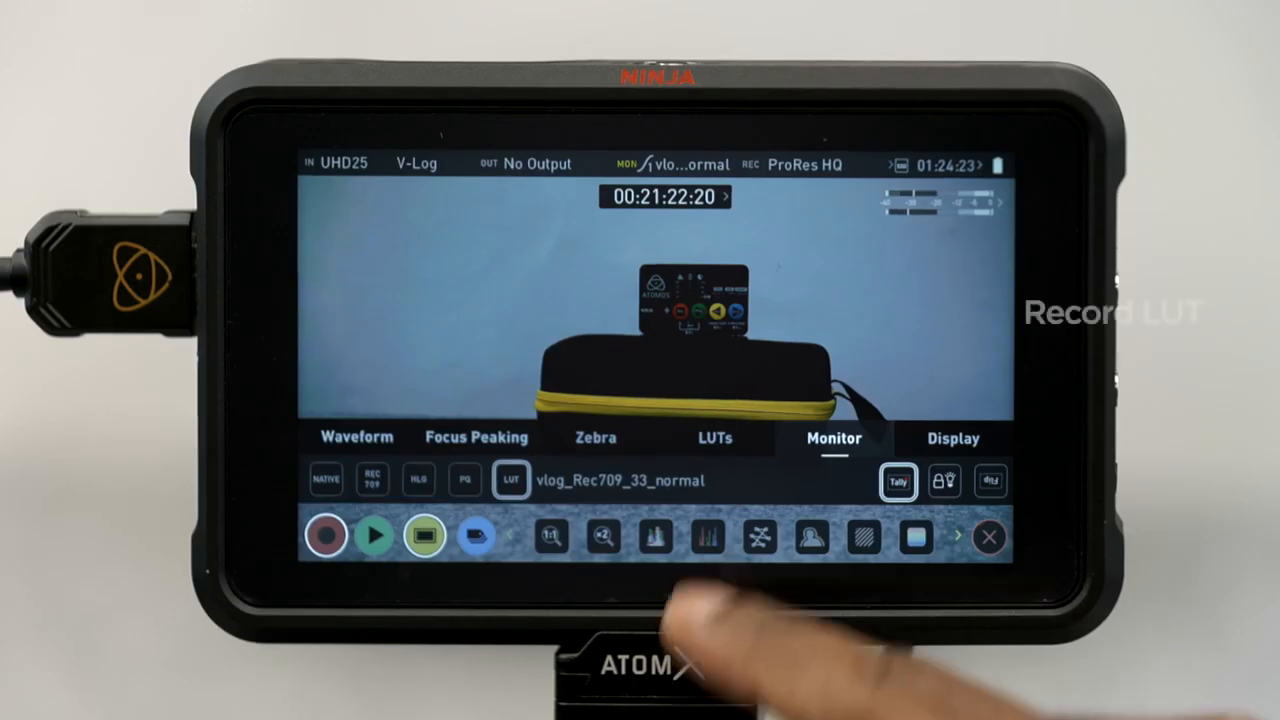
Show the LUTs settings and toggle the During Record / During Output option
left_click(714, 436)
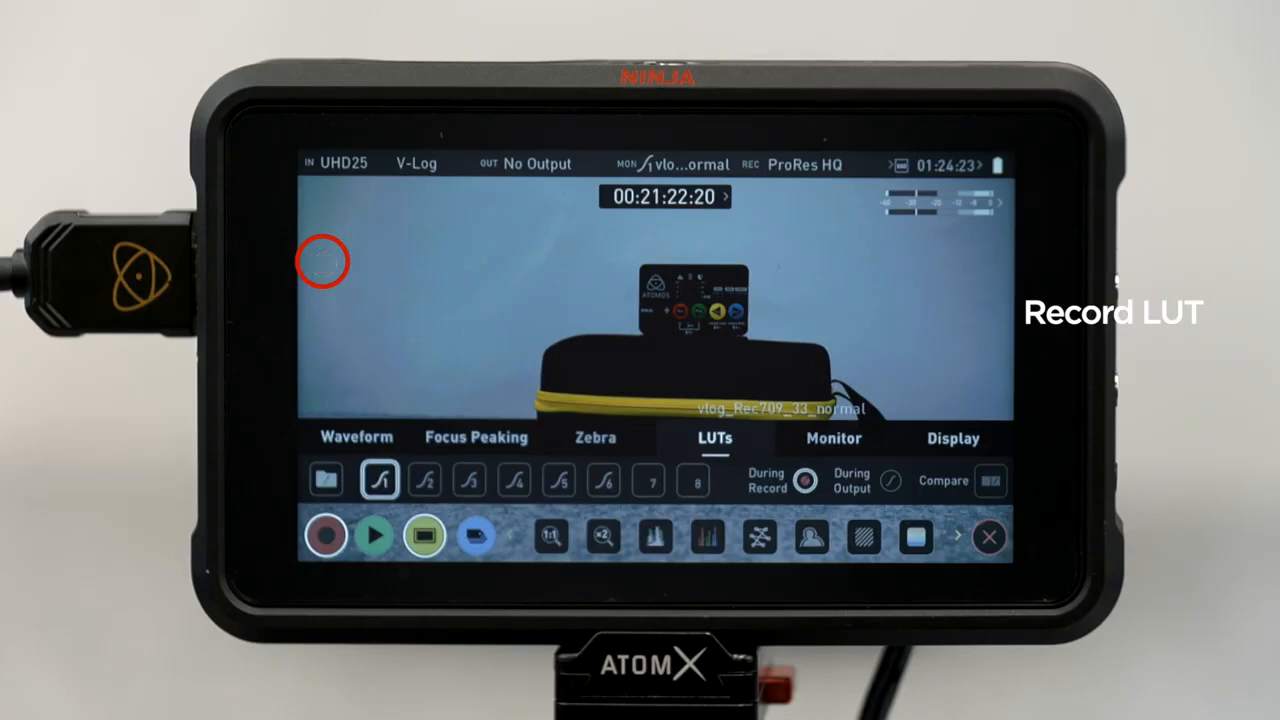
left_click(896, 480)
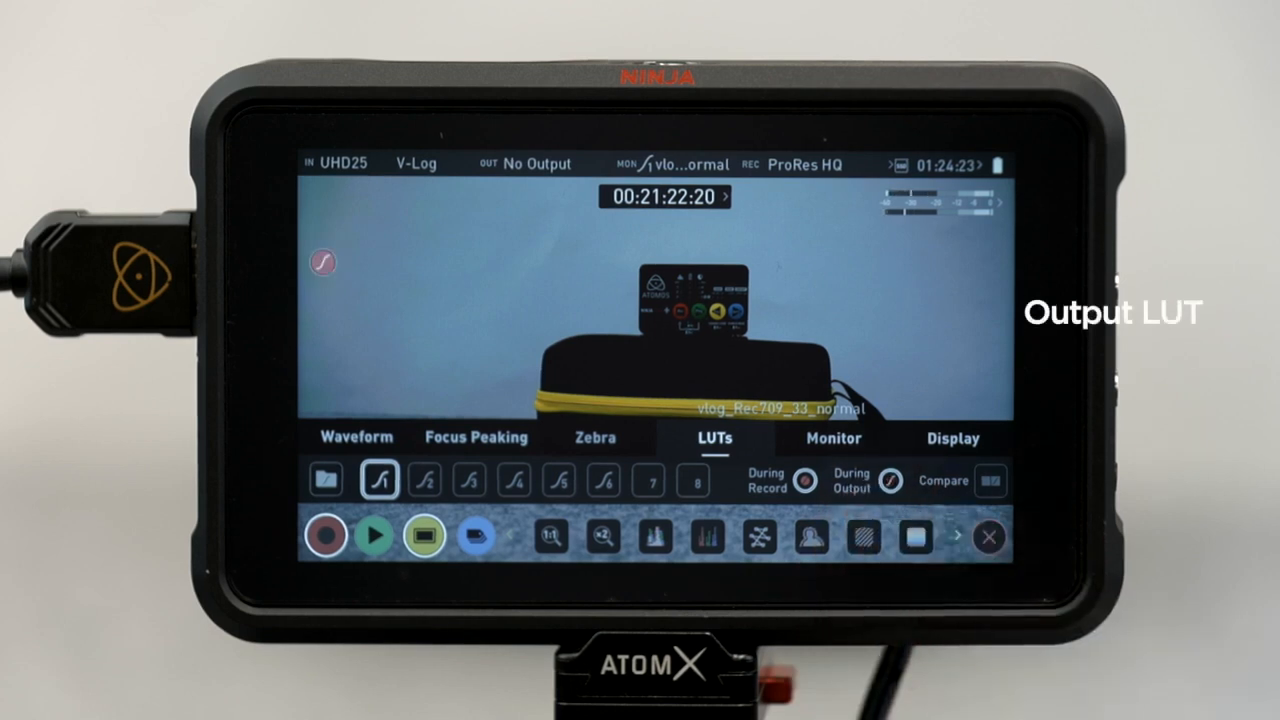